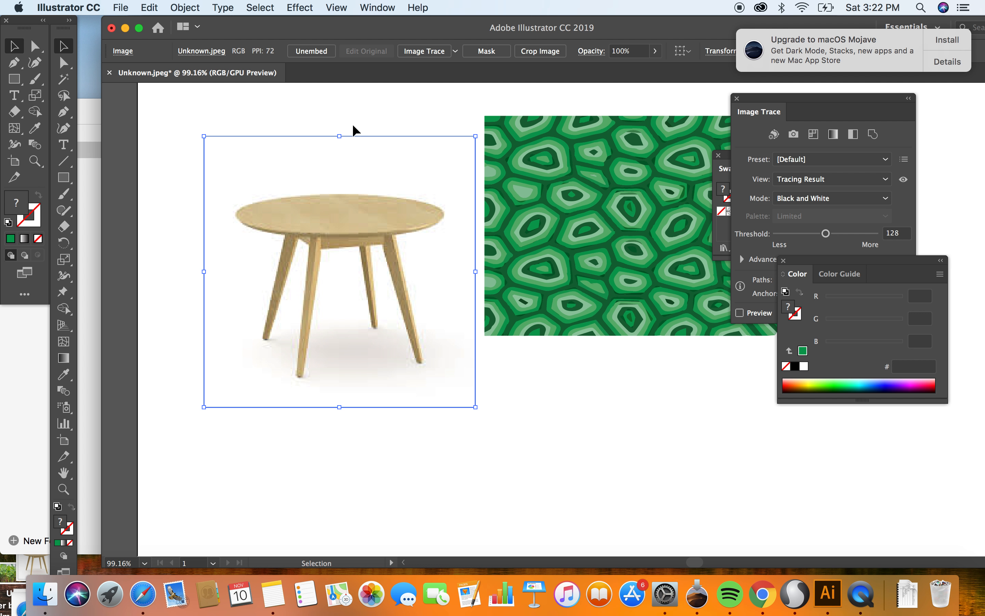
pyautogui.moveTo(355, 134)
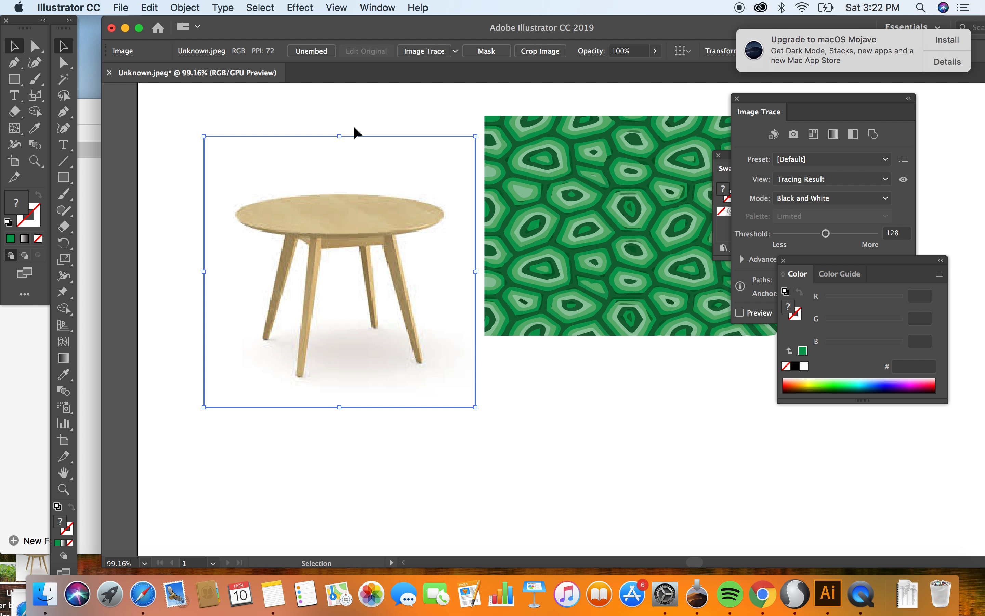
pyautogui.moveTo(373, 224)
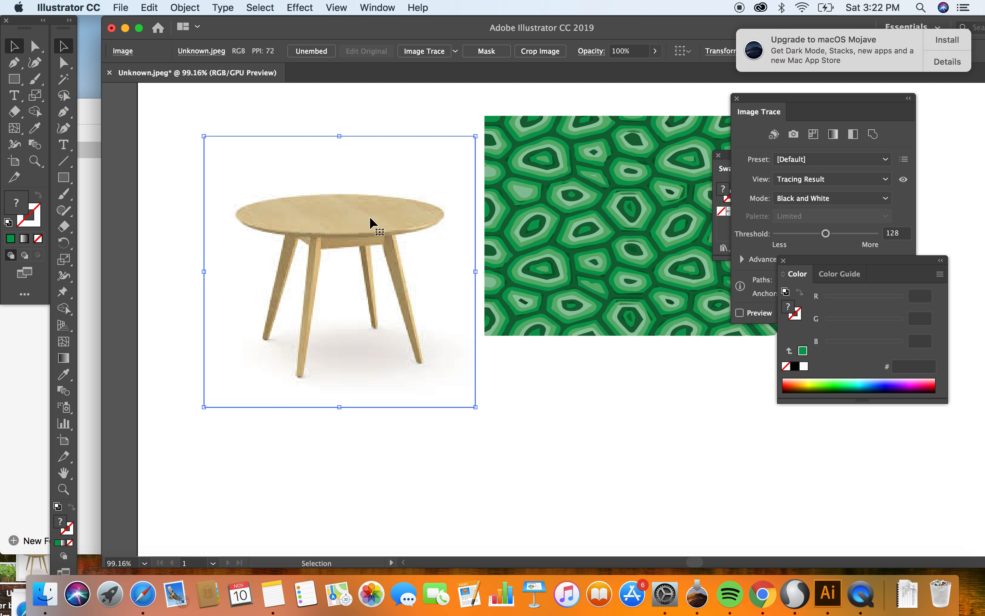
pyautogui.moveTo(311, 209)
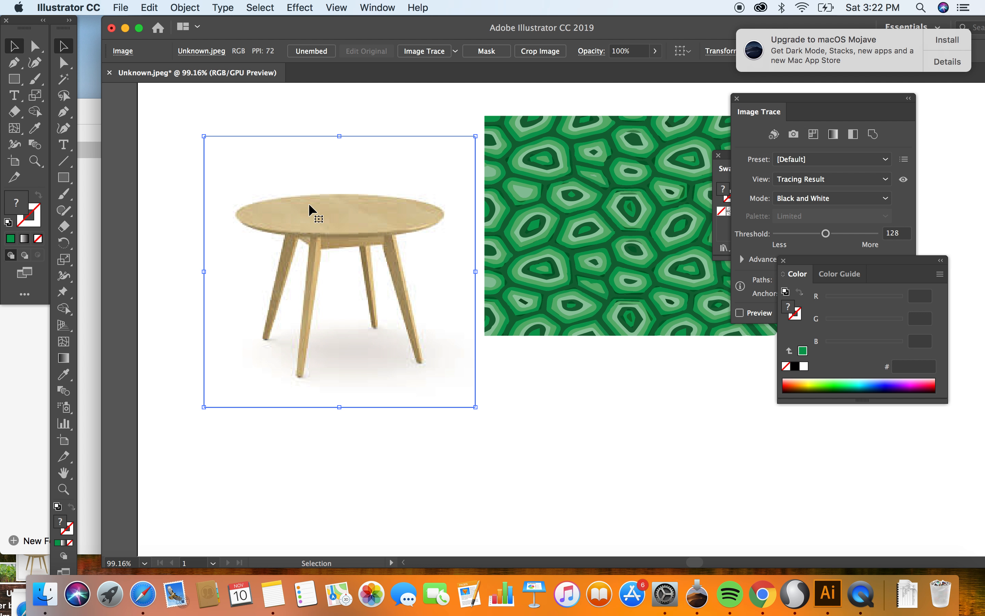
pyautogui.moveTo(305, 212)
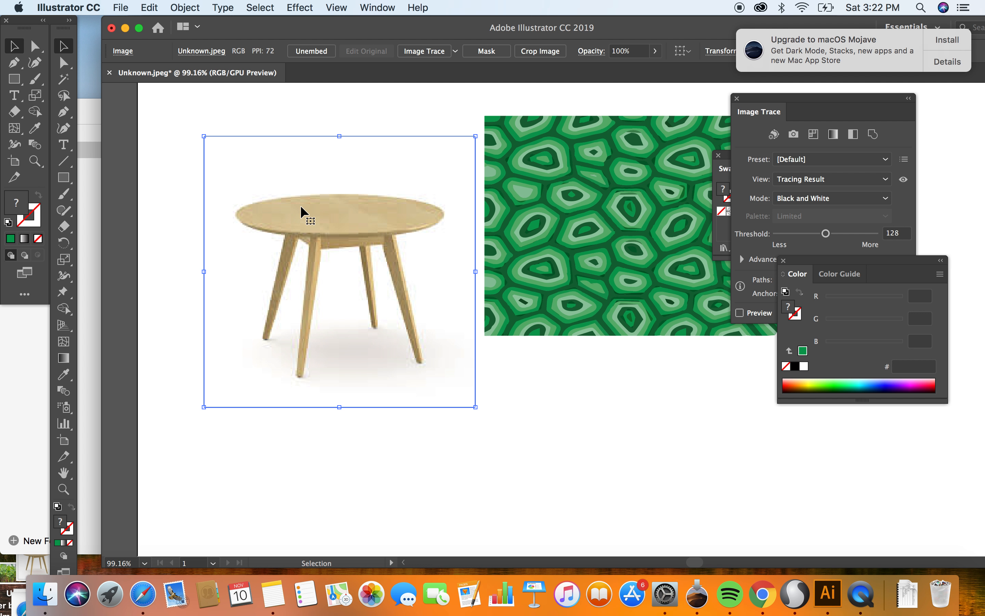
pyautogui.moveTo(410, 281)
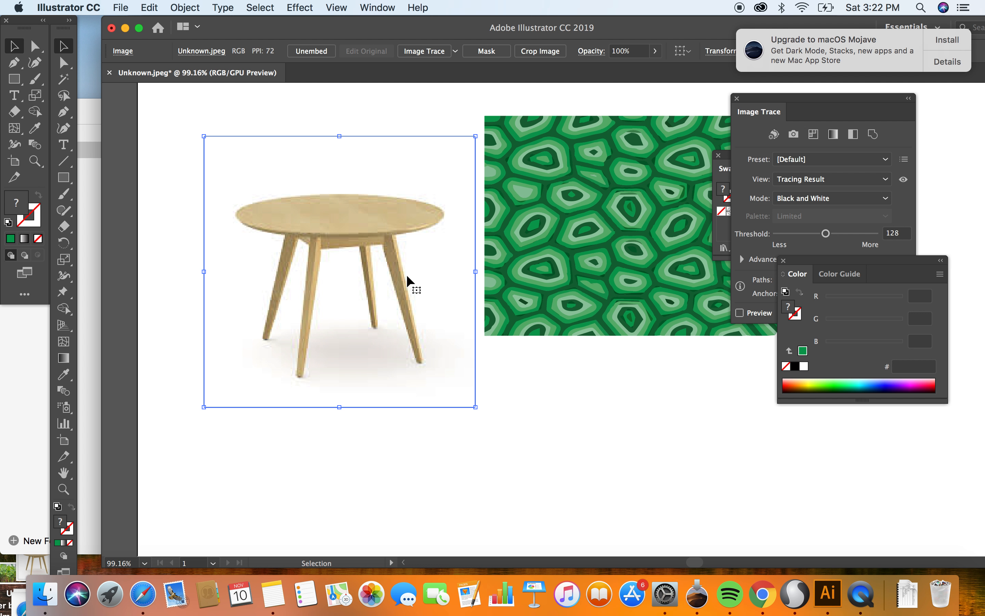
pyautogui.moveTo(396, 320)
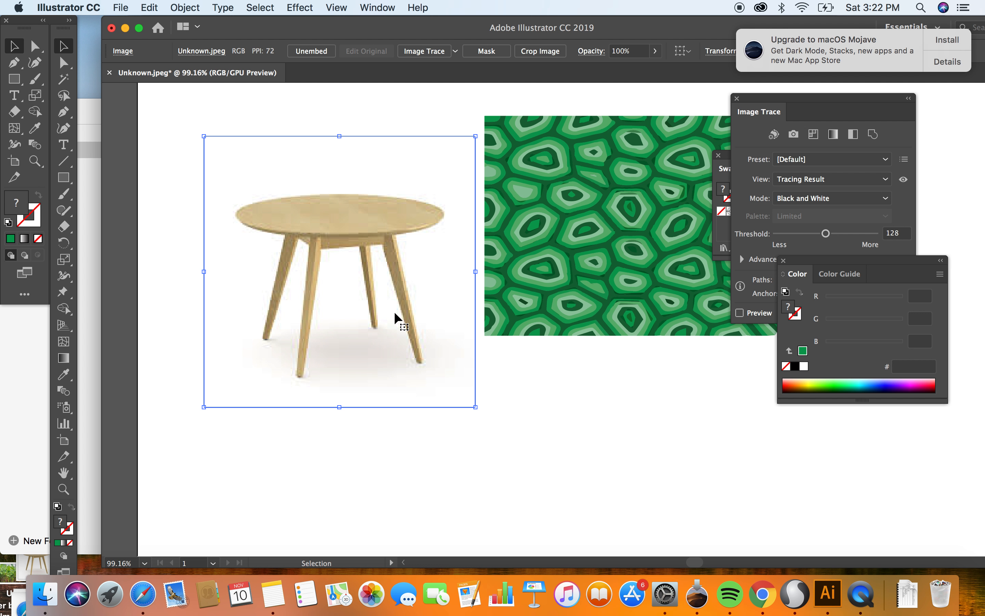
pyautogui.moveTo(451, 423)
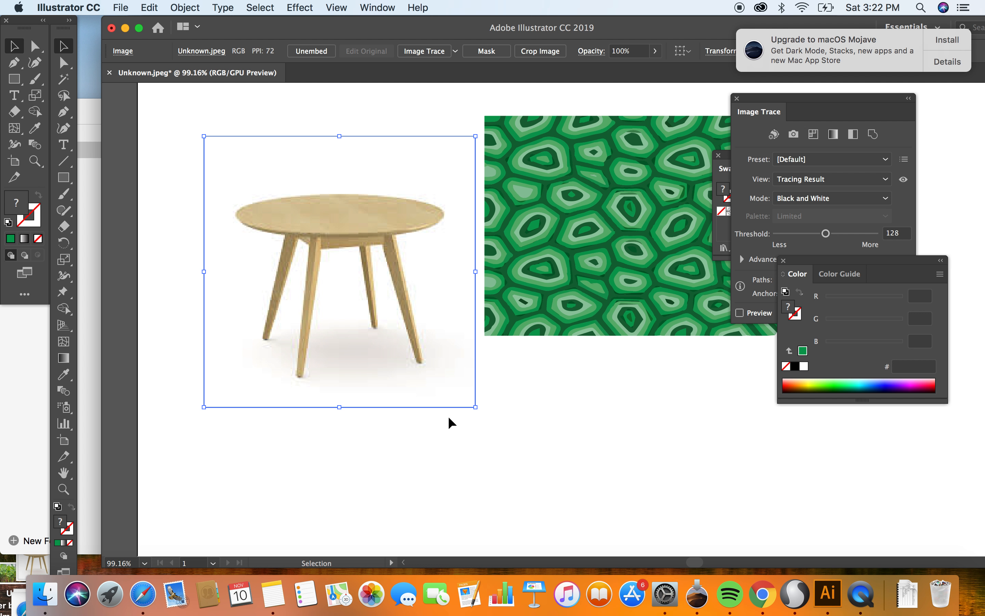
# Step: Select the table photo and draw a green rectangle over its tabletop
pyautogui.click(446, 424)
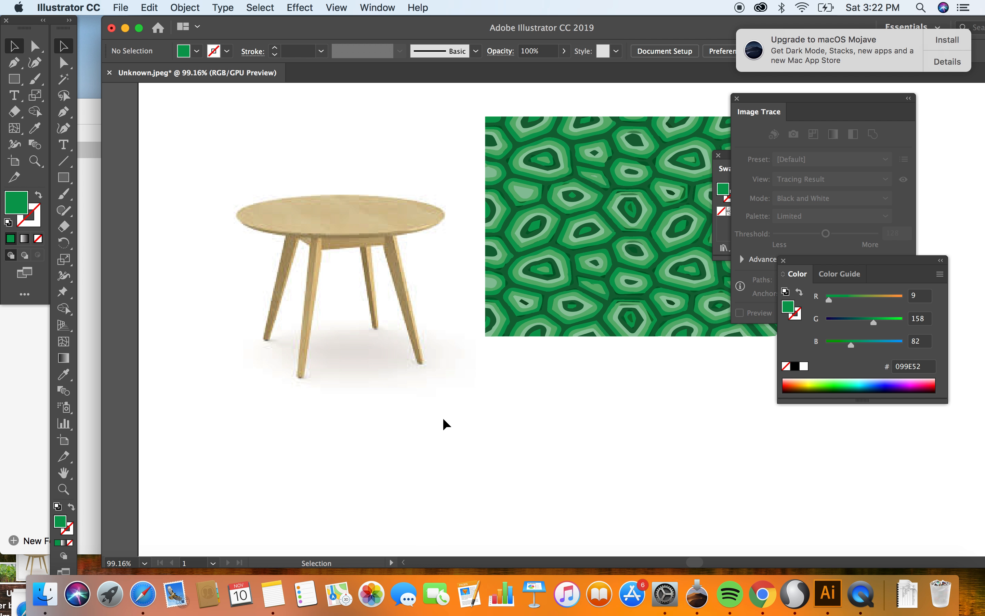
pyautogui.moveTo(396, 432)
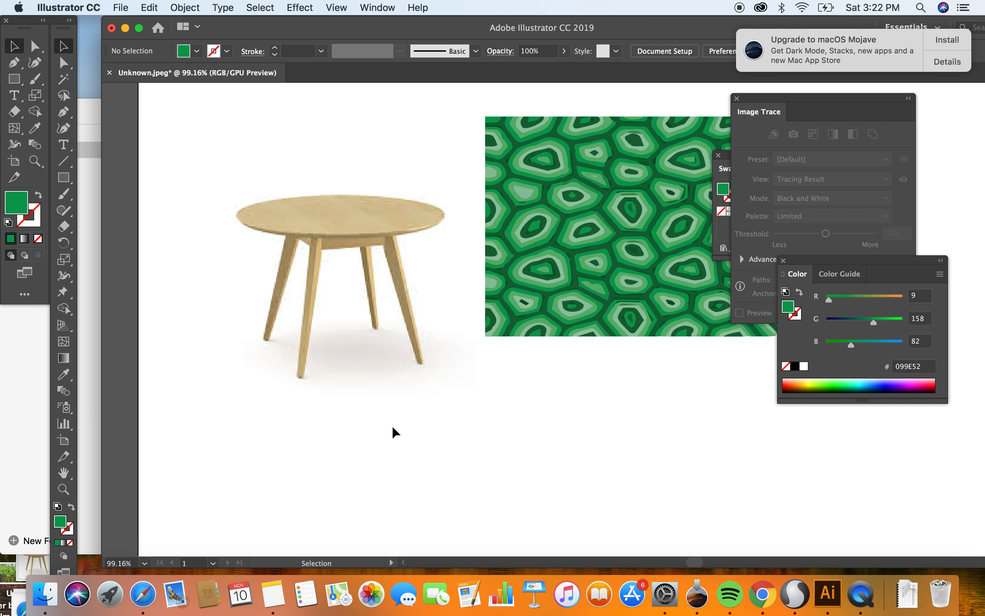
pyautogui.moveTo(64, 243)
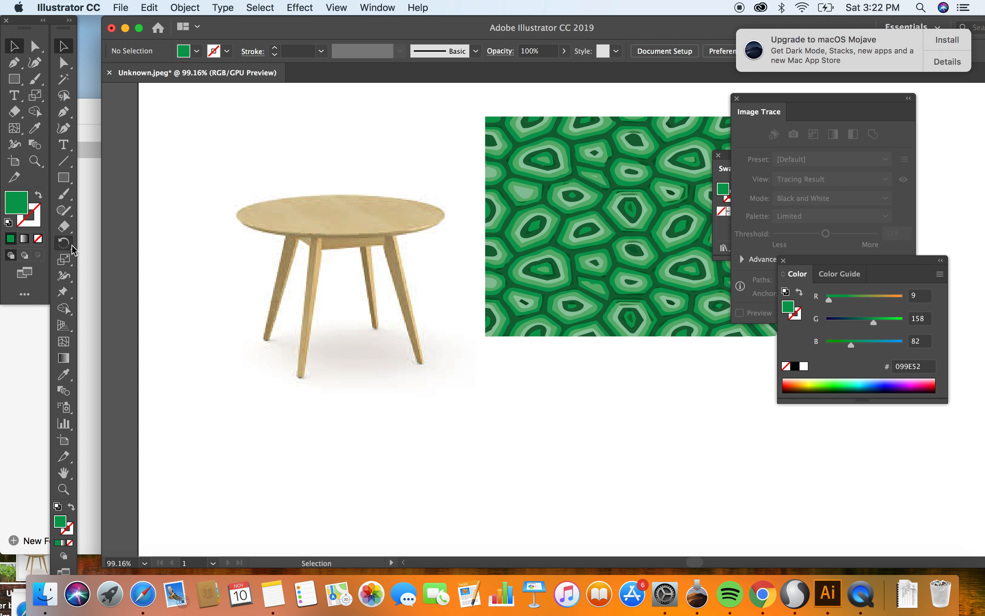
pyautogui.moveTo(64, 259)
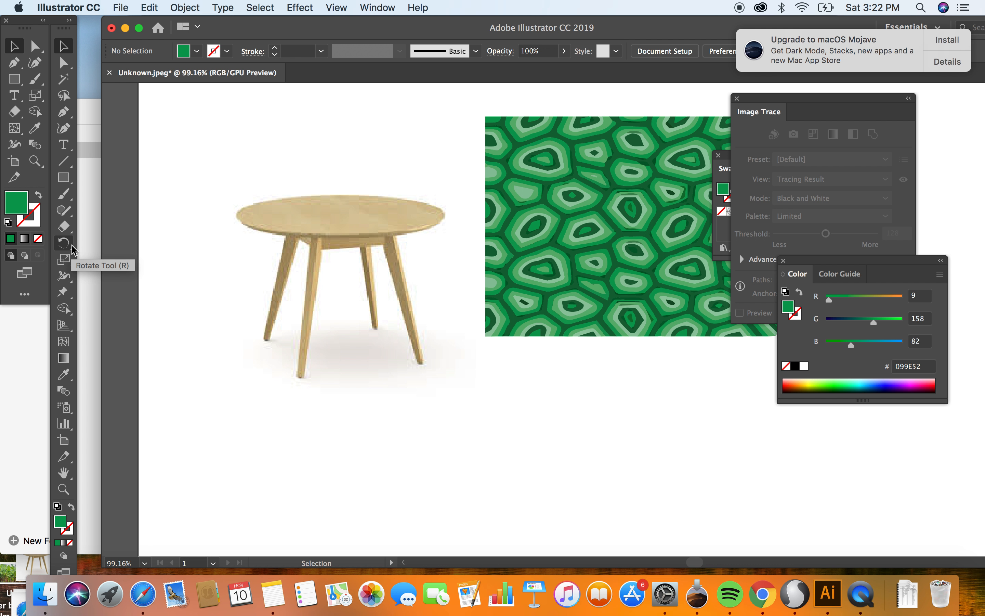
pyautogui.moveTo(72, 250)
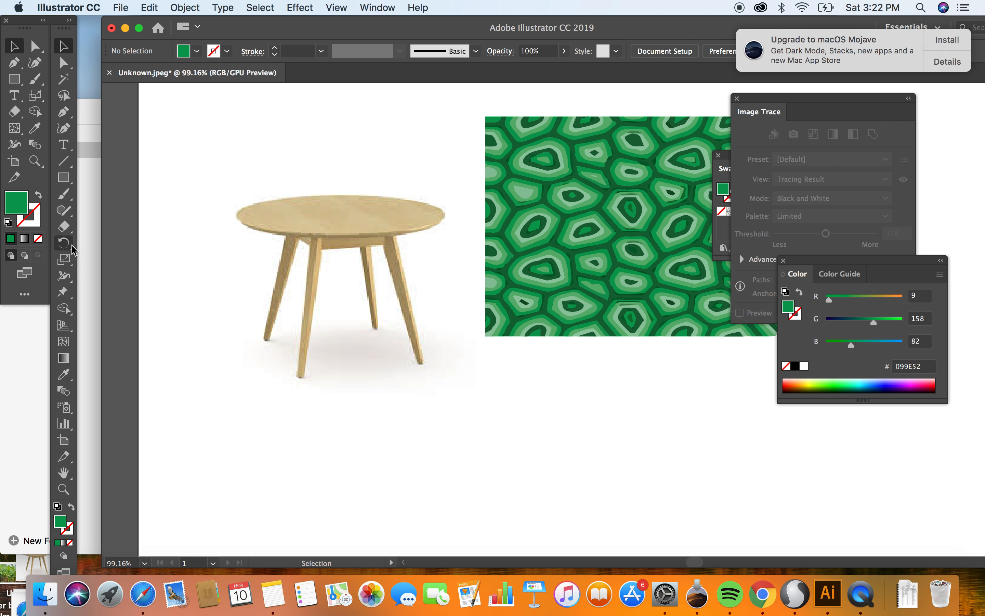
pyautogui.moveTo(69, 514)
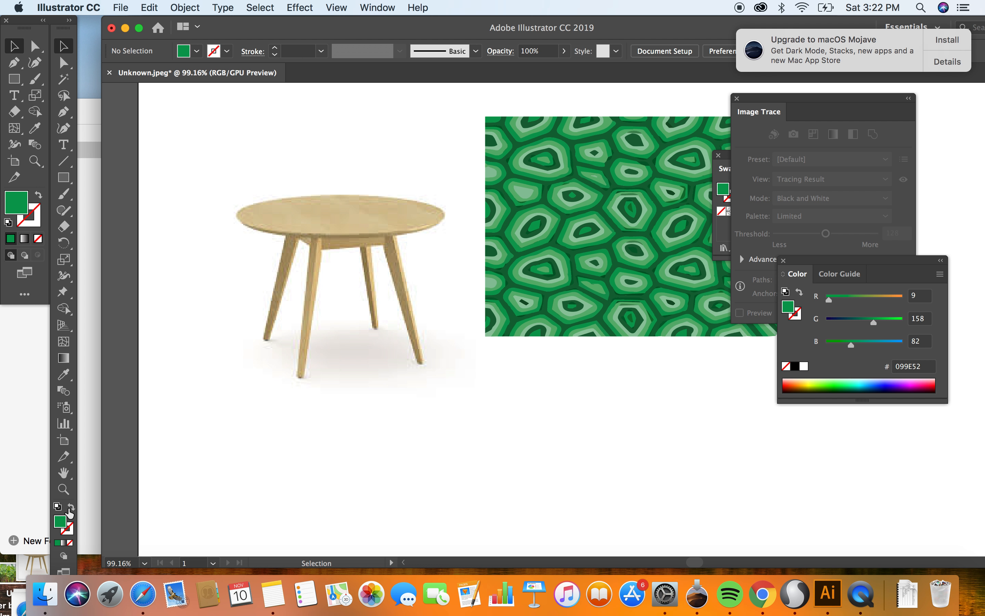
pyautogui.moveTo(63, 374)
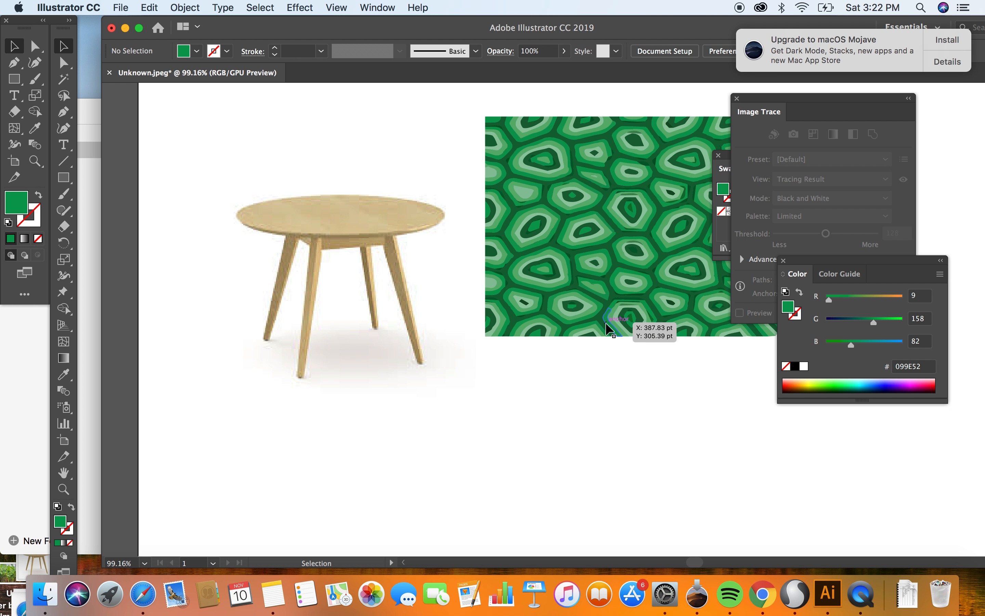
pyautogui.moveTo(567, 242)
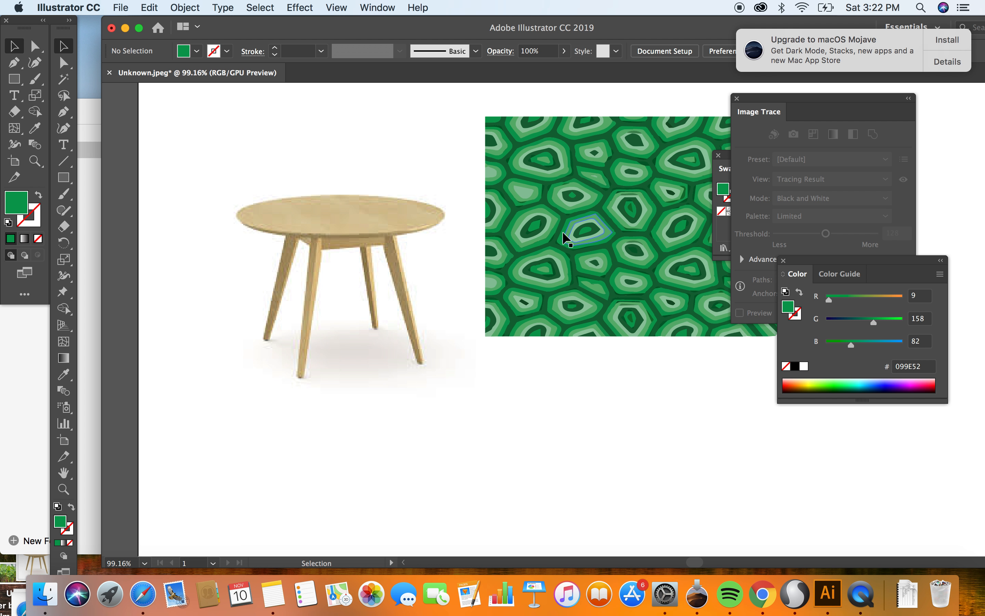
pyautogui.click(303, 208)
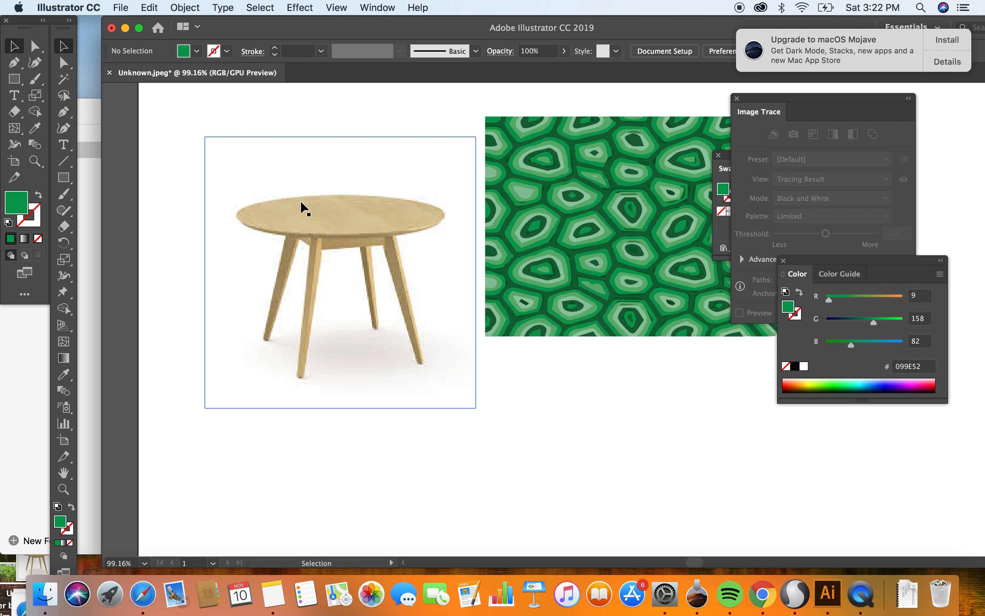
pyautogui.moveTo(286, 227)
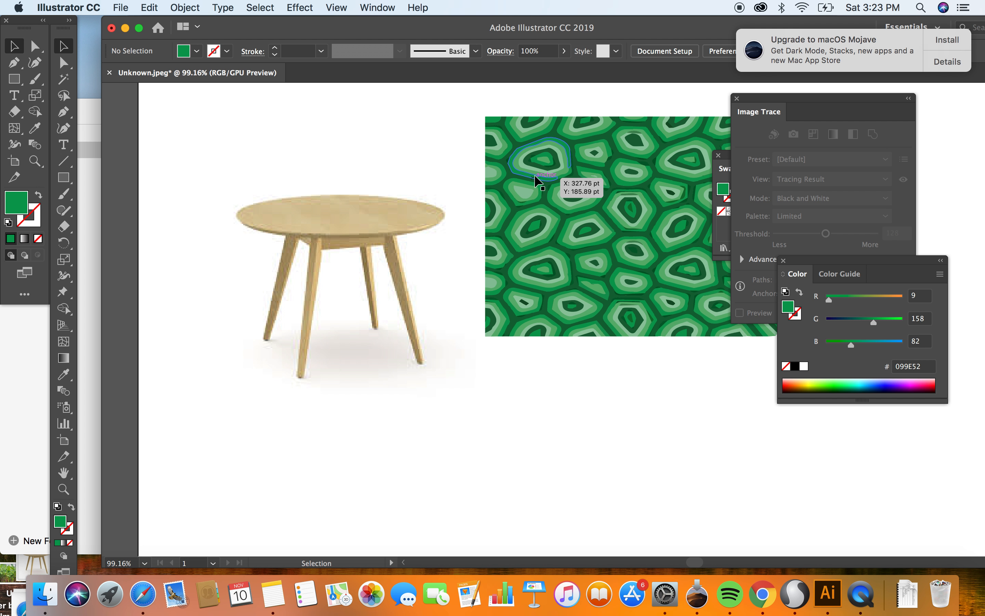
pyautogui.moveTo(656, 384)
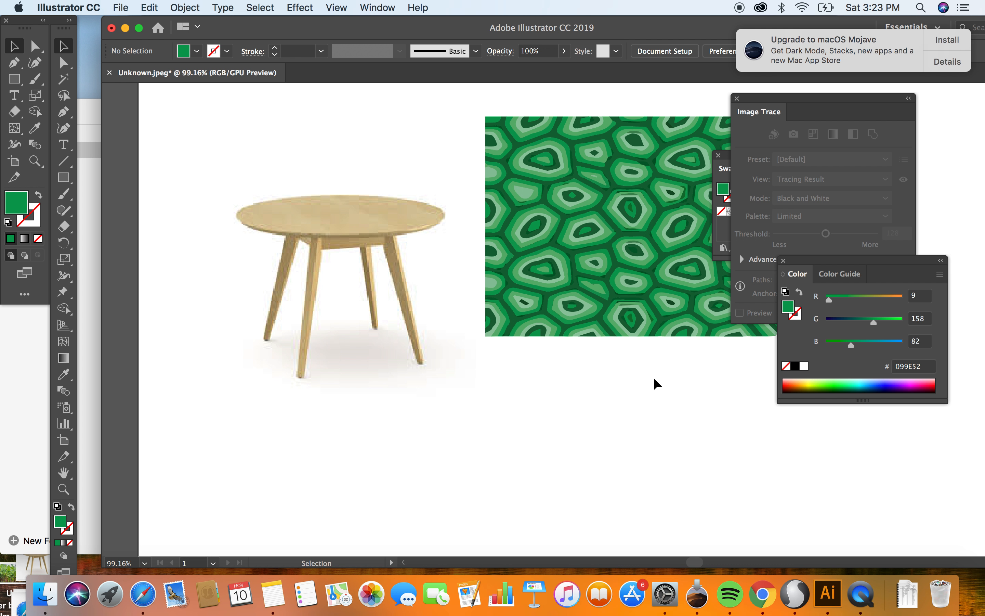
pyautogui.moveTo(490, 336)
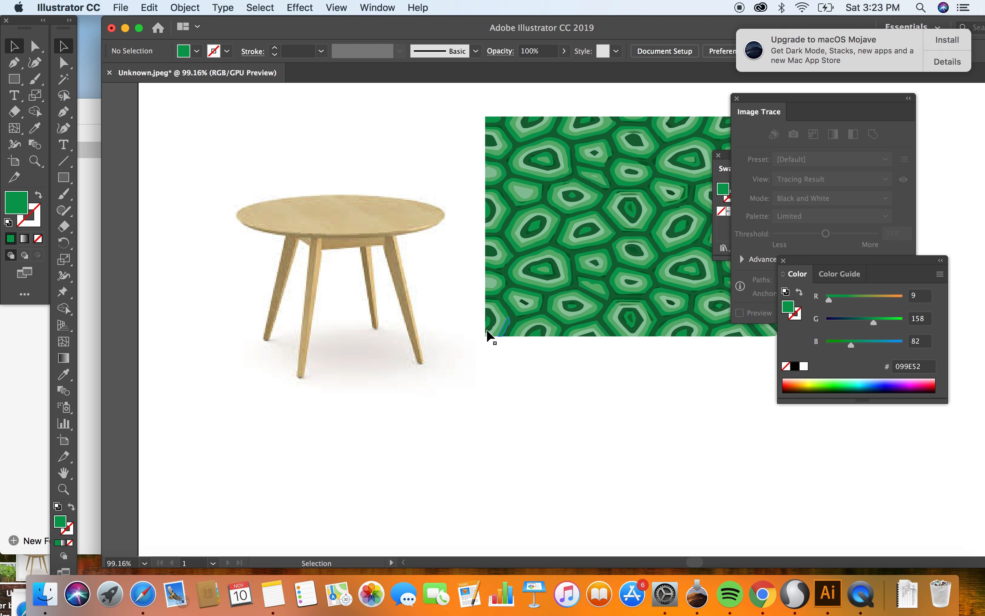
pyautogui.moveTo(545, 350)
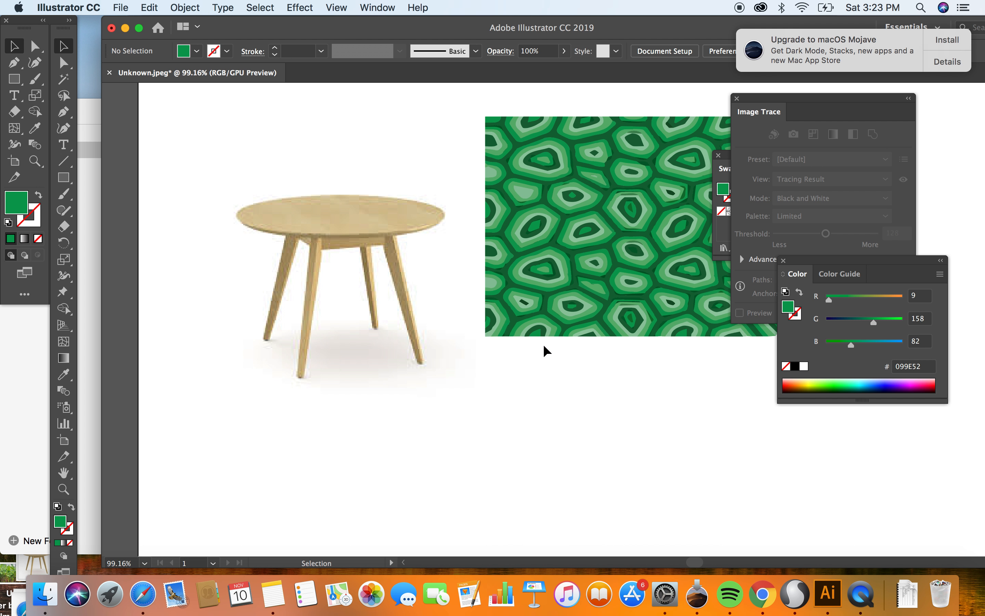
pyautogui.moveTo(515, 350)
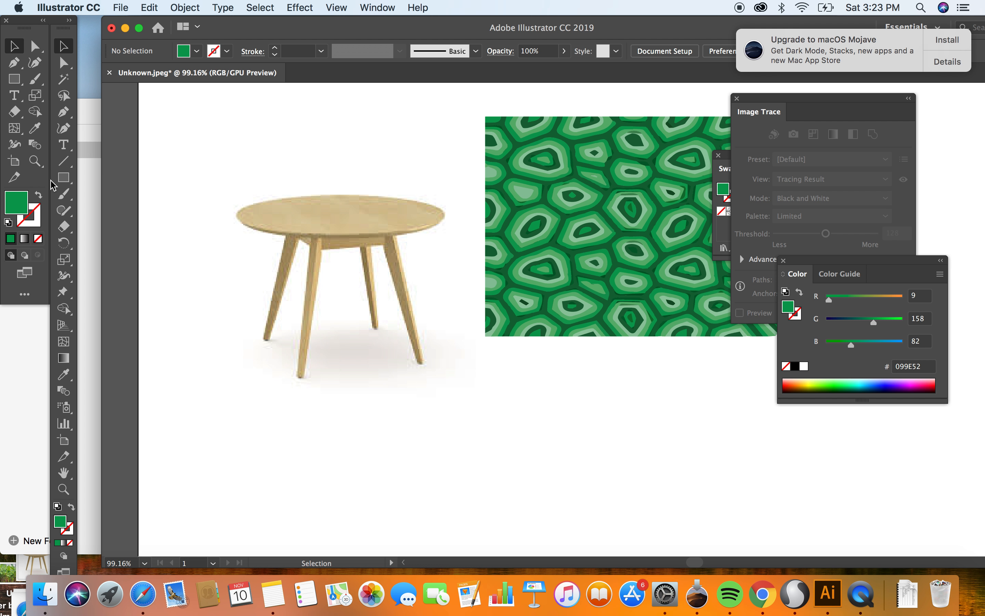
pyautogui.moveTo(63, 178)
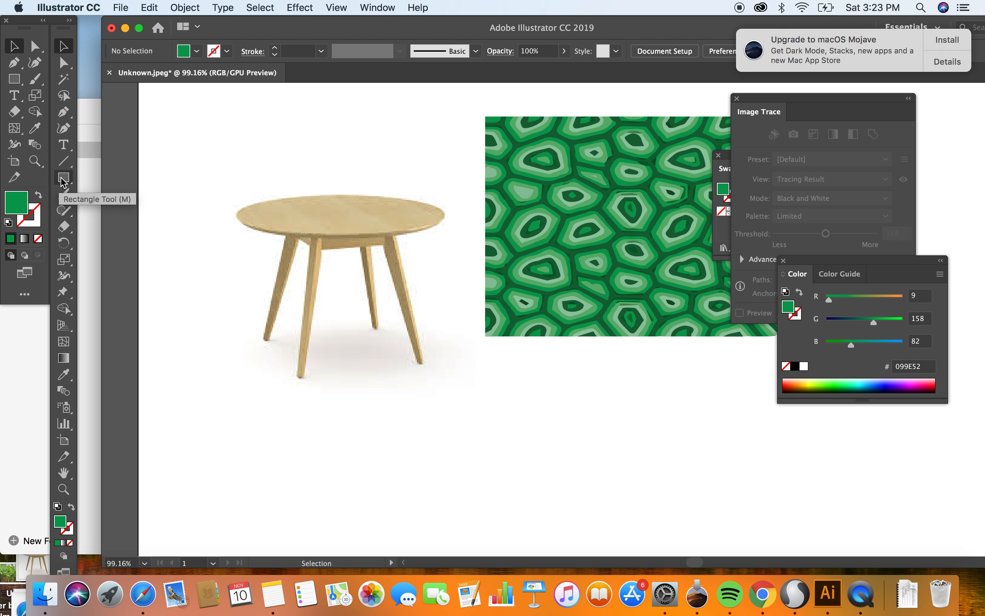
pyautogui.click(64, 177)
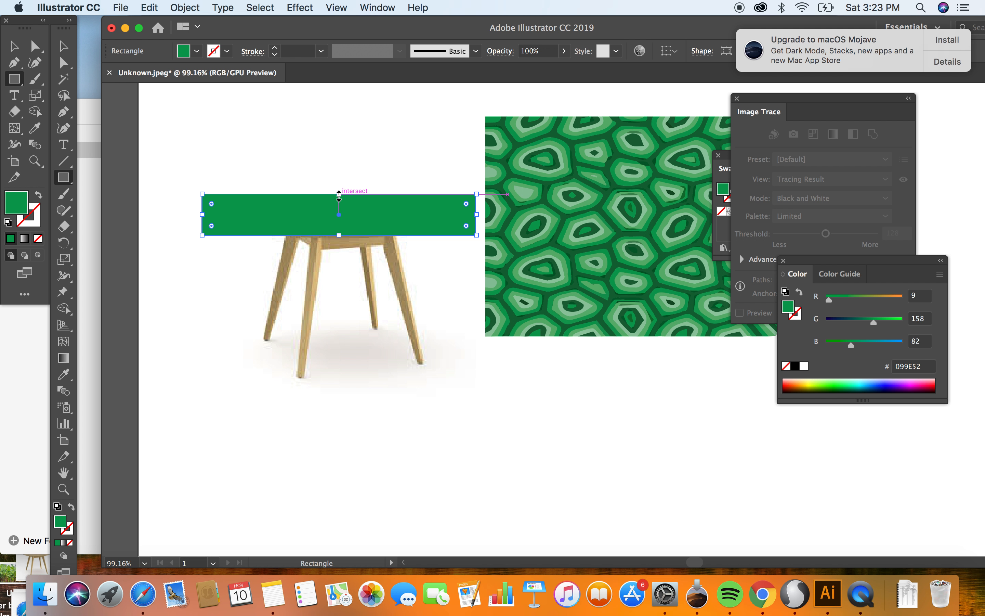
pyautogui.moveTo(64, 94)
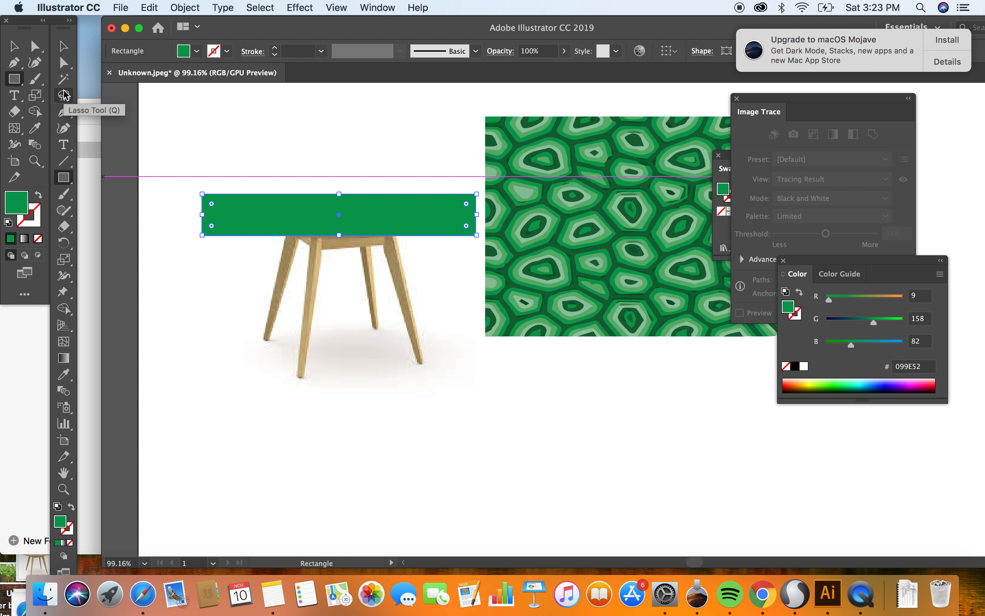
# Step: Pull the rectangle's top corners inward into a trapezoid matching the tabletop's perspective
pyautogui.click(36, 46)
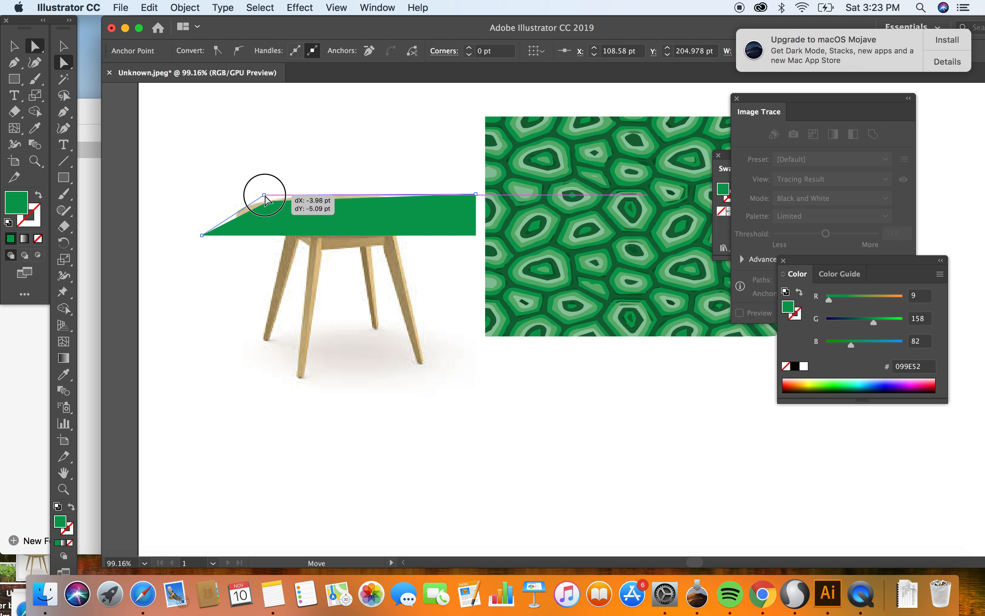
pyautogui.moveTo(265, 191); pyautogui.dragTo(265, 195)
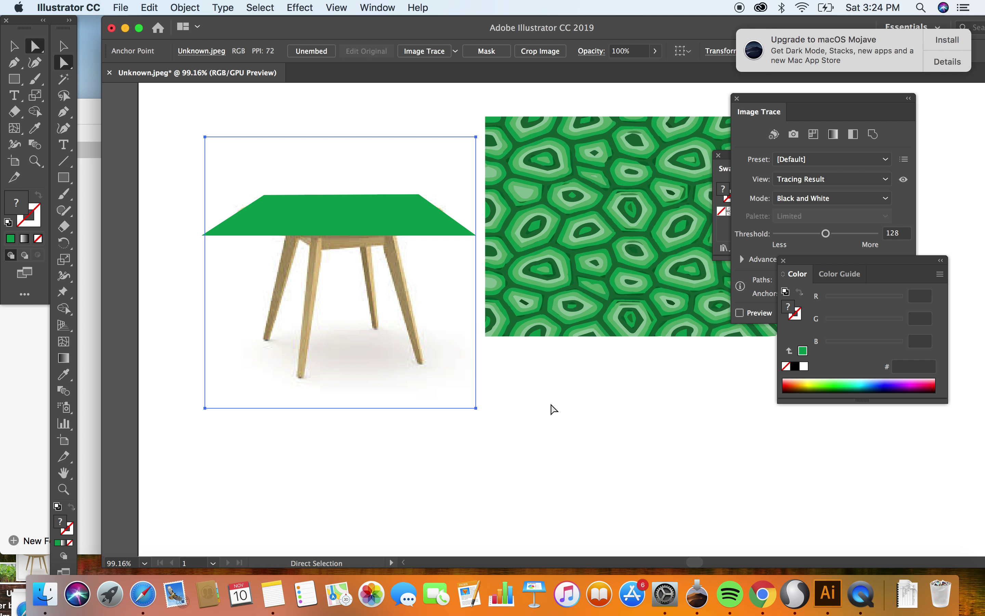
pyautogui.click(340, 216)
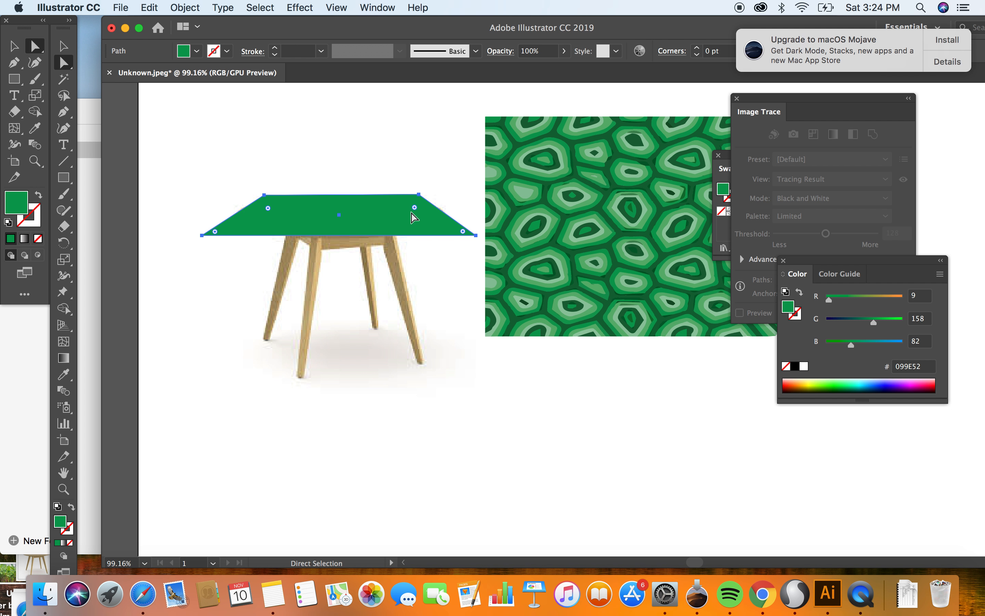
pyautogui.click(64, 341)
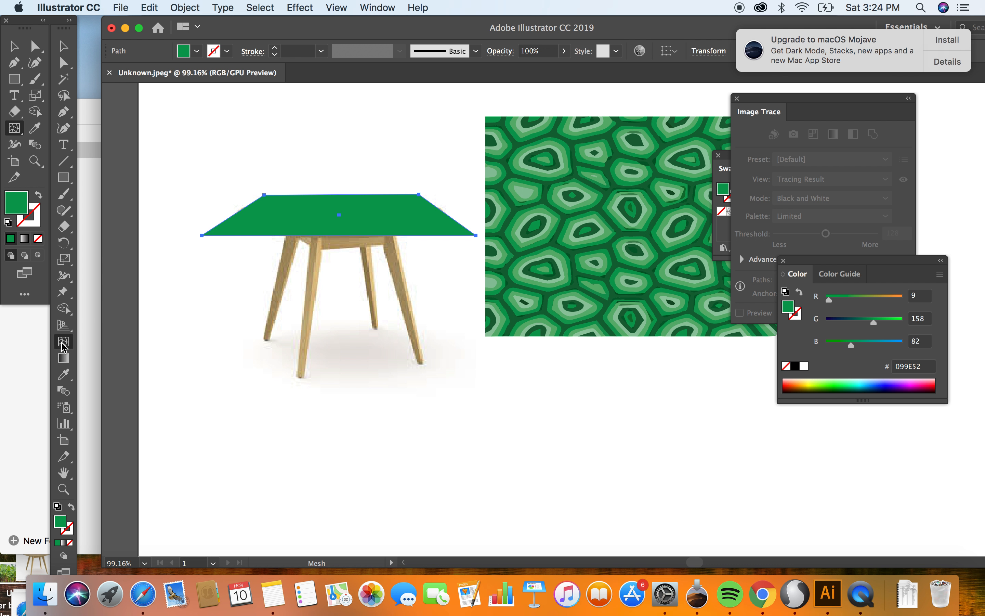
pyautogui.moveTo(258, 238)
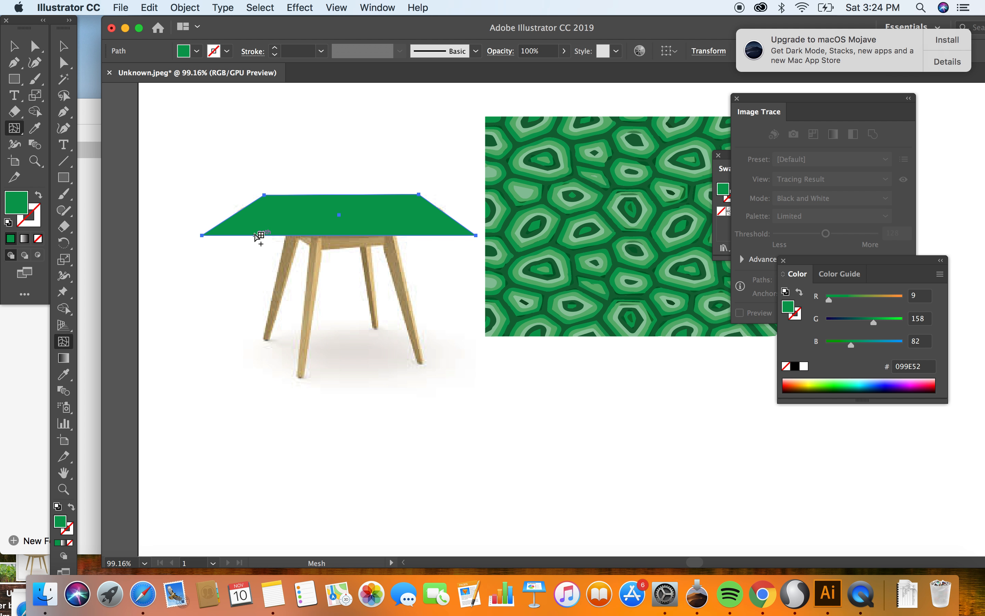
# Step: Add mesh lines across the green tabletop shape, turning it into a gradient mesh
pyautogui.click(374, 229)
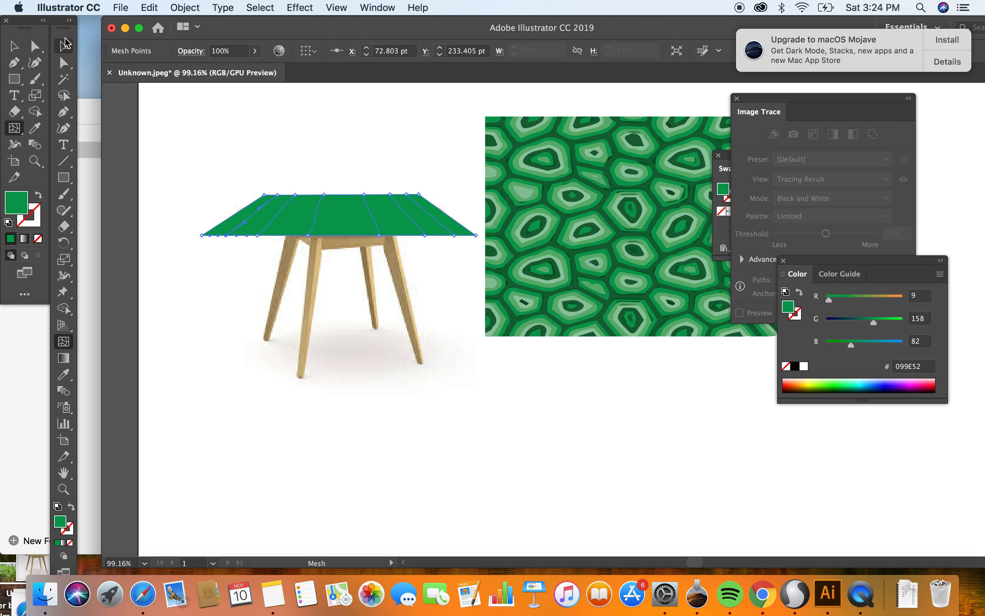
pyautogui.click(13, 45)
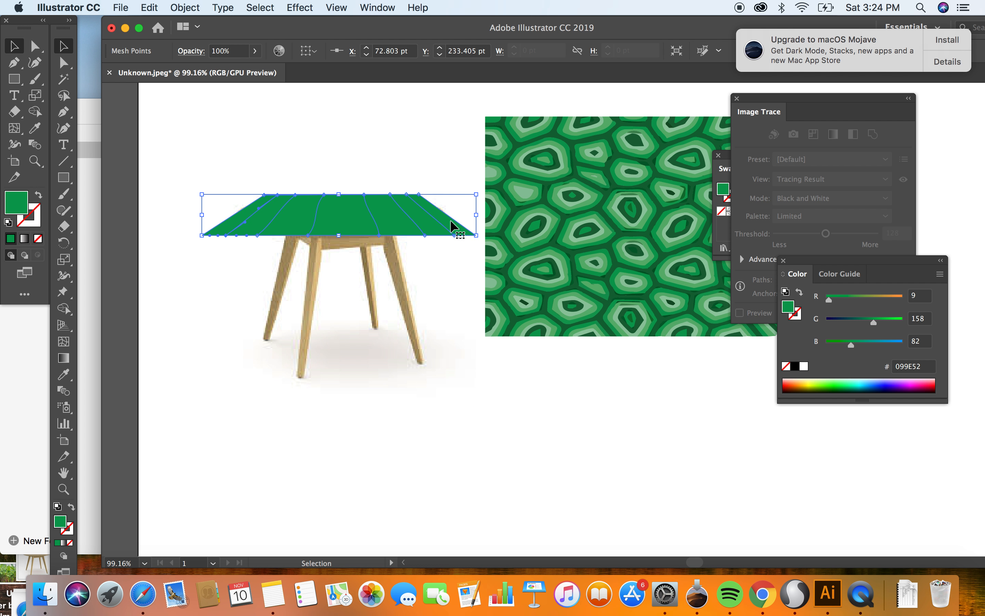
# Step: Drag the tortoise-shell pattern over the mesh and select both Mesh and Group in Layer 1
pyautogui.click(572, 179)
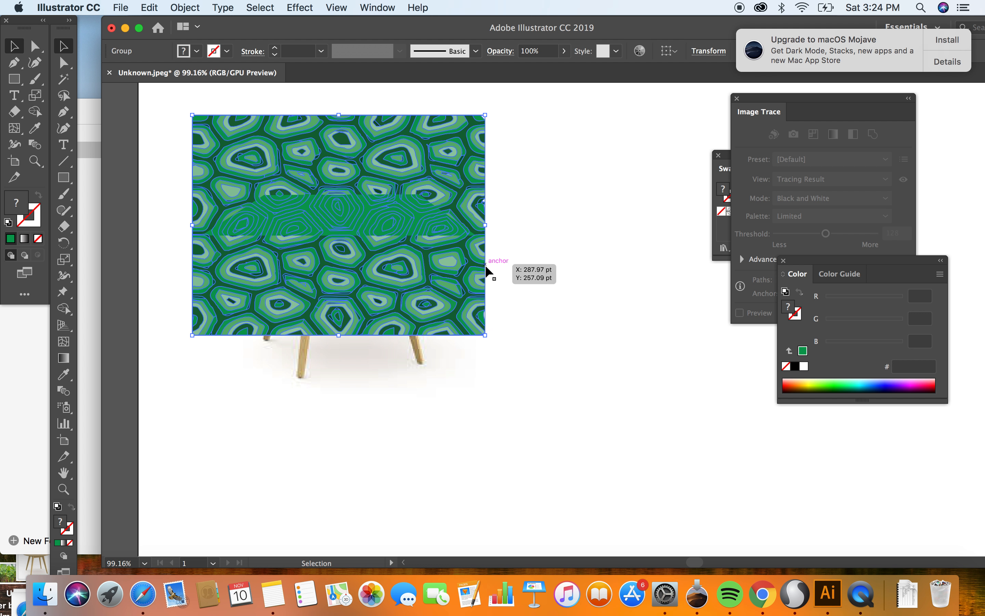
pyautogui.moveTo(358, 5)
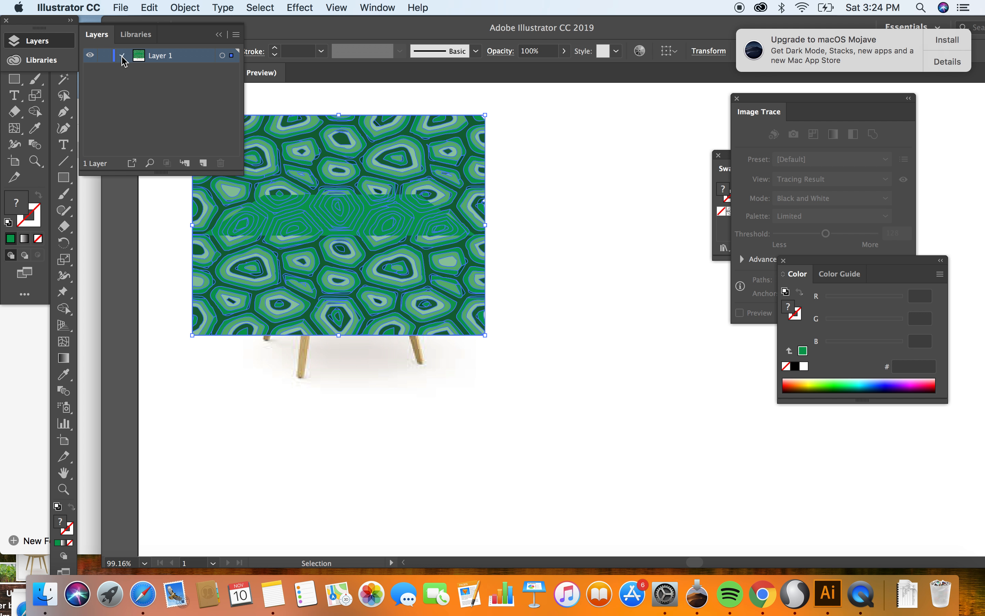
pyautogui.click(123, 55)
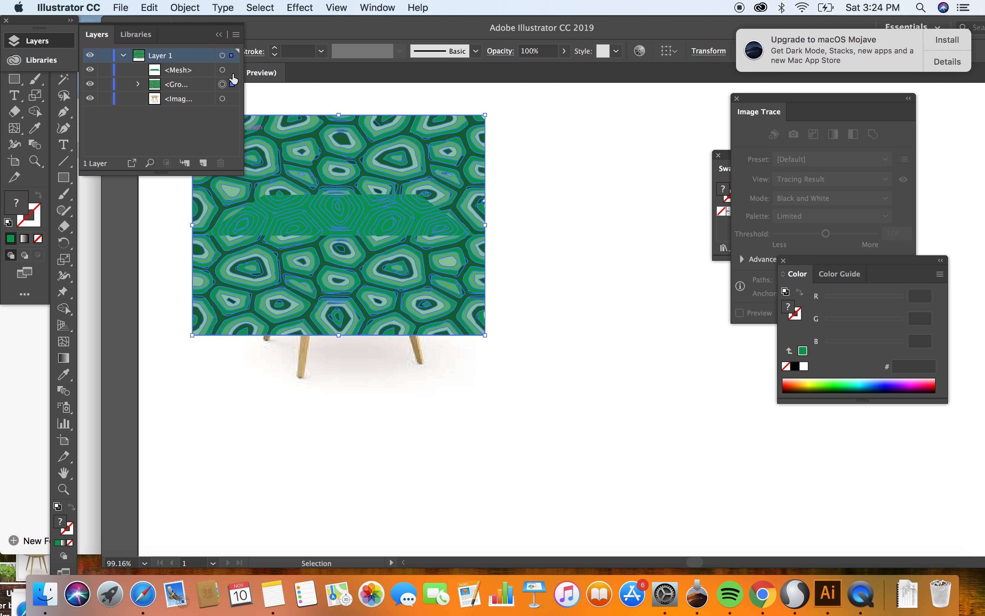
pyautogui.click(231, 70)
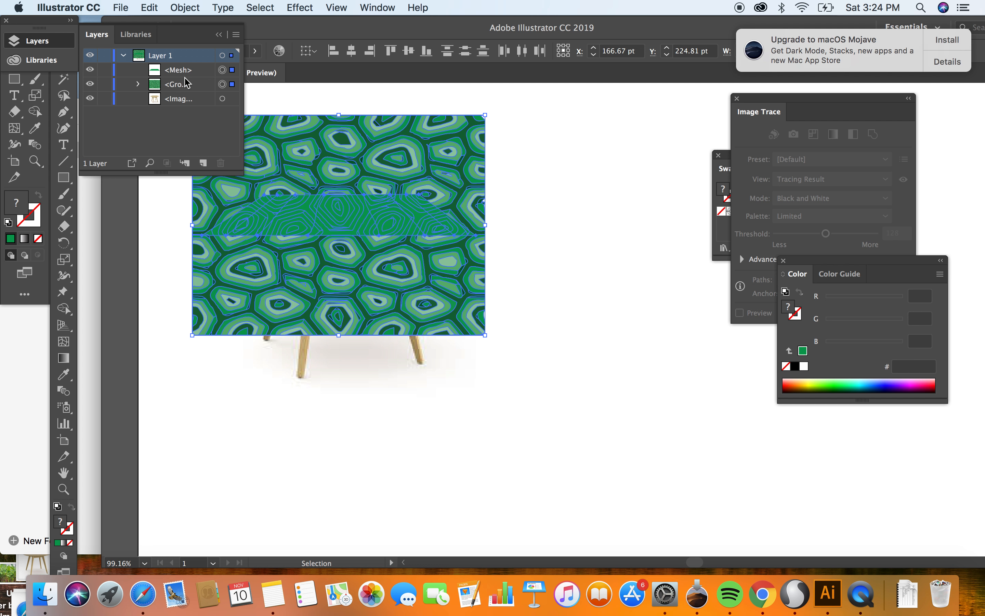
pyautogui.moveTo(211, 88)
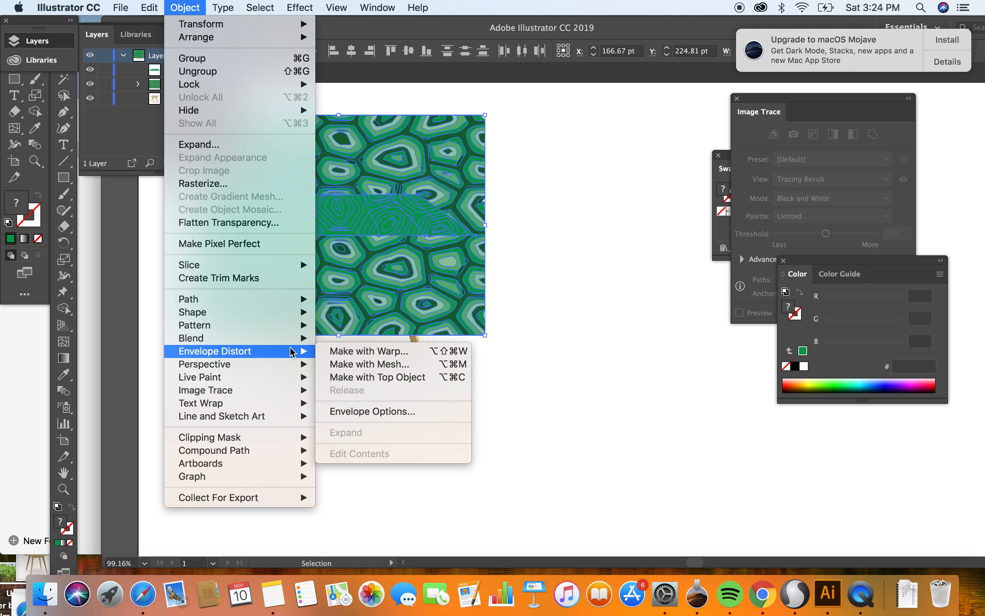
# Step: Envelope-distort the pattern with the top object so it takes the tabletop's trapezoid shape, then select the table photo
pyautogui.click(378, 377)
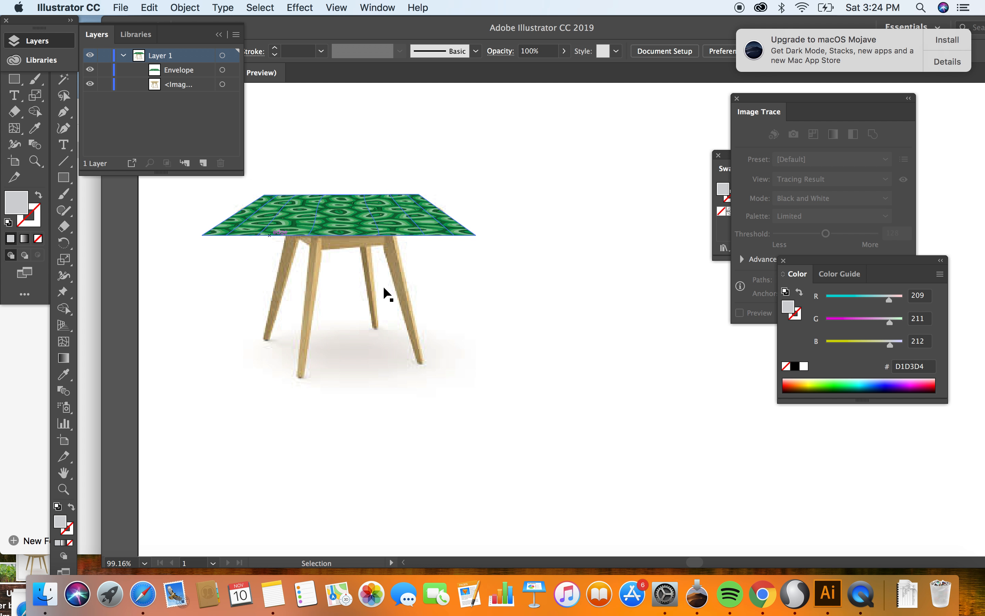
pyautogui.click(386, 294)
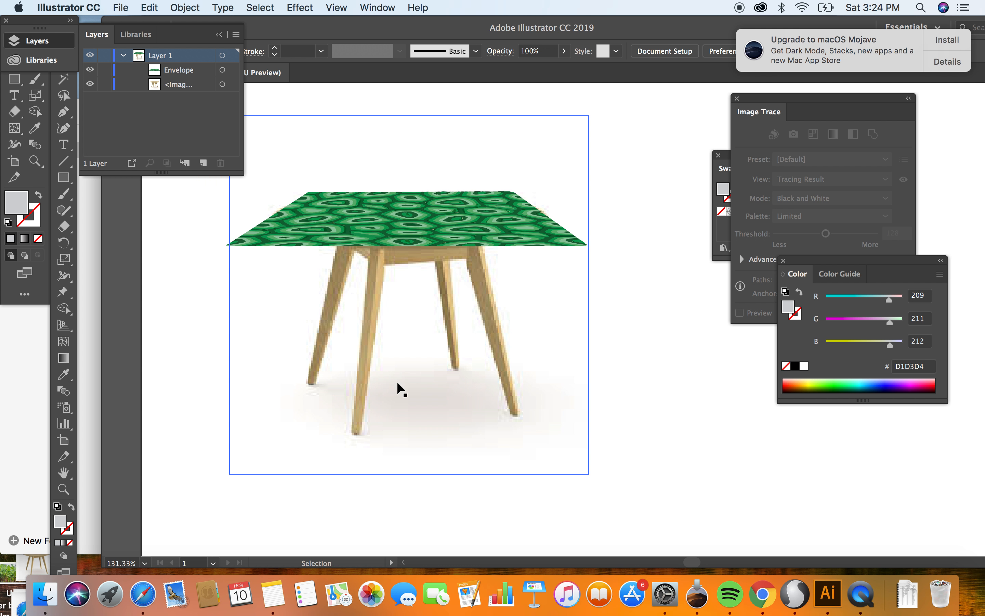
pyautogui.moveTo(467, 302)
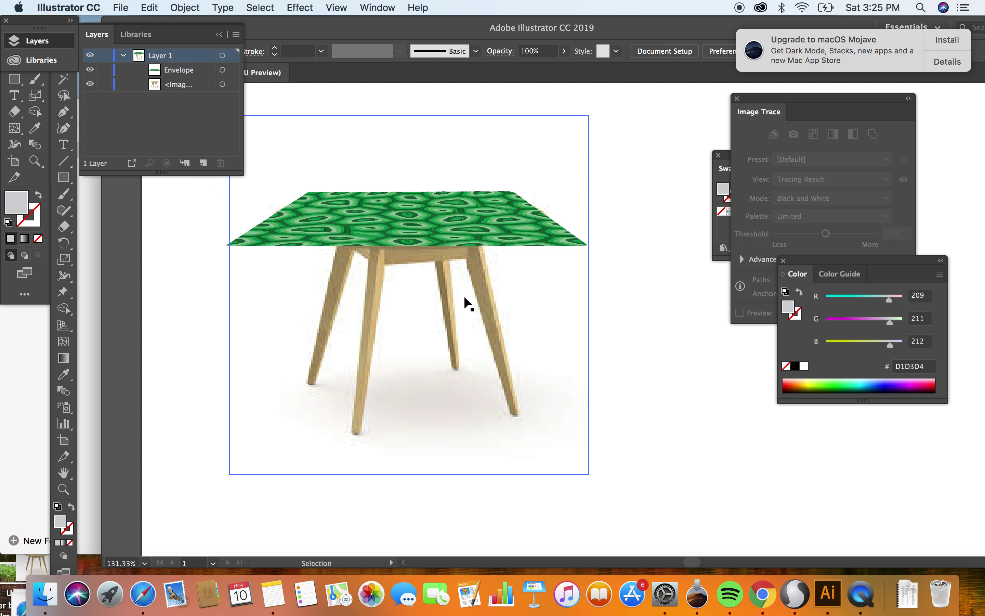
pyautogui.moveTo(465, 304)
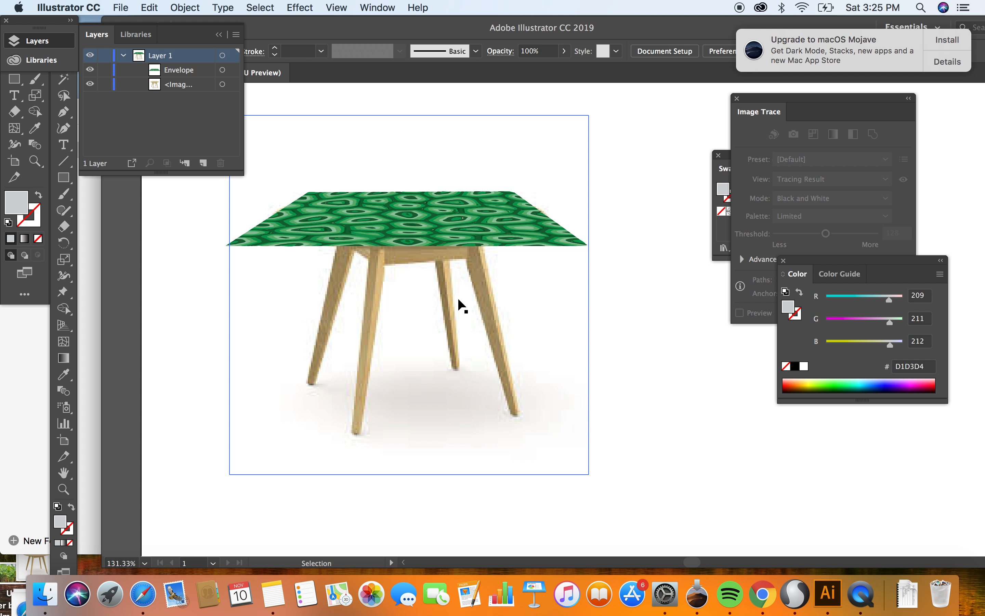
pyautogui.moveTo(460, 267)
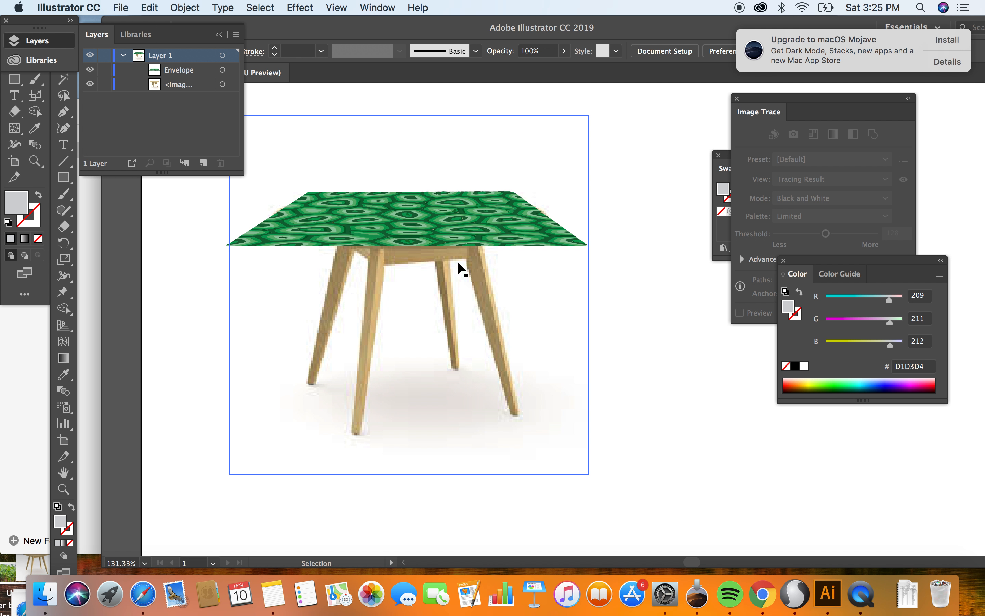
pyautogui.moveTo(408, 282)
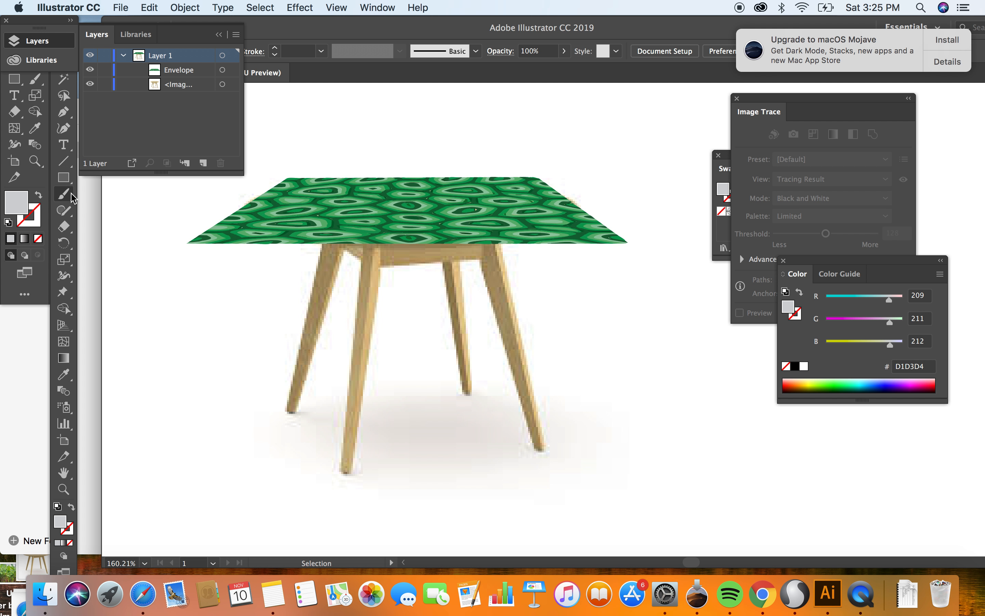
pyautogui.moveTo(249, 194)
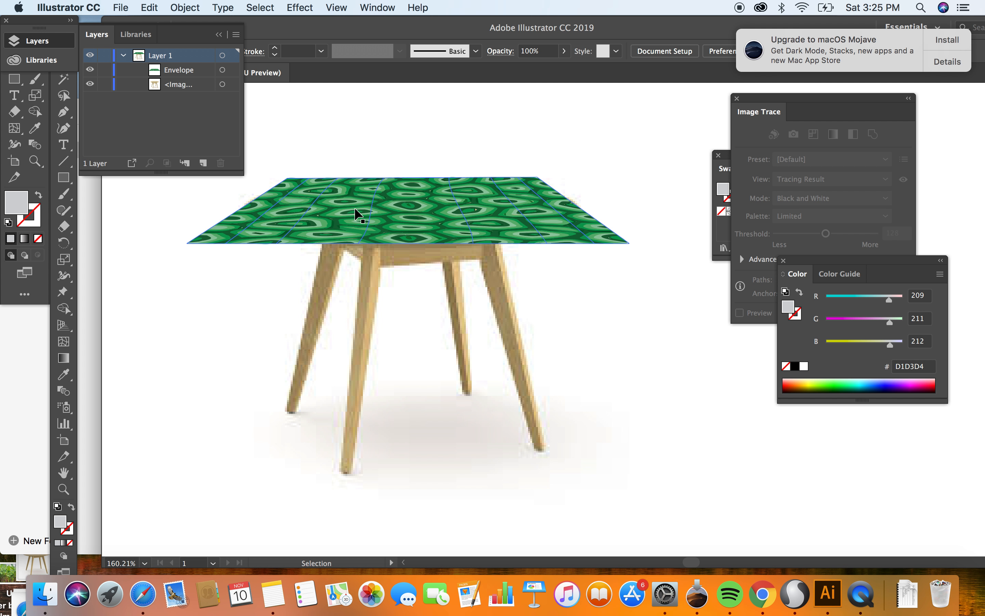
pyautogui.moveTo(327, 212)
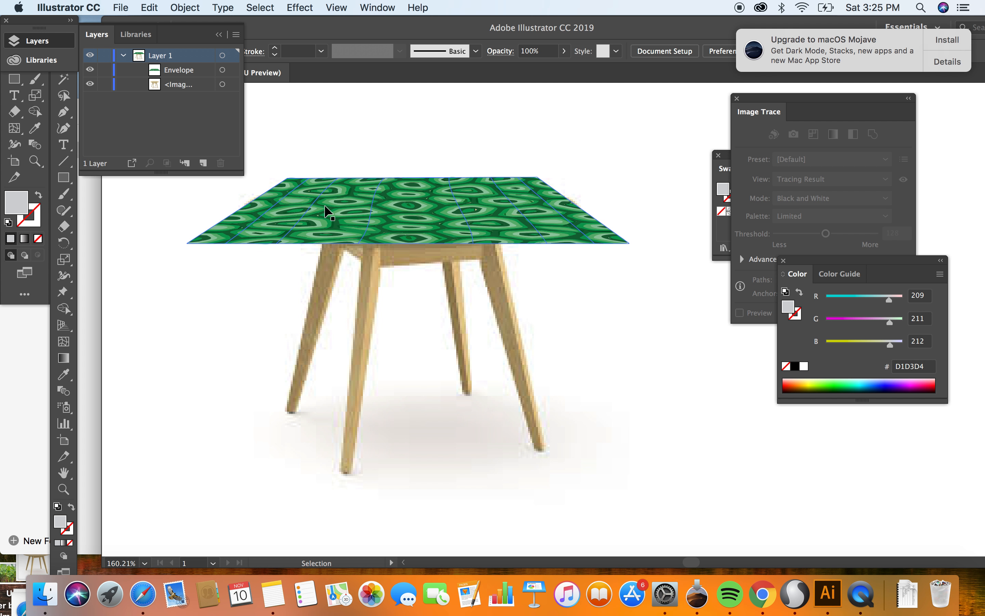
pyautogui.moveTo(402, 195)
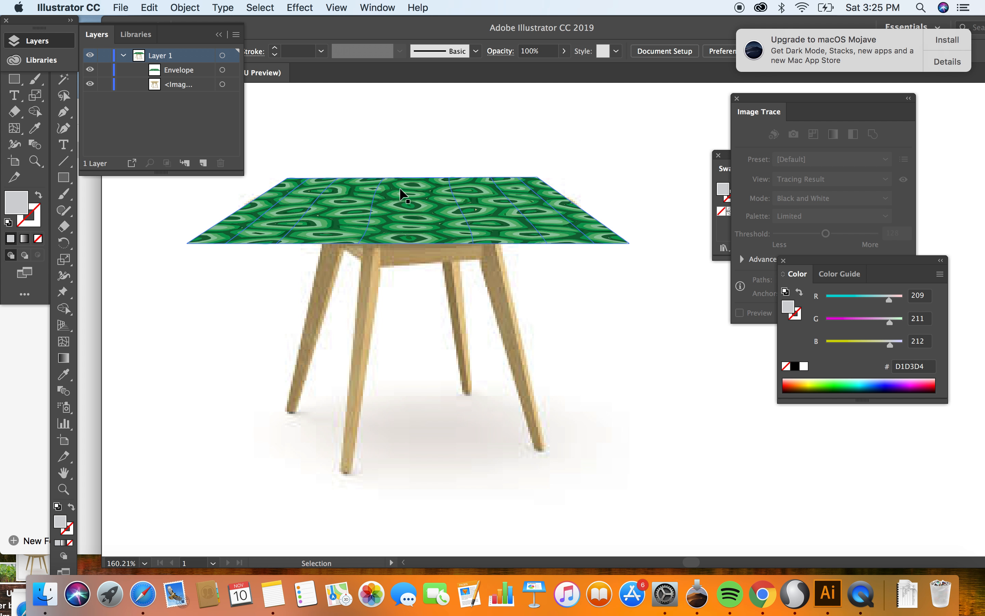
pyautogui.moveTo(602, 266)
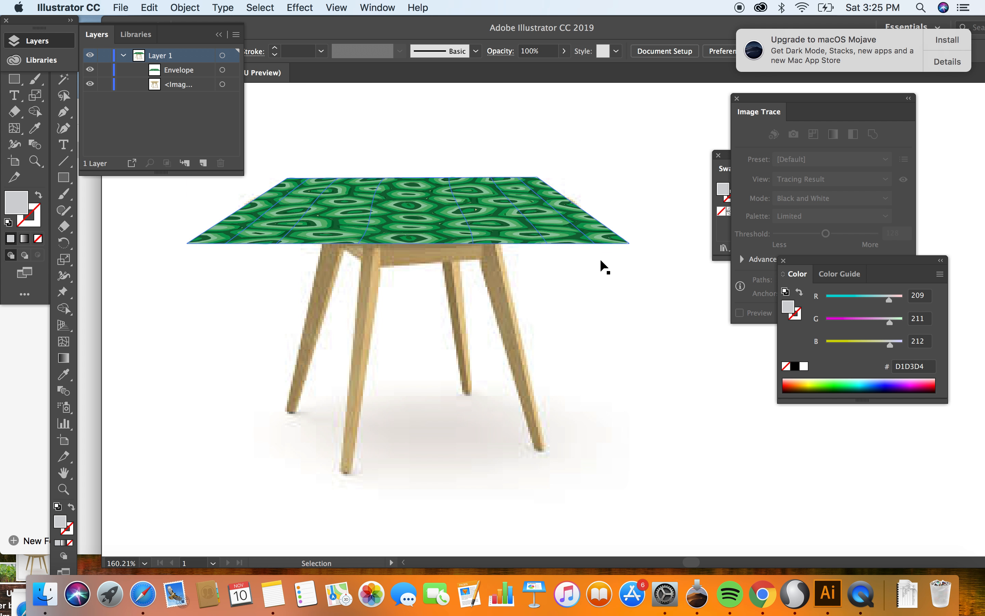
pyautogui.click(512, 314)
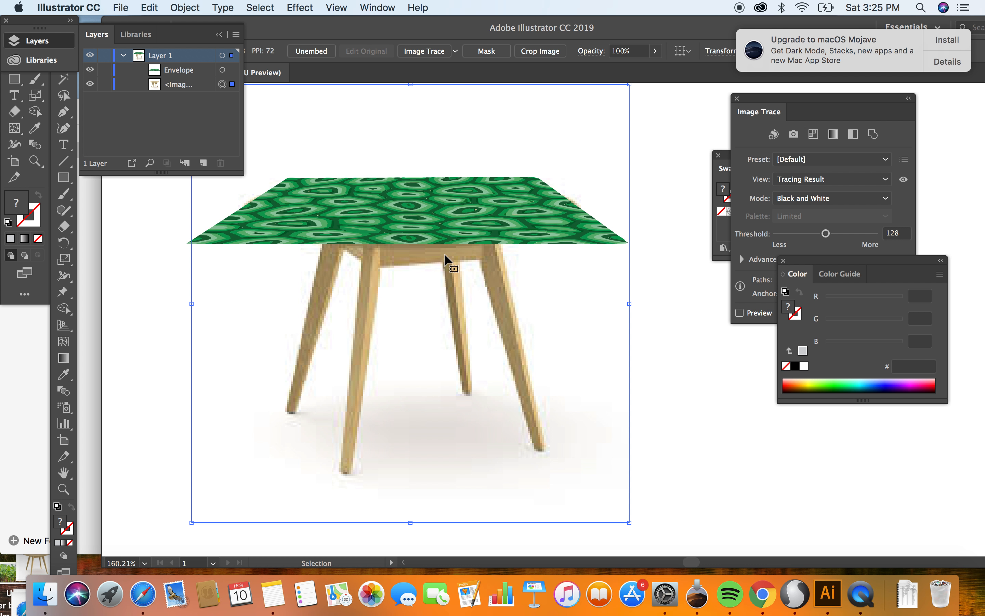
# Step: Hide the patterned tabletop envelope to reveal the original table photo
pyautogui.click(90, 69)
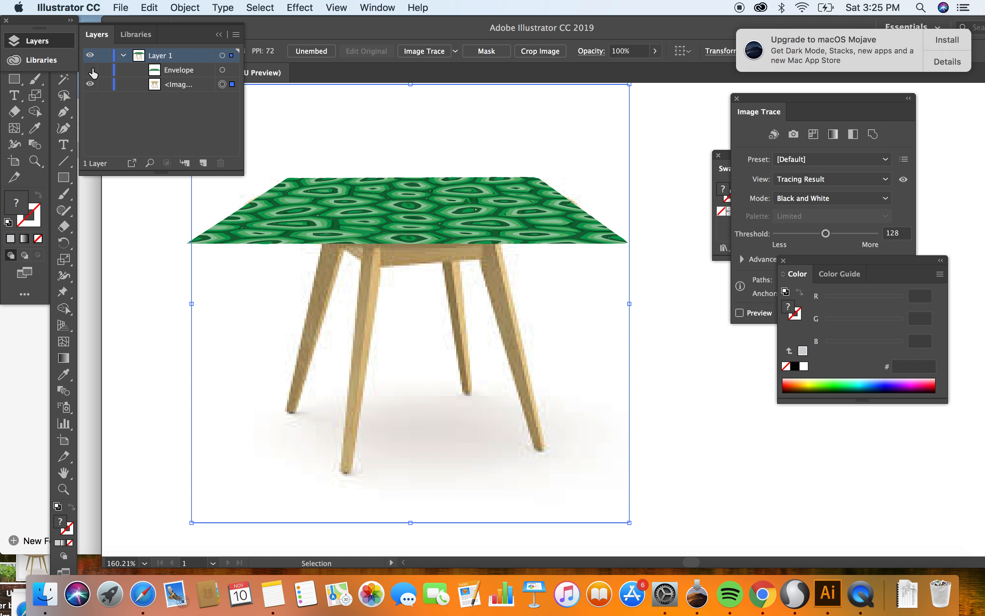
pyautogui.click(91, 74)
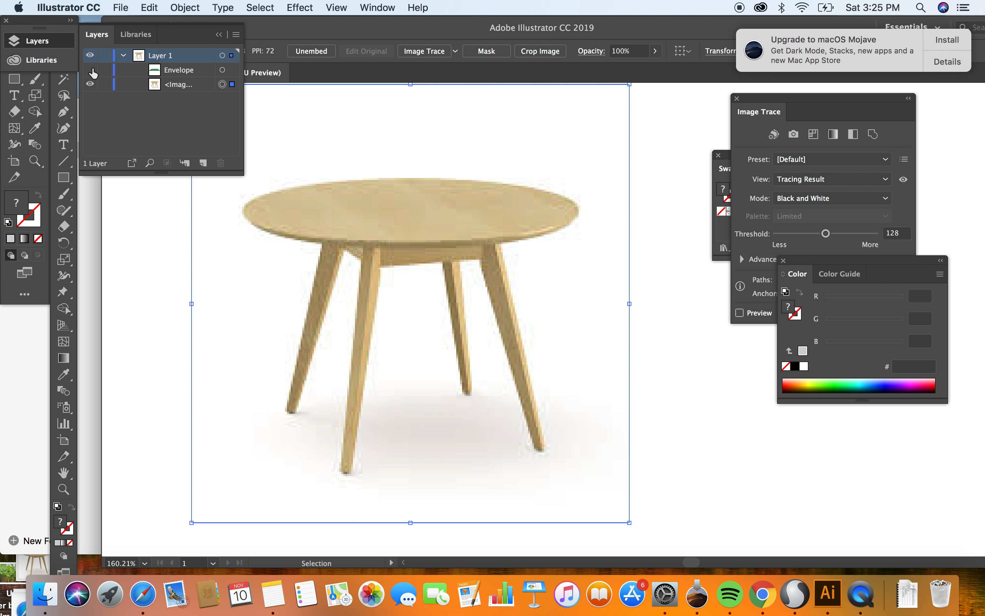
pyautogui.click(90, 70)
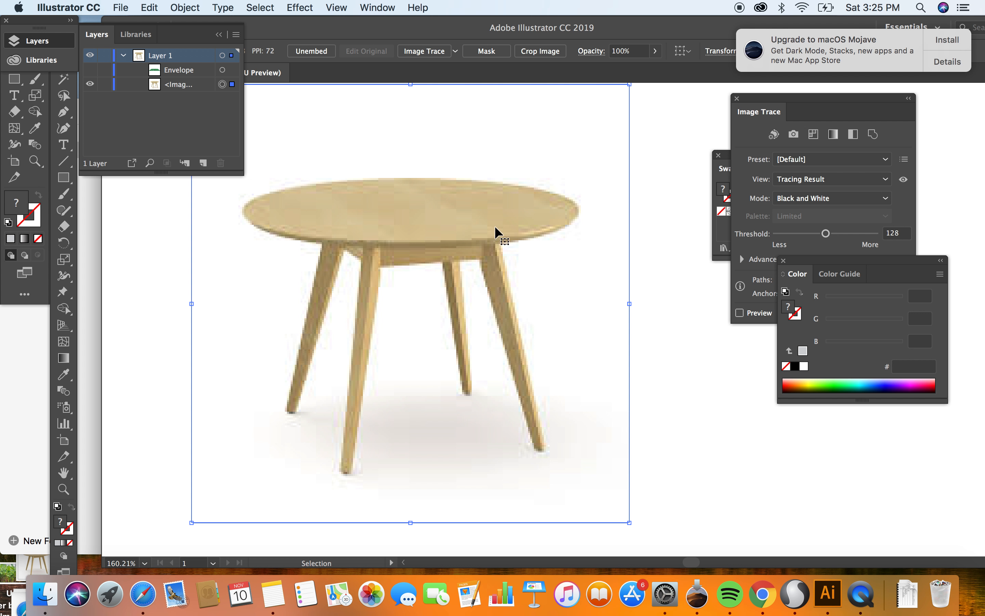
pyautogui.moveTo(262, 207)
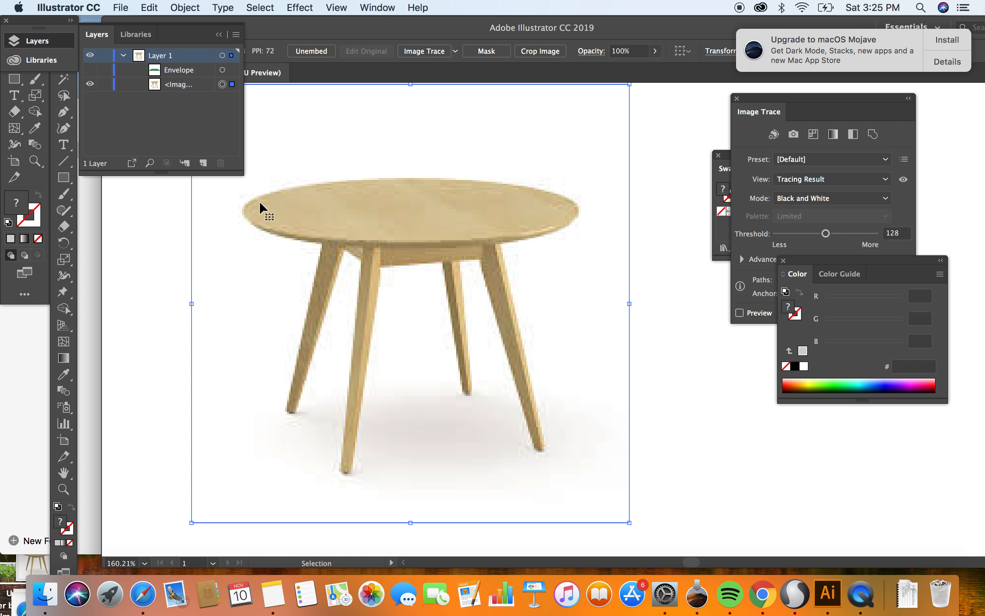
pyautogui.moveTo(331, 176)
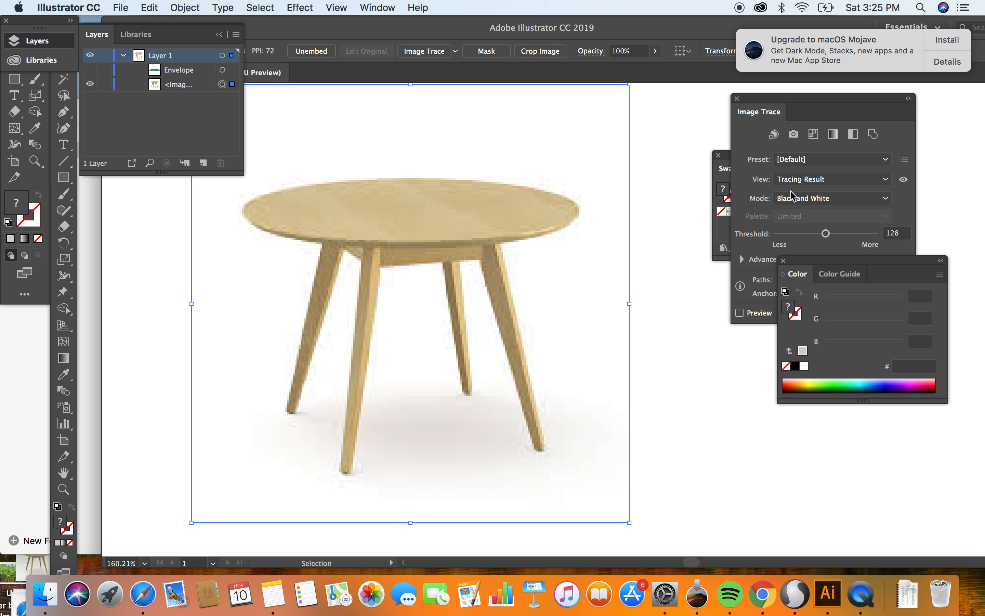
# Step: Image-trace the photo in Color mode with an Automatic palette and minimum colours, previewed
pyautogui.click(831, 198)
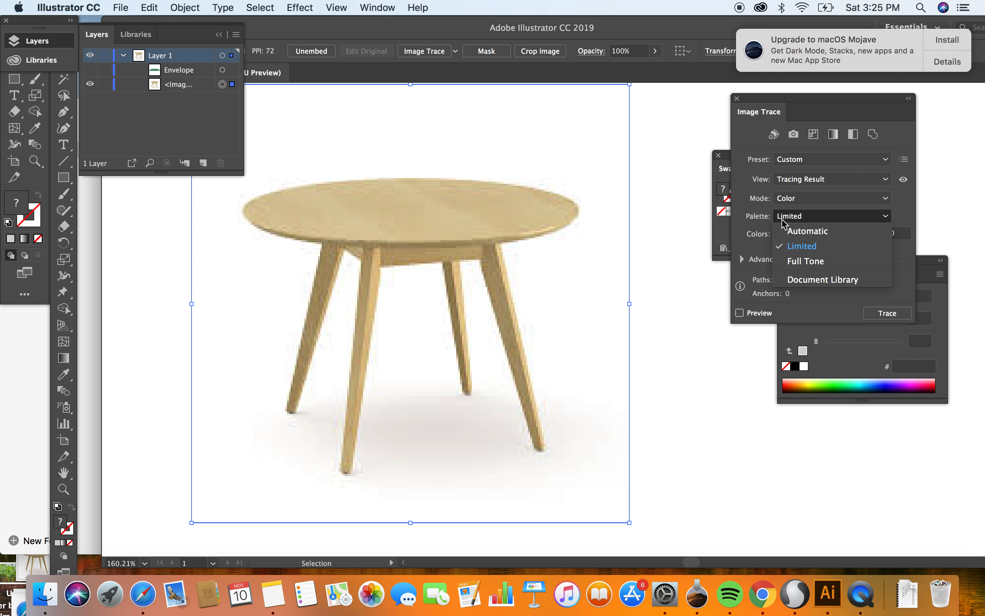
pyautogui.click(809, 231)
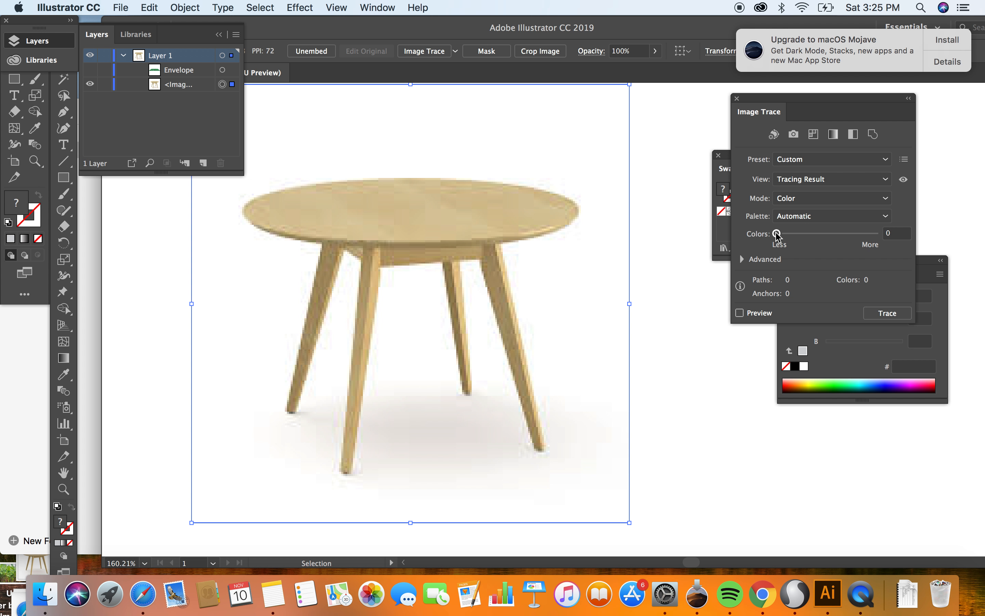
pyautogui.click(740, 312)
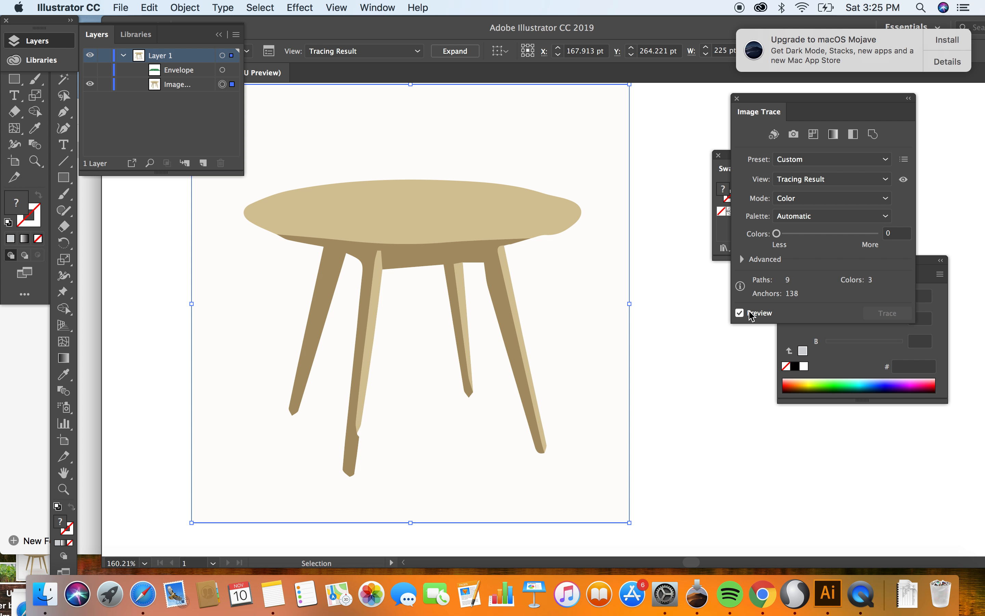
pyautogui.moveTo(514, 242)
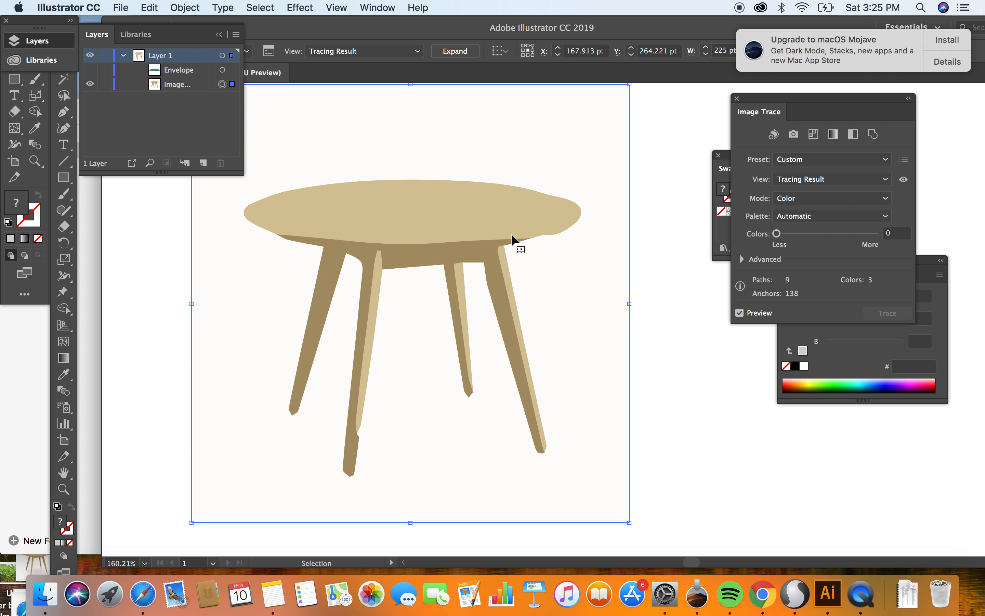
pyautogui.moveTo(366, 314)
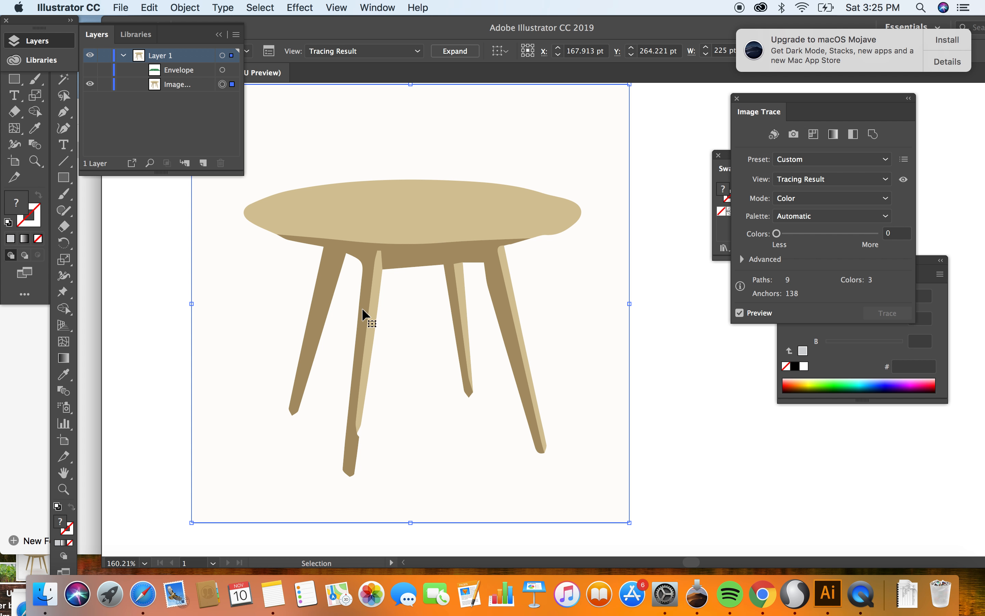
pyautogui.moveTo(427, 227)
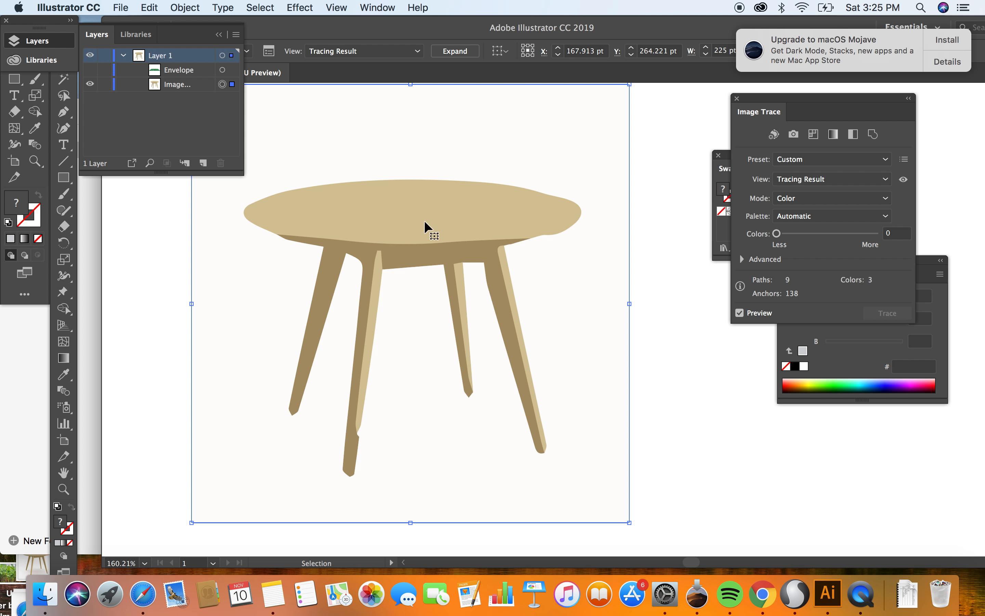
pyautogui.moveTo(310, 345)
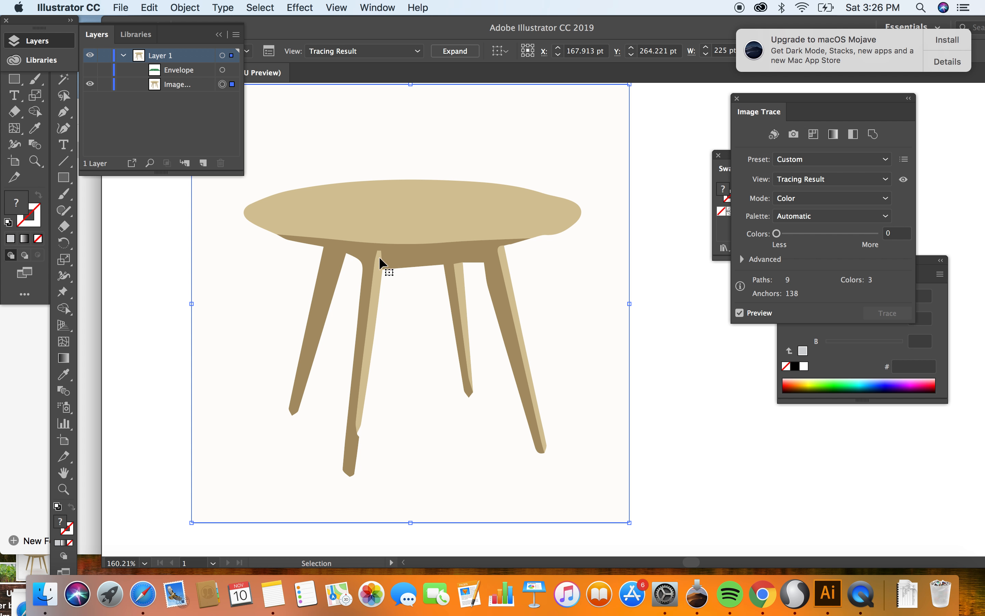
pyautogui.moveTo(366, 284)
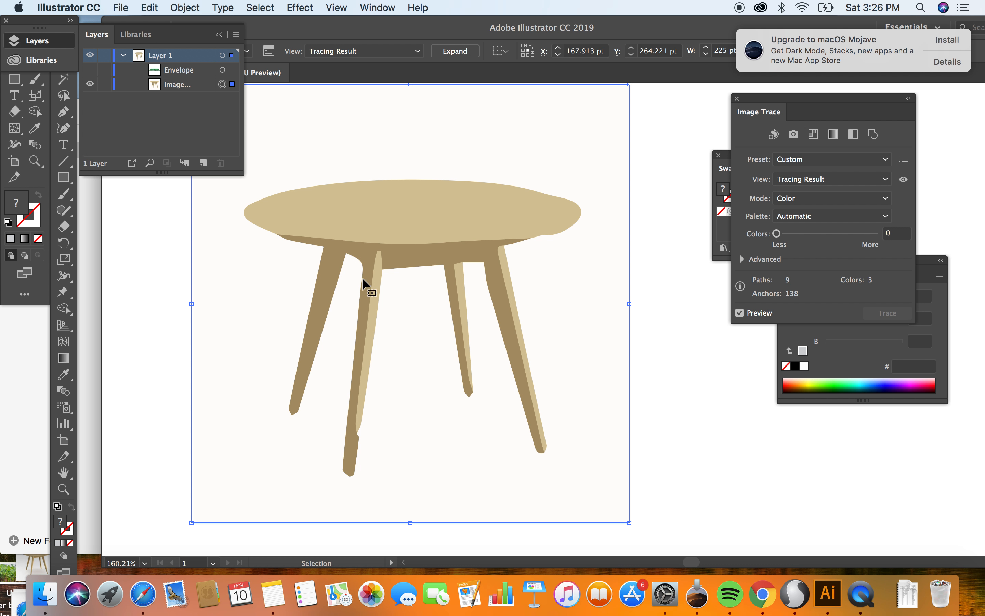
pyautogui.moveTo(404, 234)
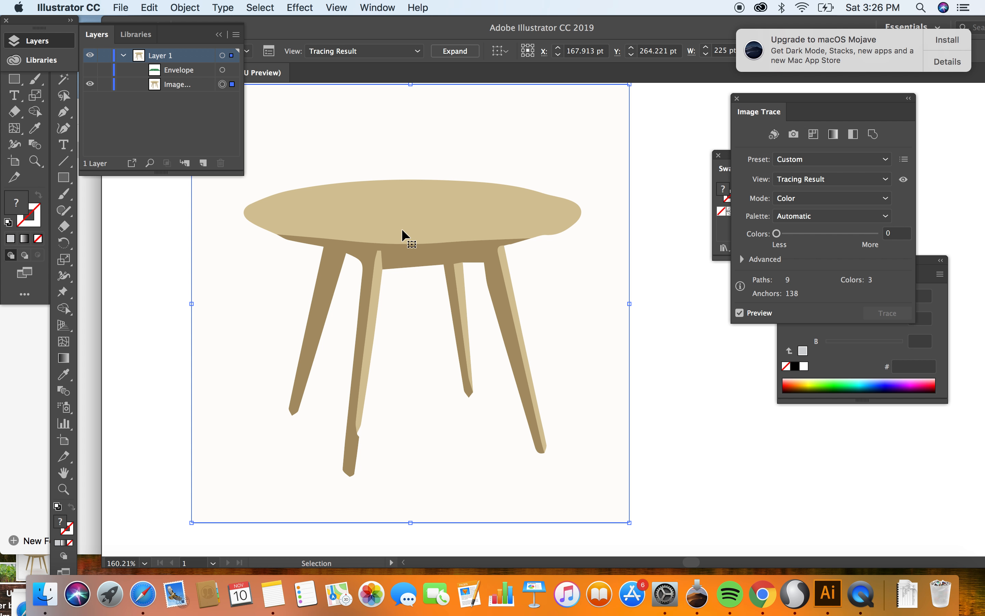
pyautogui.moveTo(759, 298)
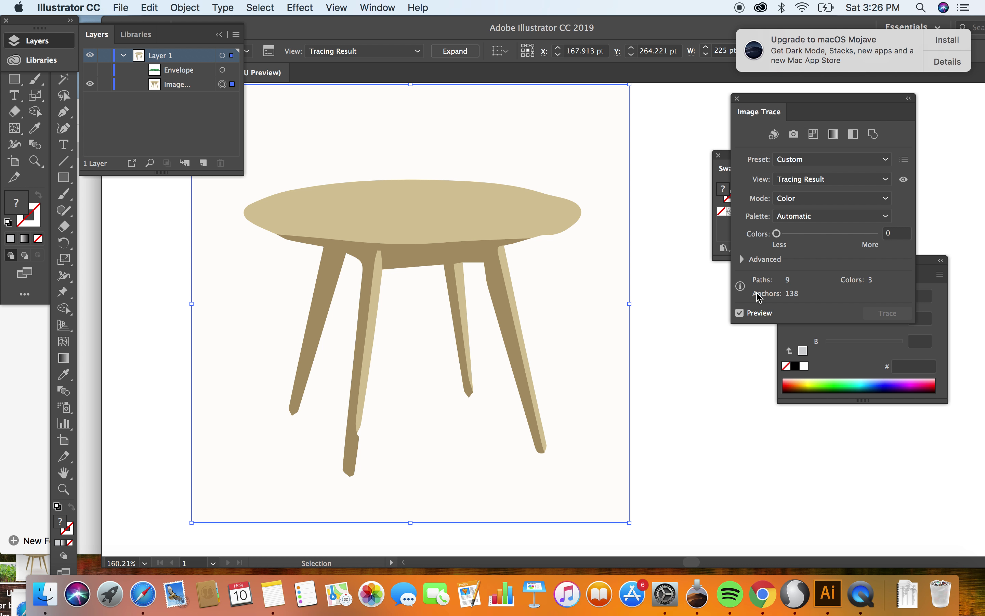
# Step: Toggle the trace preview off and on to compare the three-colour trace with the photo
pyautogui.click(740, 312)
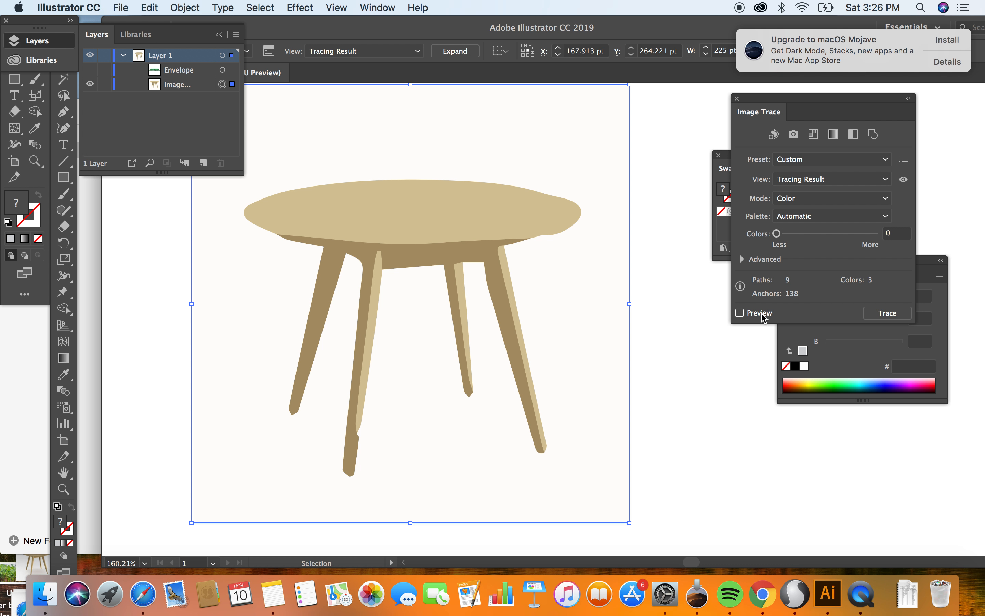
pyautogui.click(740, 313)
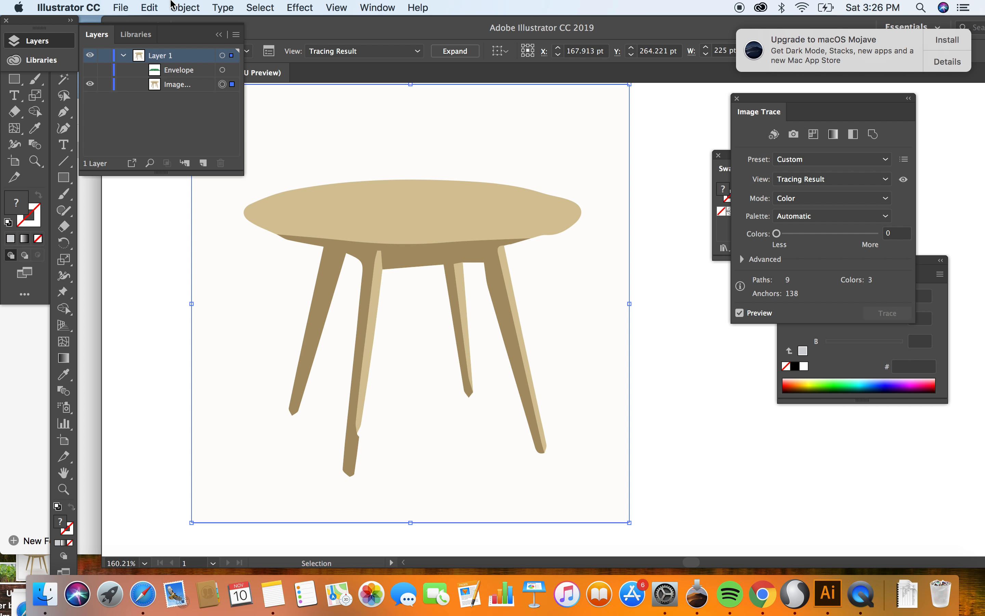
pyautogui.click(185, 7)
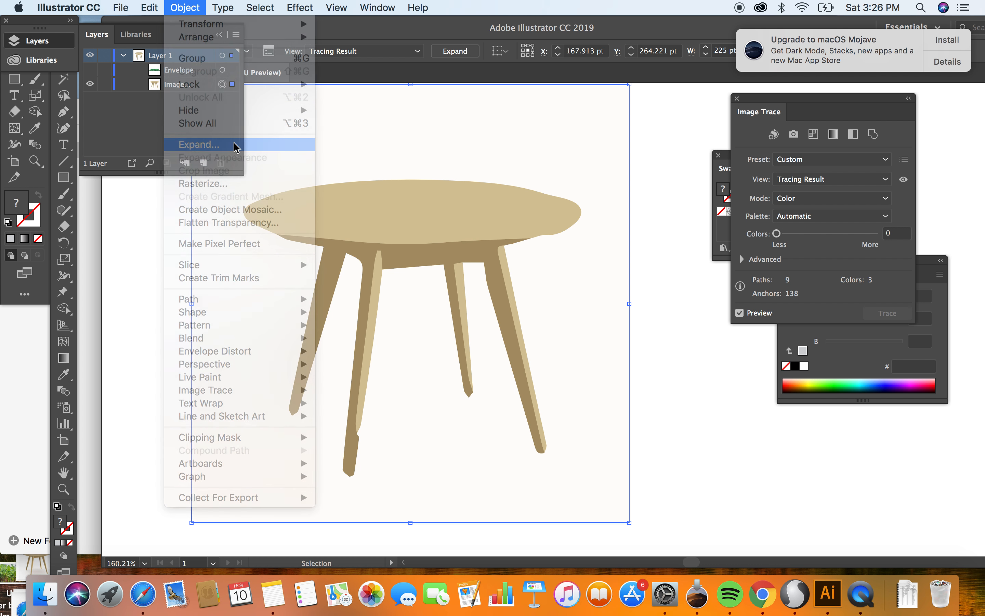
# Step: Expand the trace into editable paths, then undo back to the original embedded table photo
pyautogui.click(198, 145)
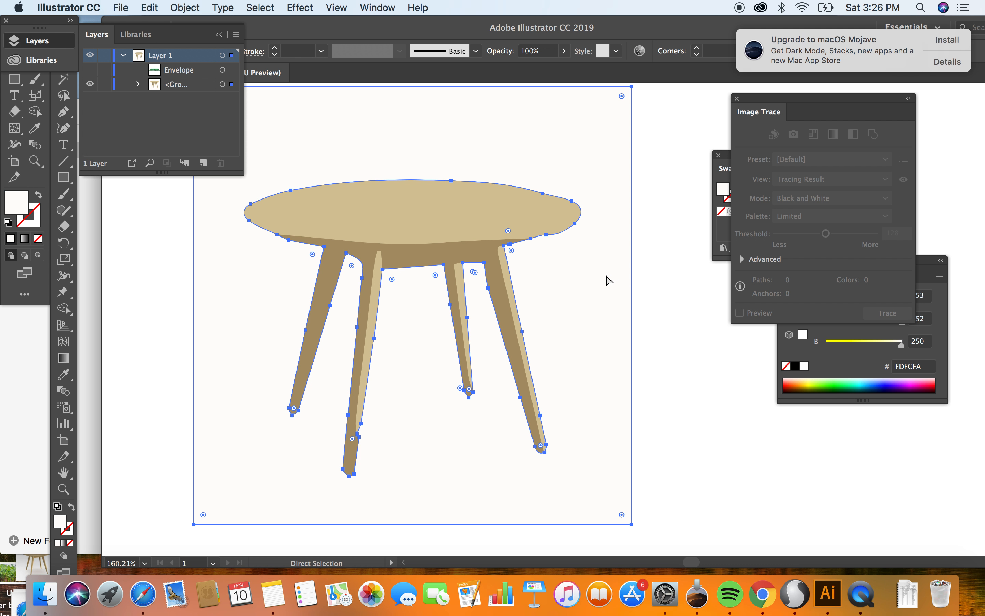
pyautogui.click(609, 280)
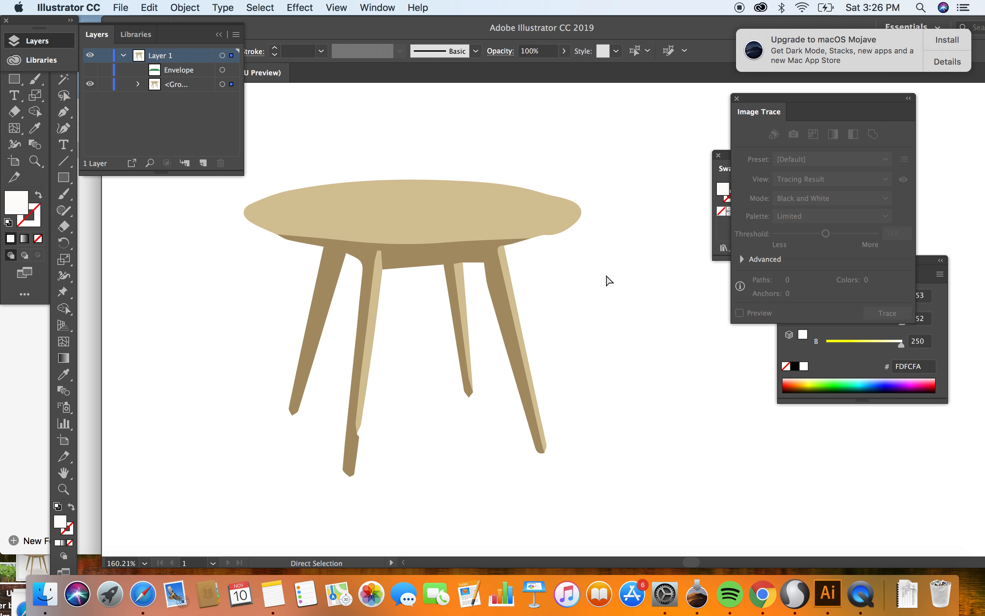
pyautogui.click(435, 225)
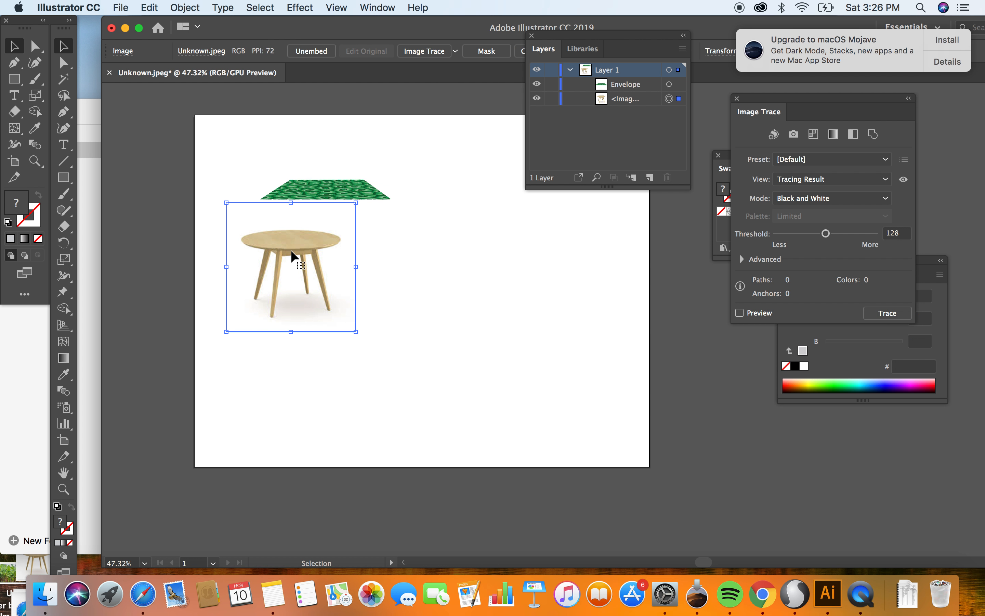
# Step: Re-trace the table photo in Color mode with Automatic palette, previewing the three flat colours
pyautogui.click(740, 312)
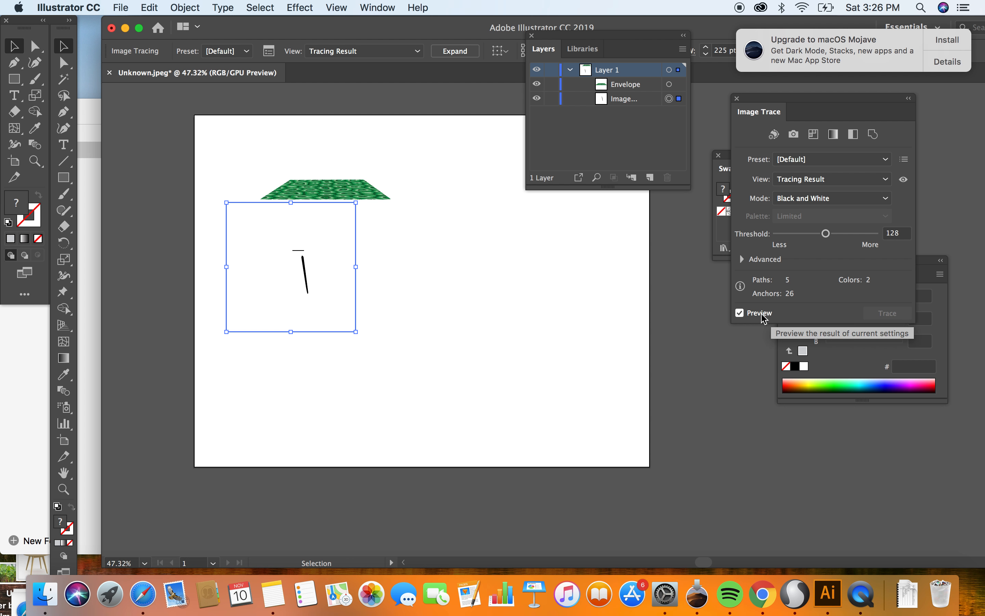
pyautogui.click(831, 198)
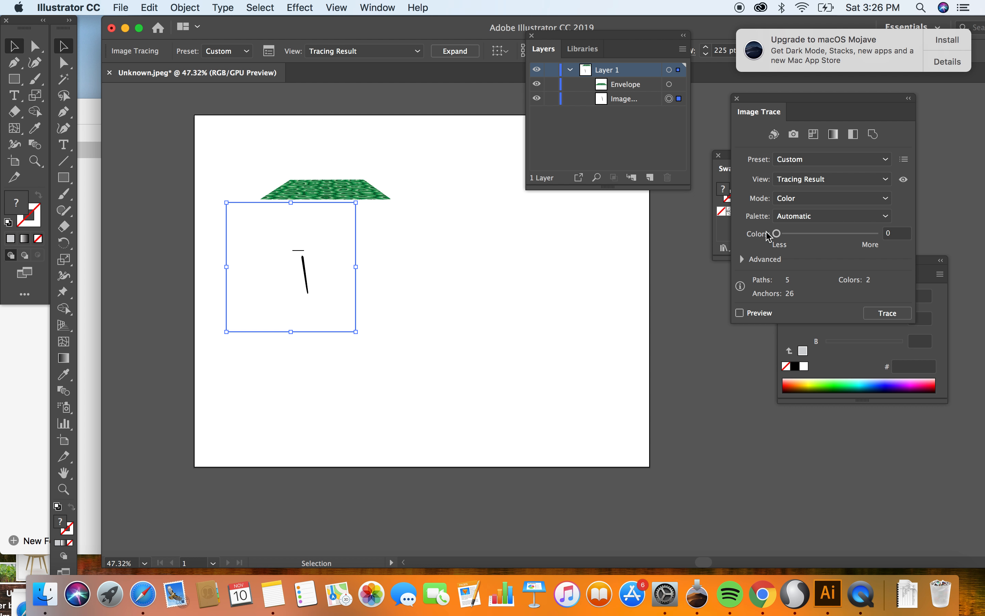
pyautogui.click(740, 312)
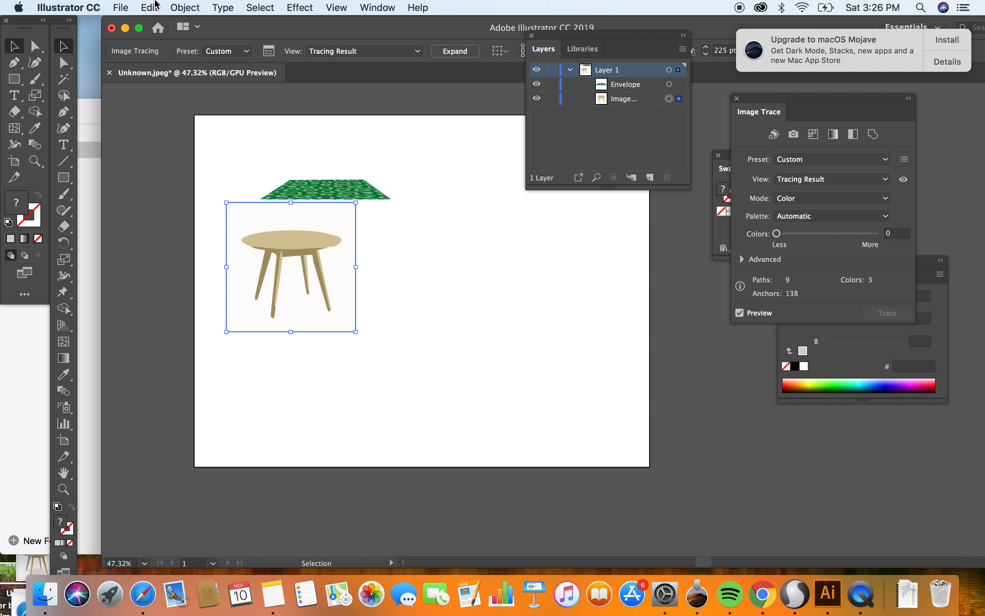
# Step: Expand the three-colour trace into grouped vector paths and deselect it
pyautogui.click(185, 7)
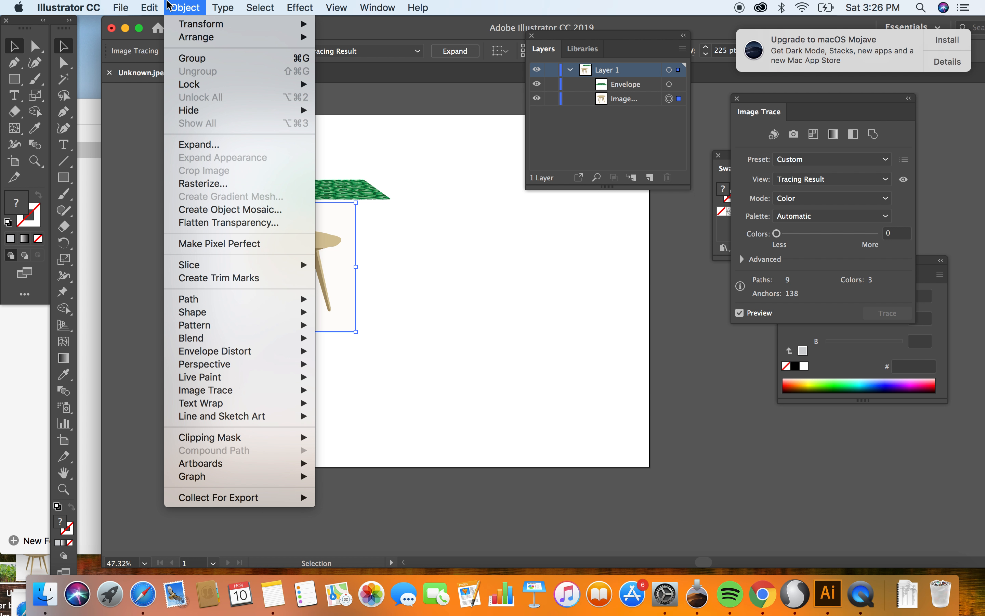
pyautogui.click(149, 7)
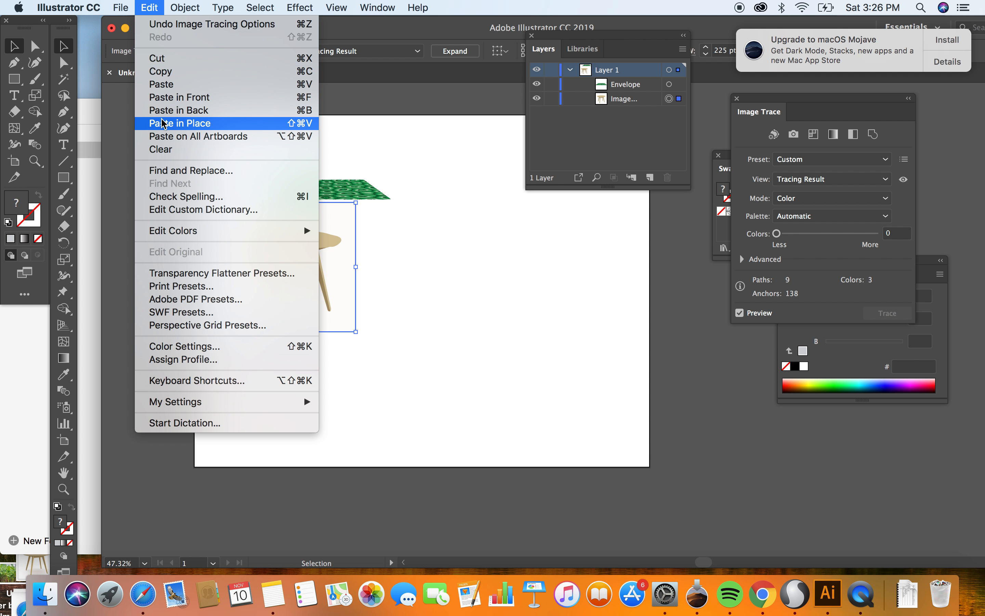
pyautogui.click(185, 7)
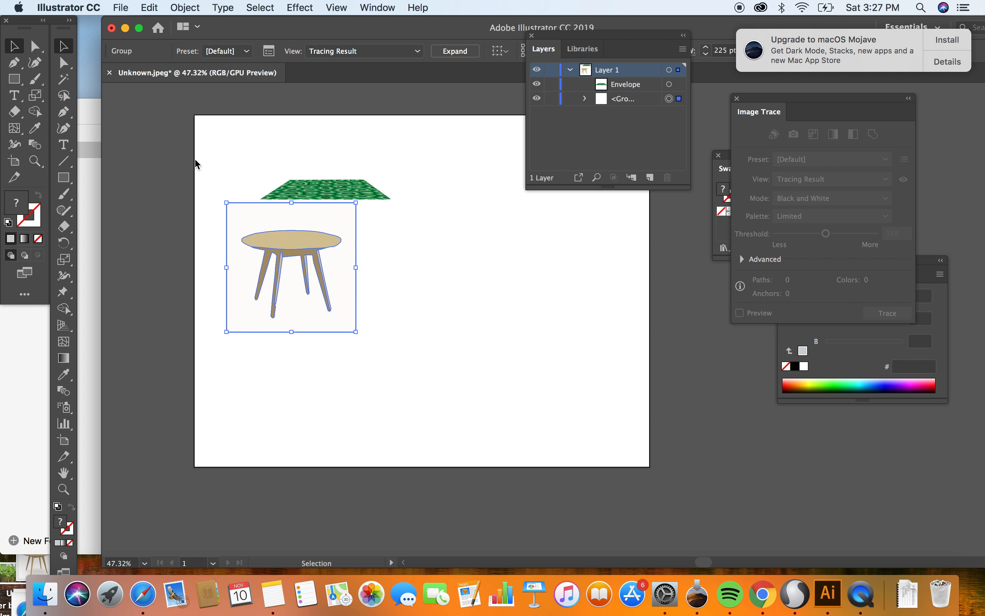
pyautogui.click(35, 62)
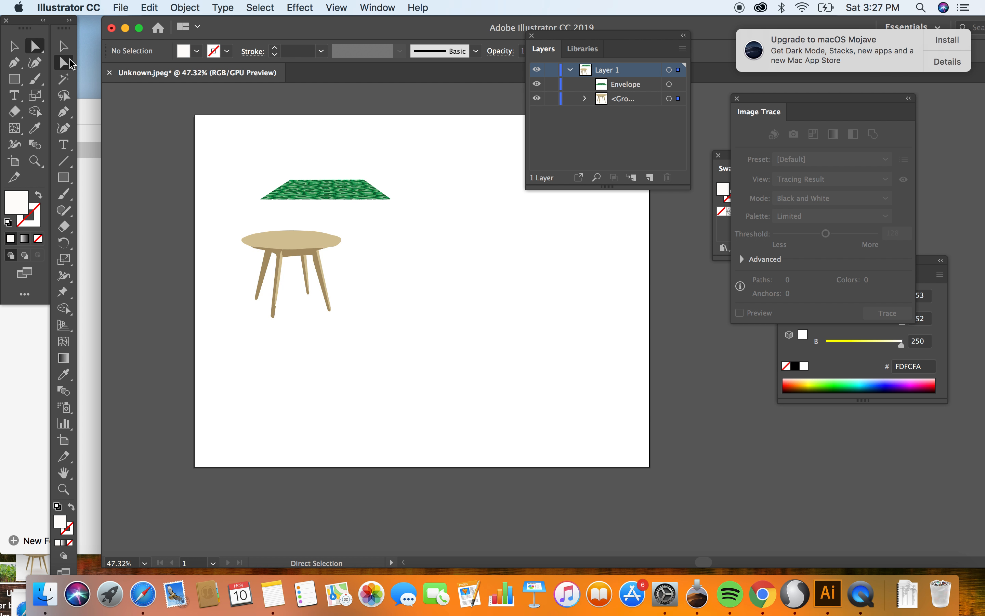
# Step: Ungroup the traced table and select its oval tan tabletop ellipse on its own
pyautogui.click(291, 238)
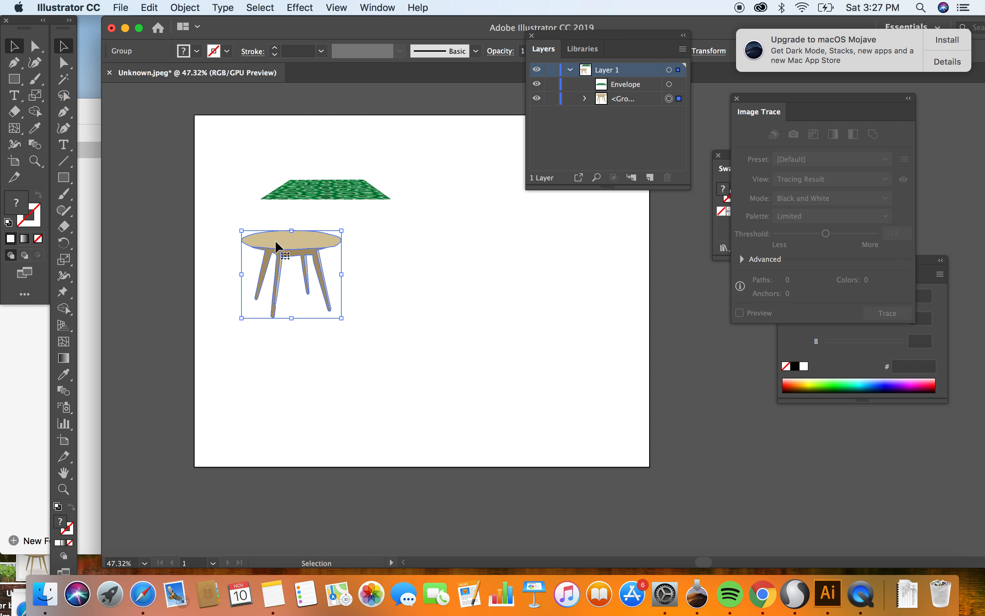
pyautogui.click(184, 8)
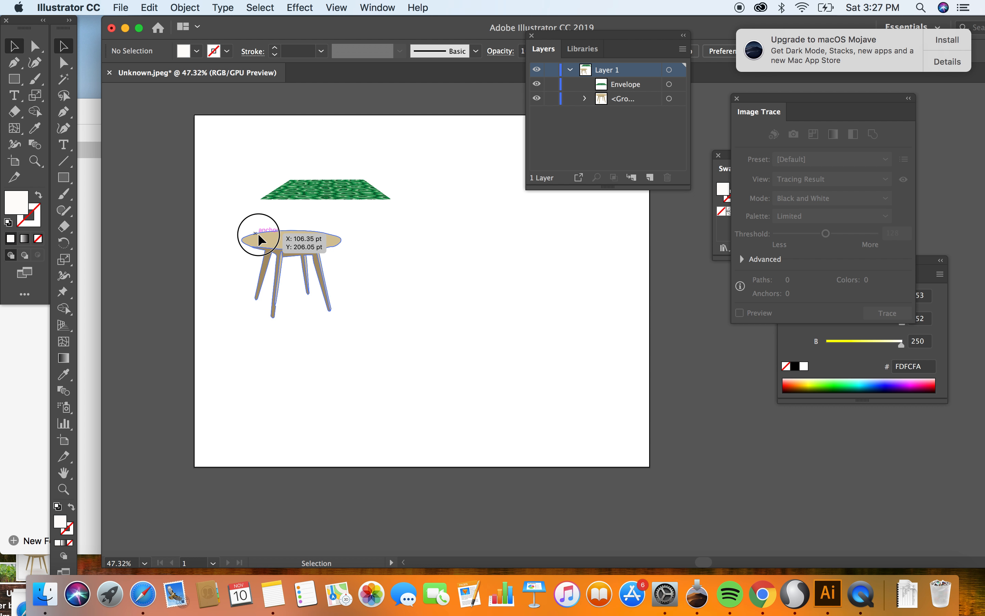
pyautogui.click(184, 7)
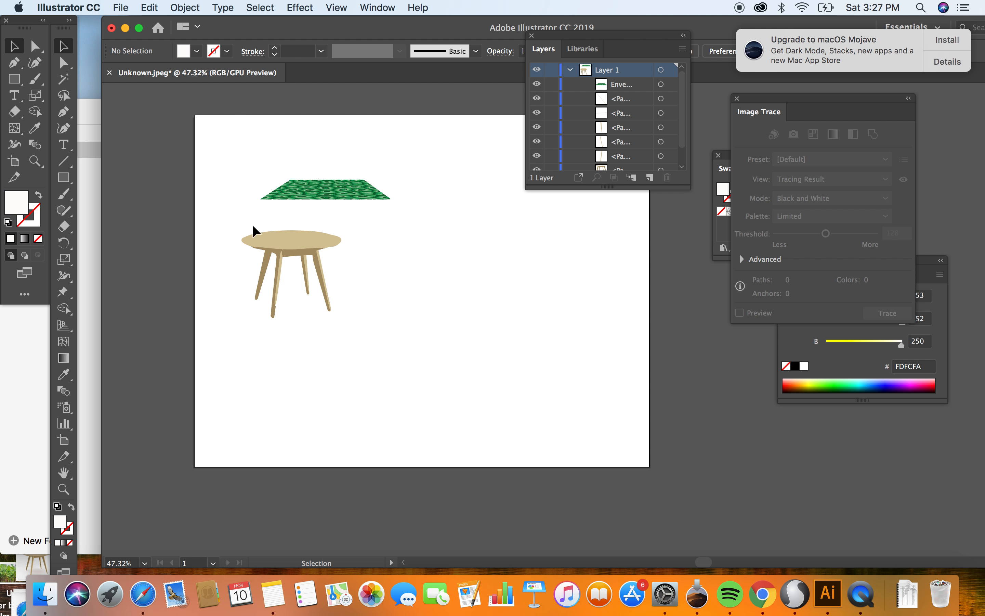
pyautogui.click(291, 241)
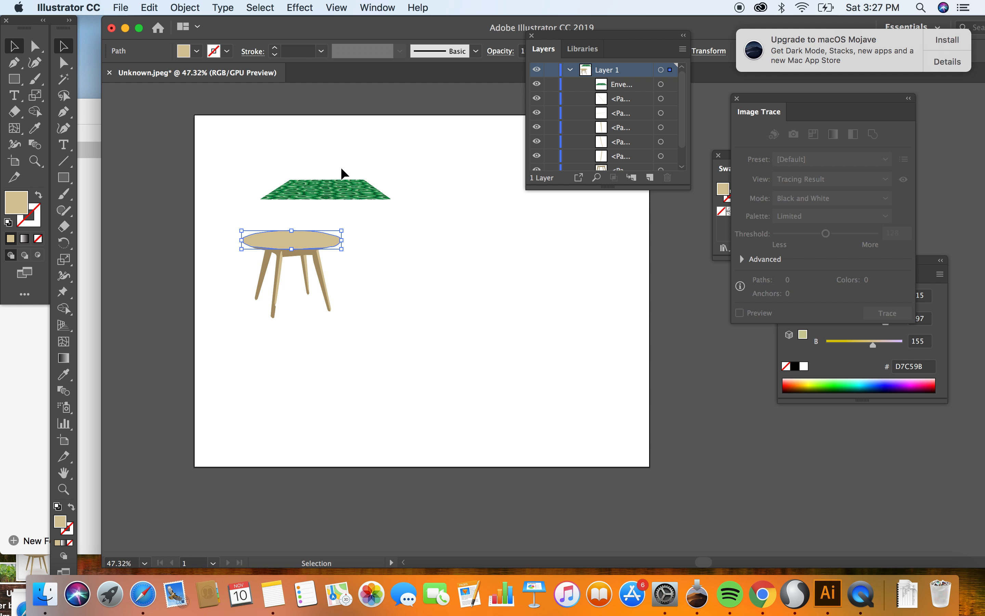
pyautogui.moveTo(265, 176)
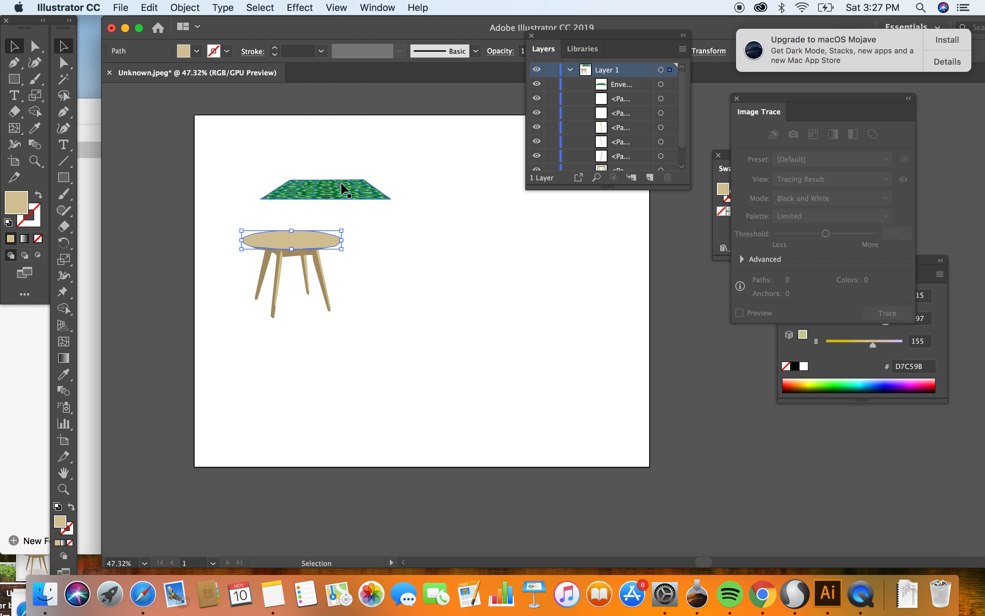
pyautogui.moveTo(345, 194)
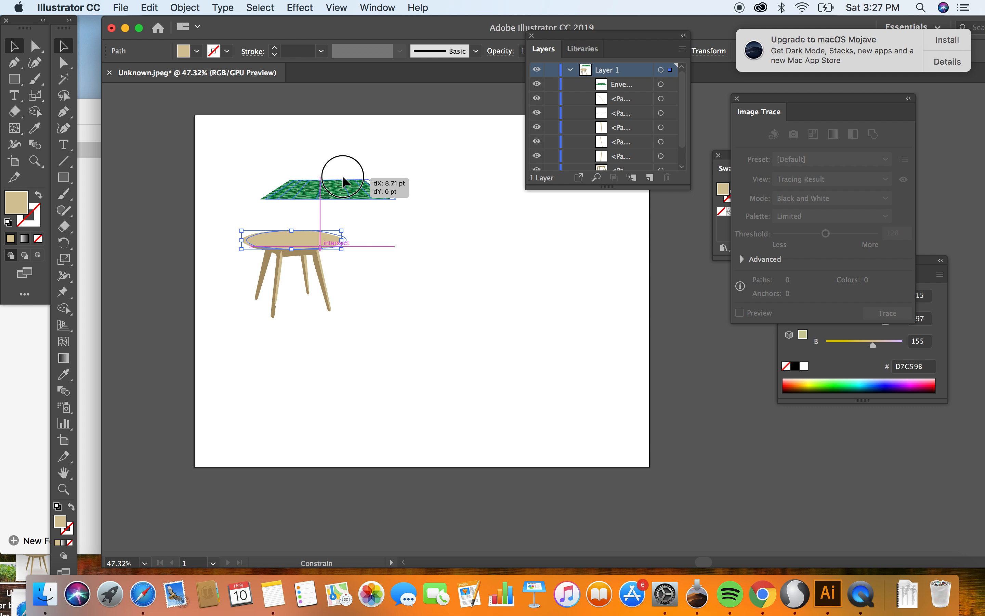
# Step: Drag the warped tortoise-shell pattern down onto the traced table's oval top
pyautogui.click(373, 163)
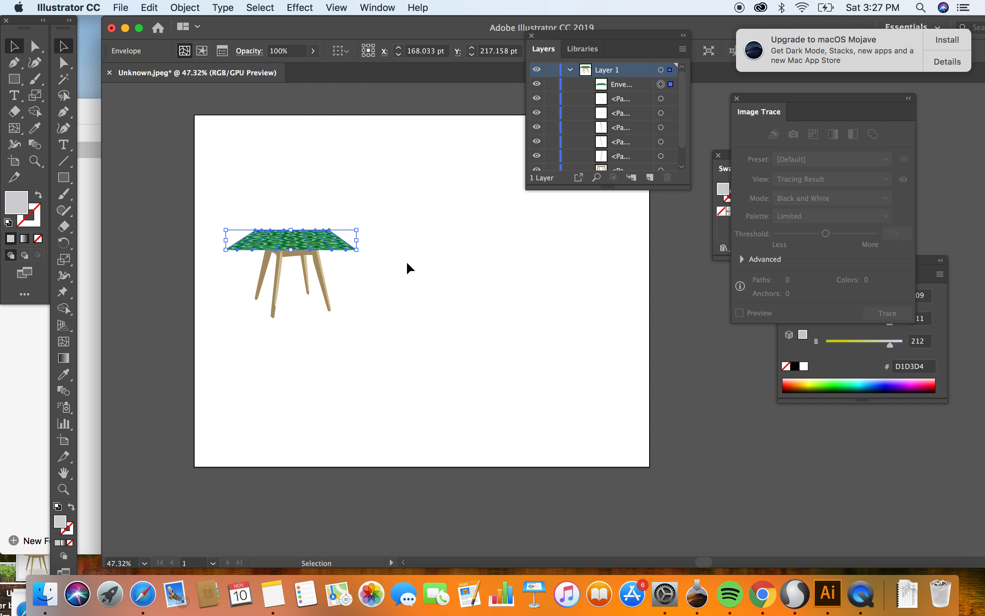
pyautogui.click(184, 7)
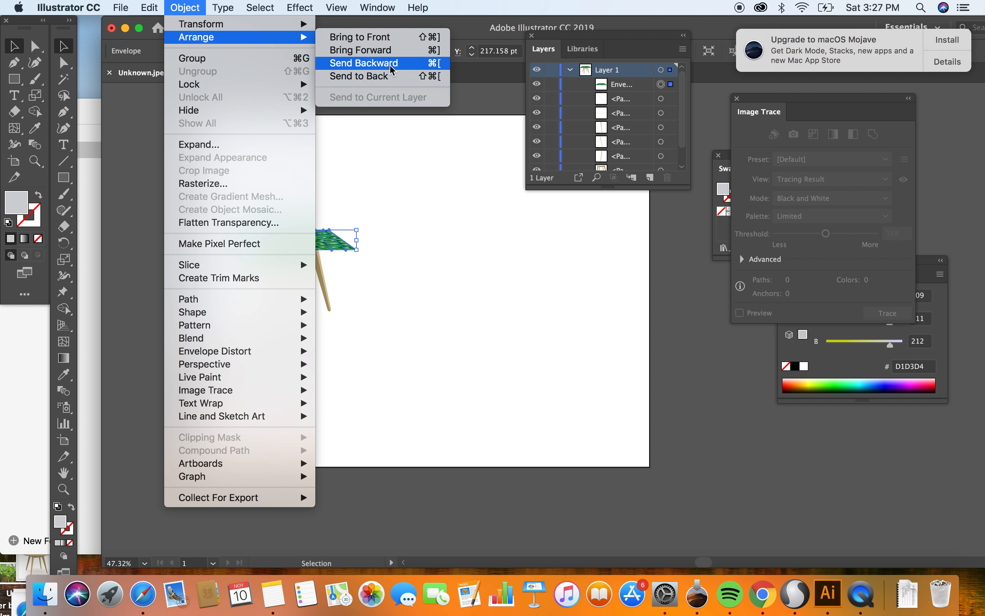
# Step: Send the green pattern backward twice so it sits behind the oval tabletop
pyautogui.click(222, 8)
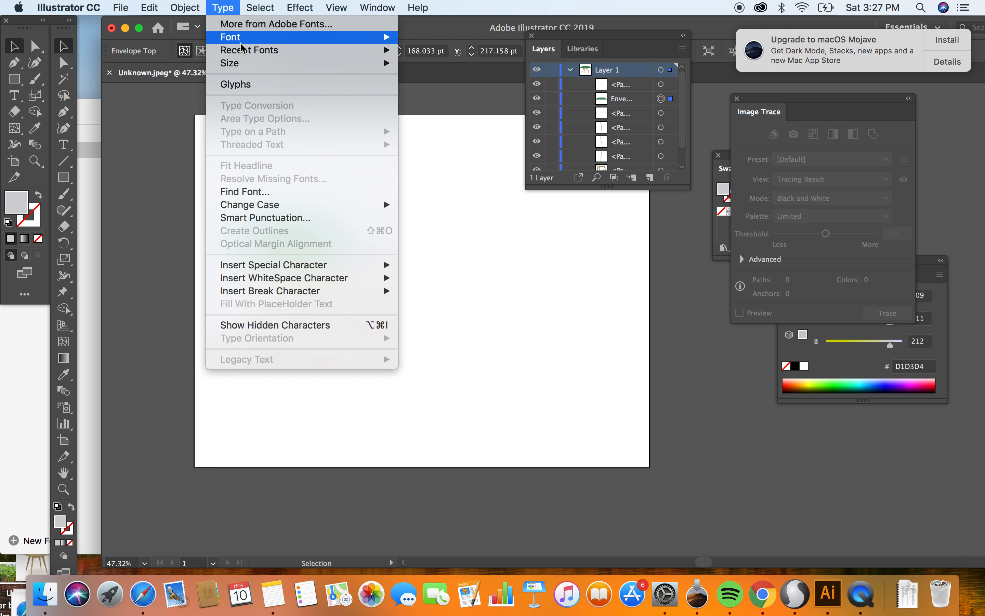
pyautogui.moveTo(185, 7)
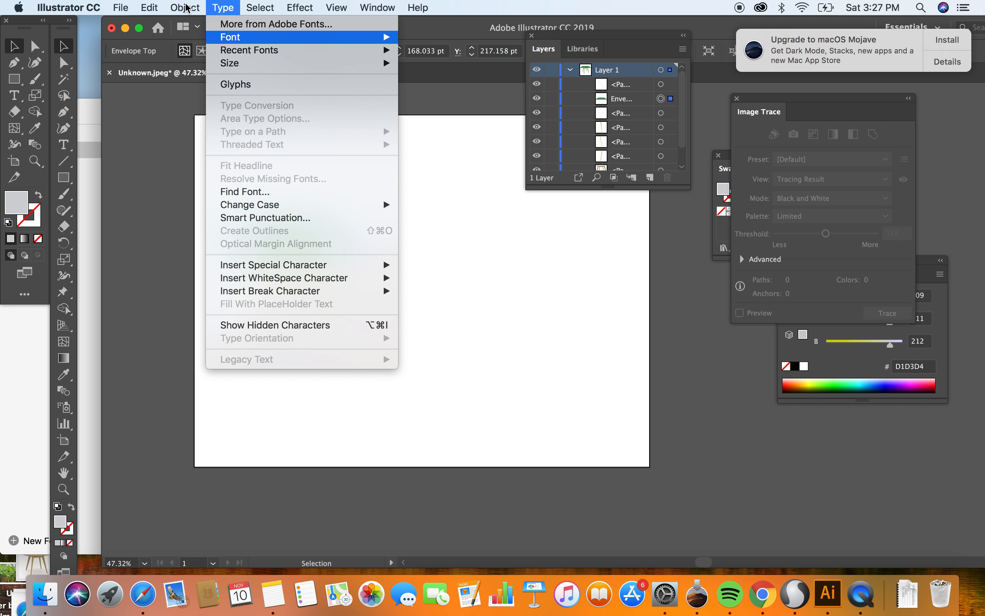
pyautogui.click(185, 8)
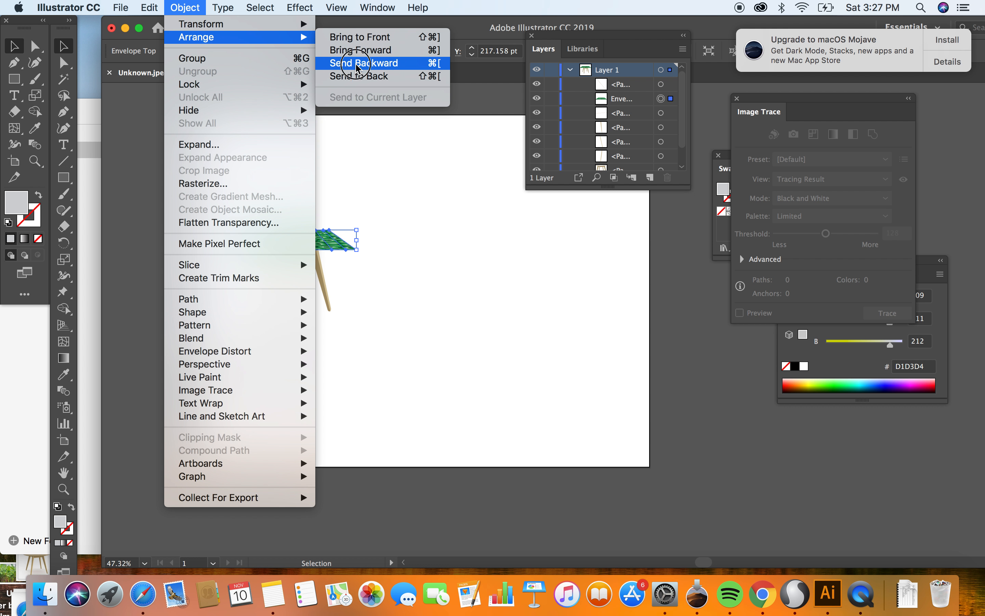
pyautogui.click(366, 63)
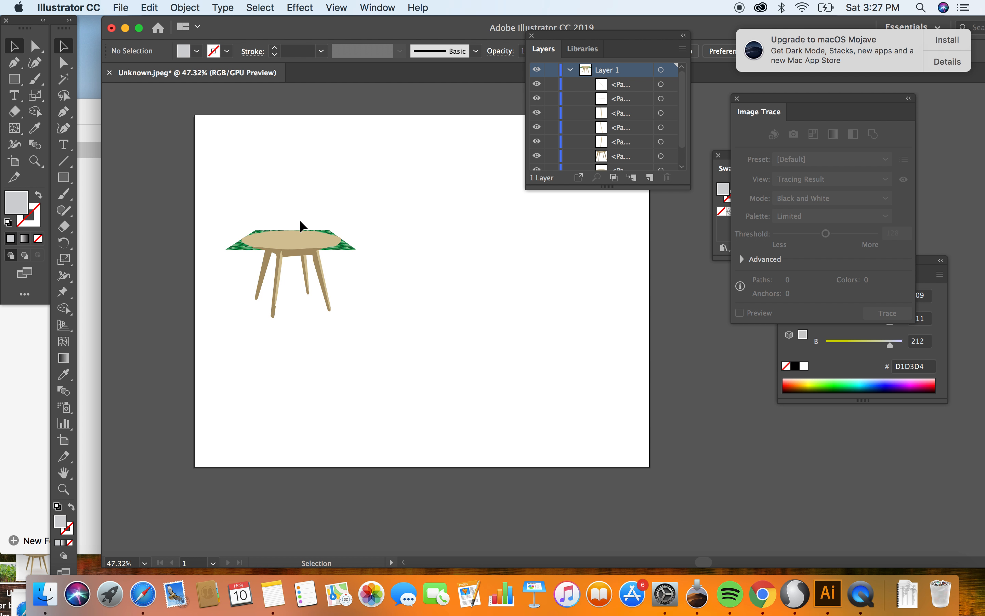
# Step: Make a clipping mask that confines the pattern to the tabletop shape
pyautogui.click(296, 241)
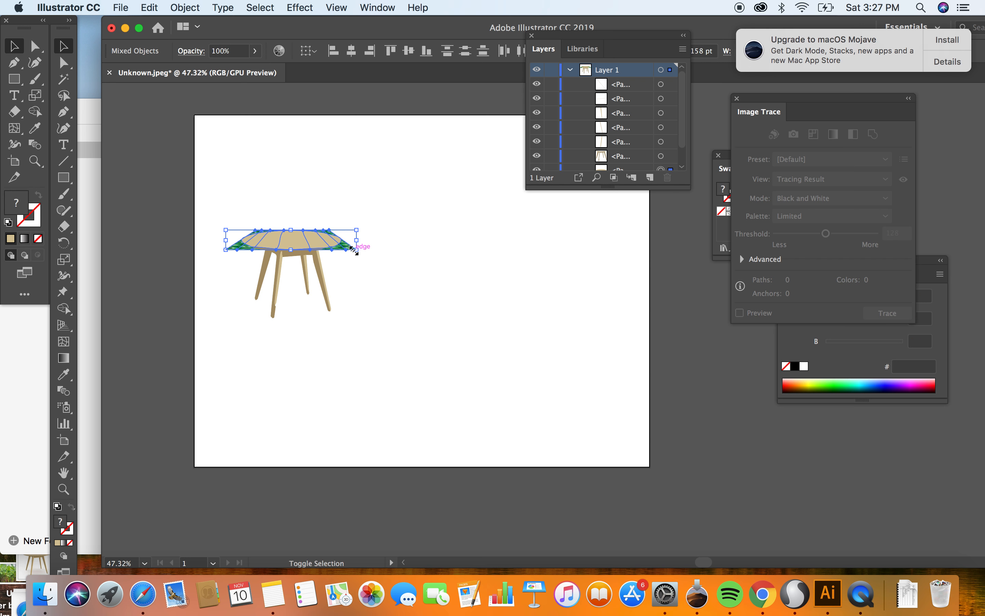
pyautogui.click(184, 7)
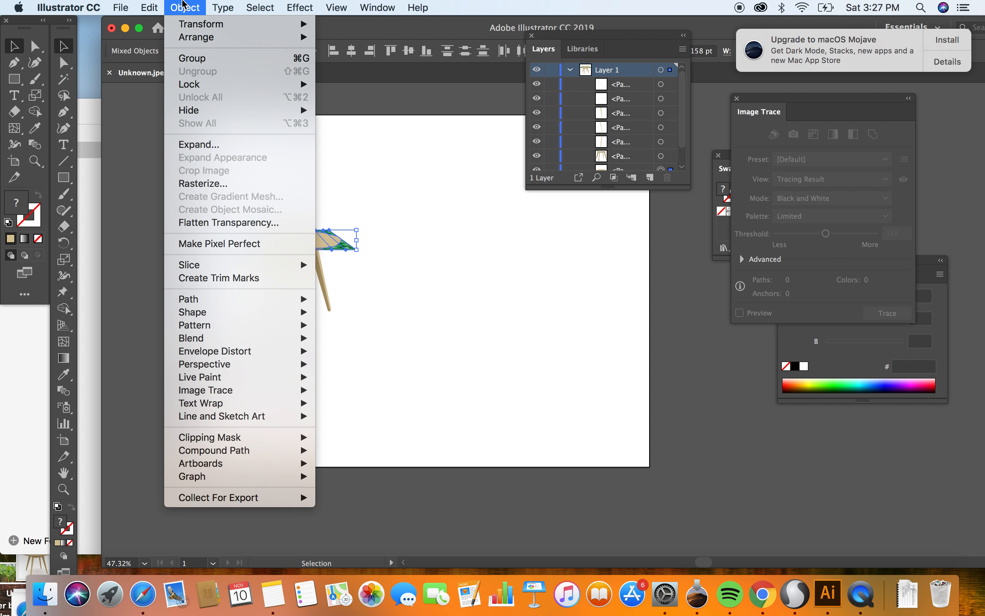
pyautogui.moveTo(260, 432)
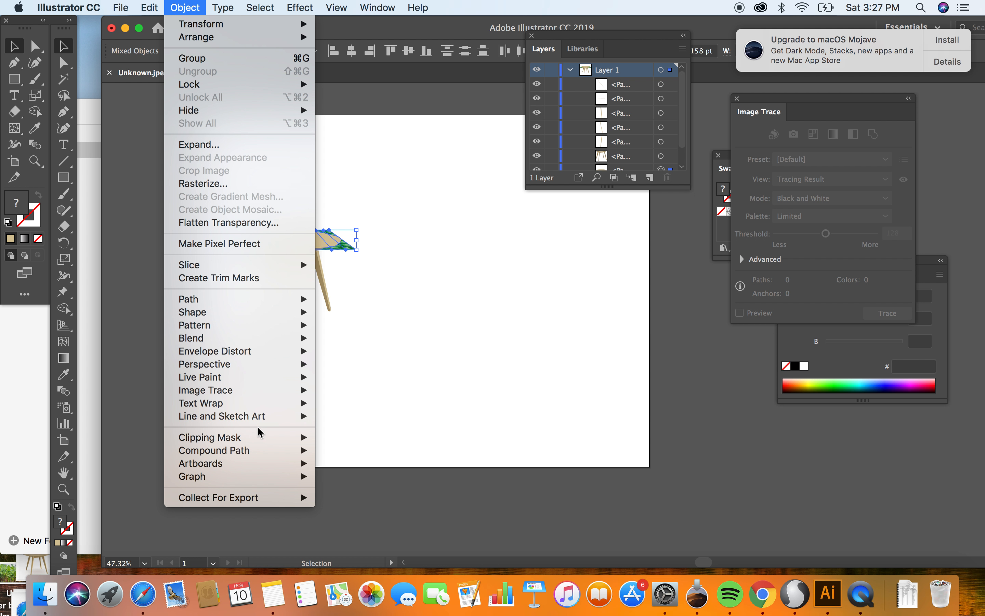
pyautogui.moveTo(210, 437)
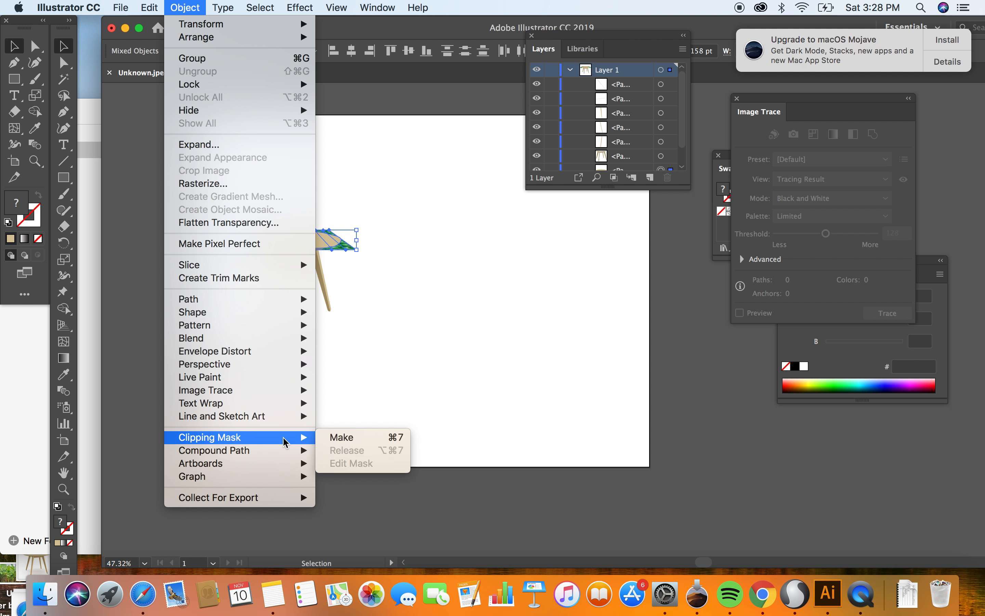
pyautogui.click(342, 437)
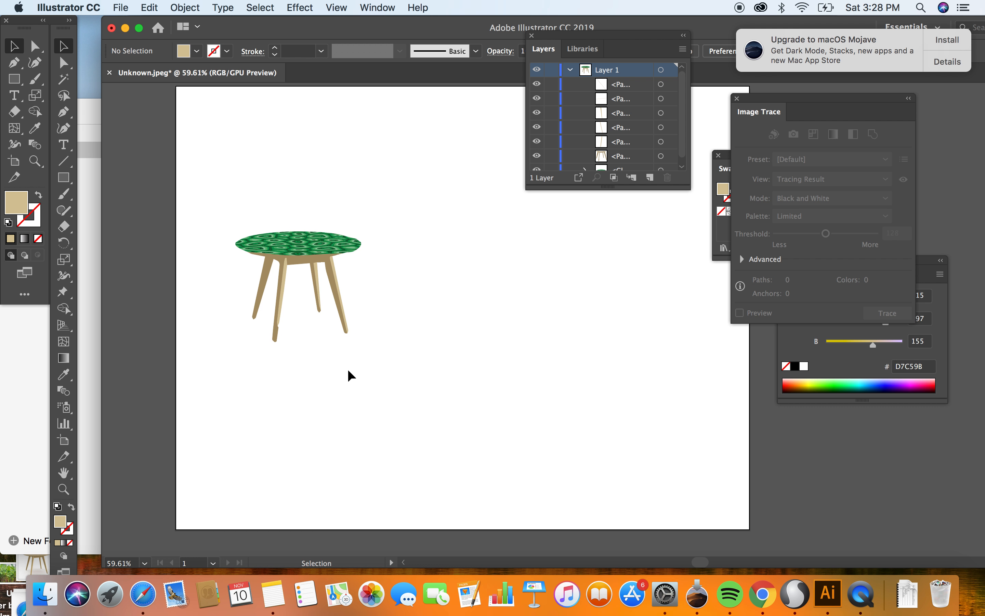
# Step: Place Unknown.jpeg as a linked image beside the patterned table, confirming the alert
pyautogui.click(298, 245)
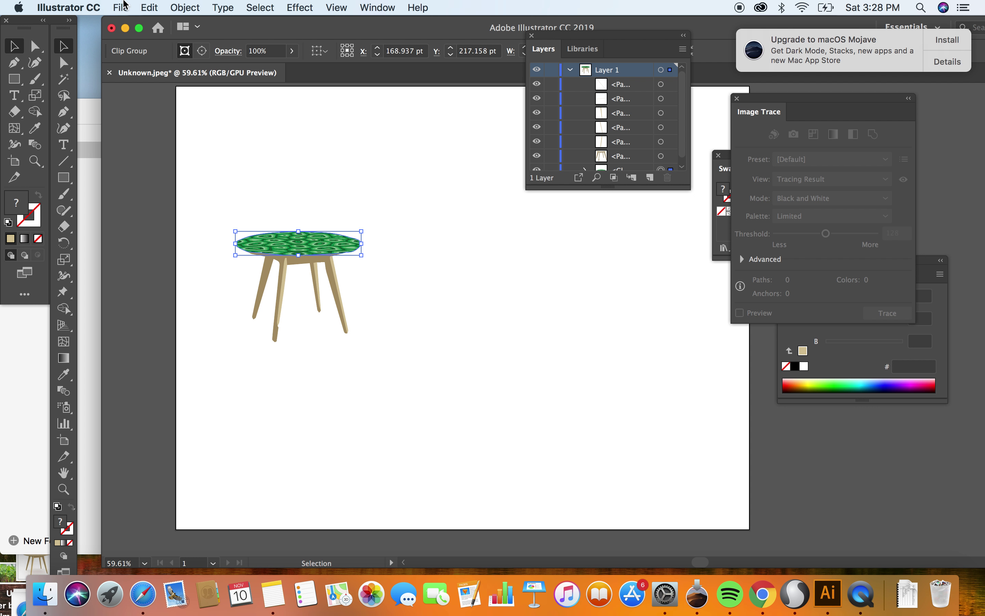
pyautogui.click(121, 8)
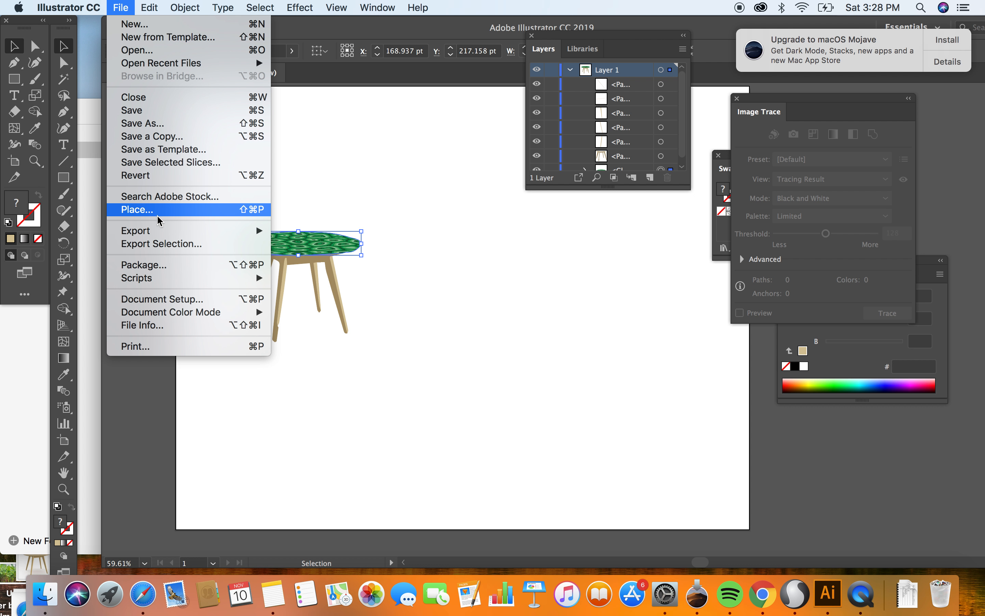
pyautogui.click(136, 209)
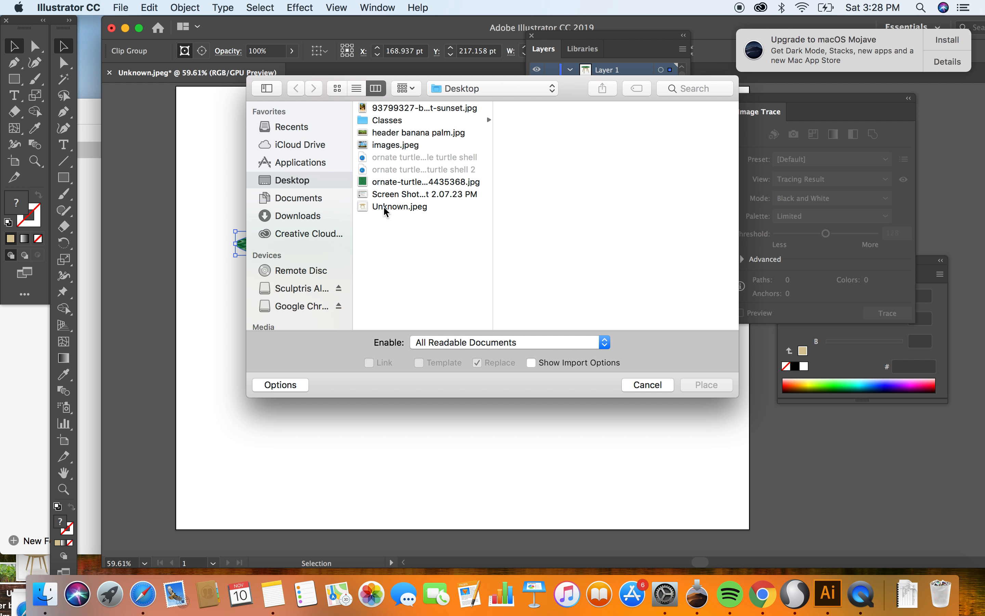
pyautogui.click(705, 385)
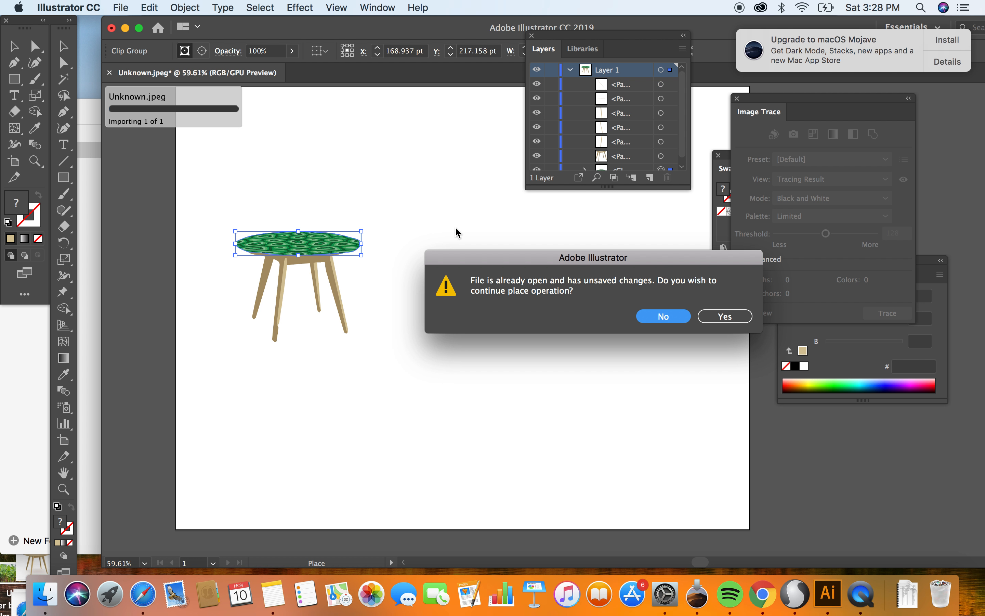
pyautogui.moveTo(724, 316)
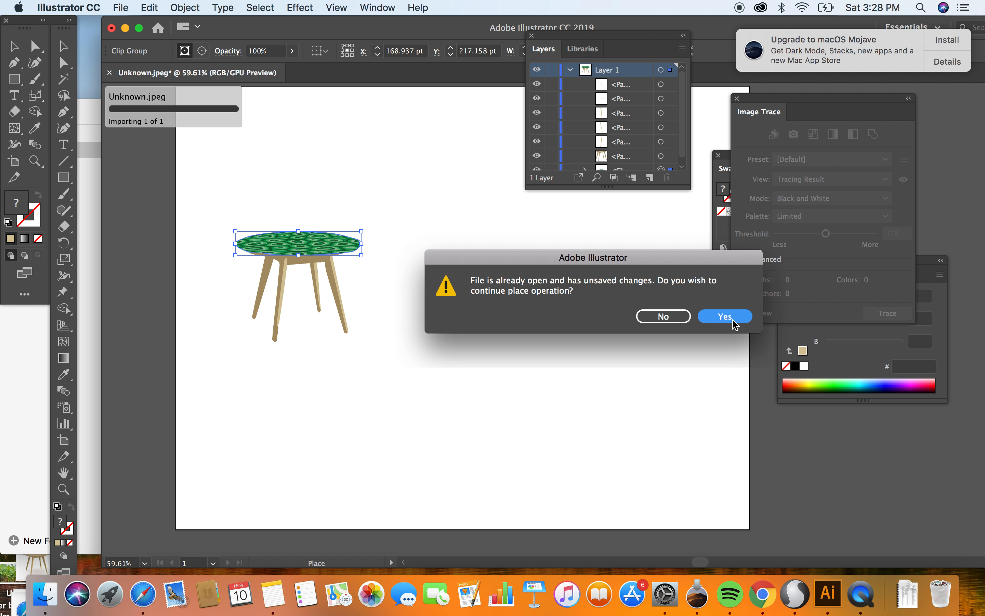
pyautogui.click(724, 316)
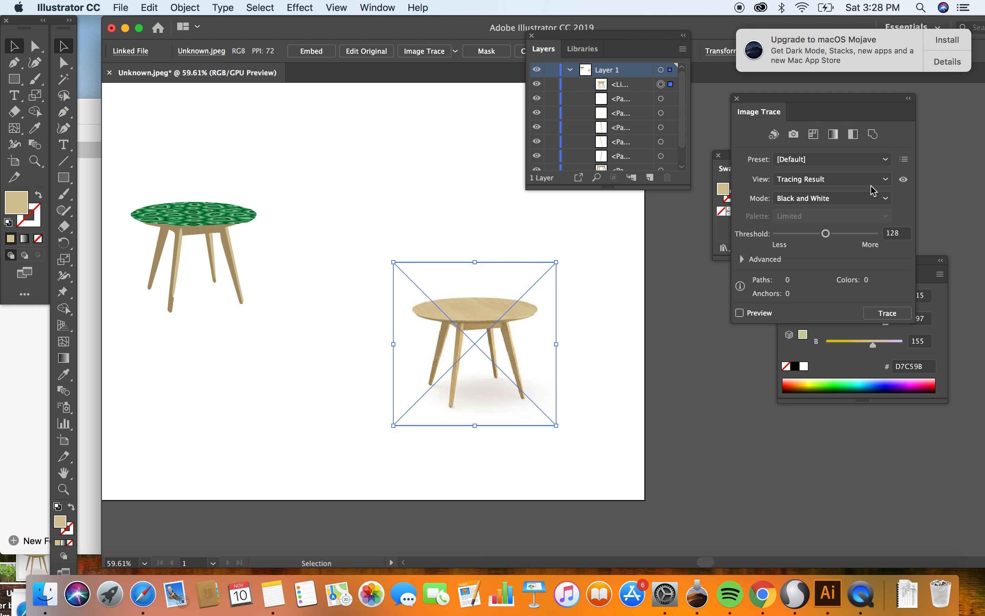
# Step: Set Image Trace to full colour with the automatic palette and 100 colours
pyautogui.click(830, 180)
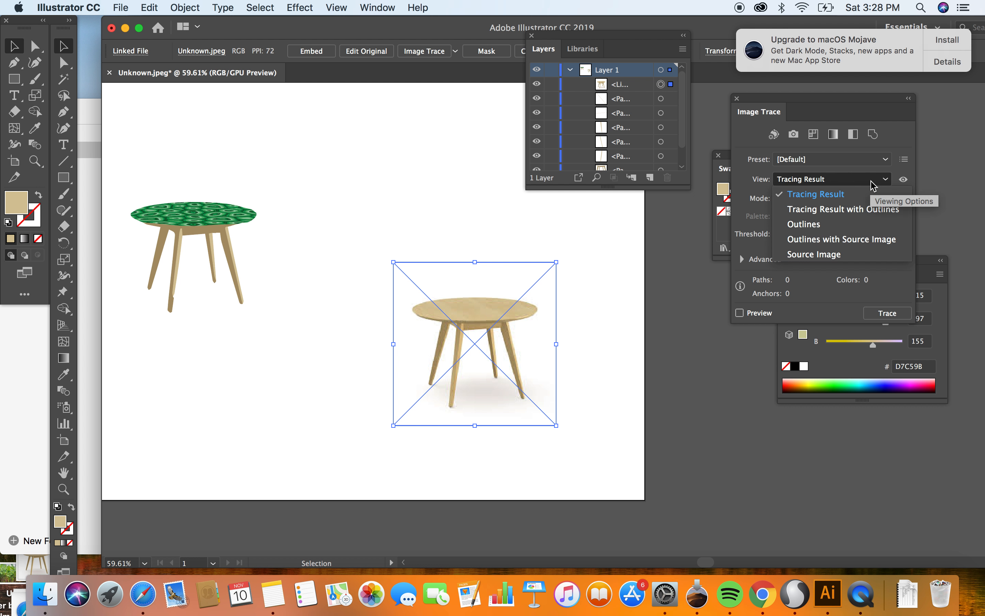
pyautogui.moveTo(845, 209)
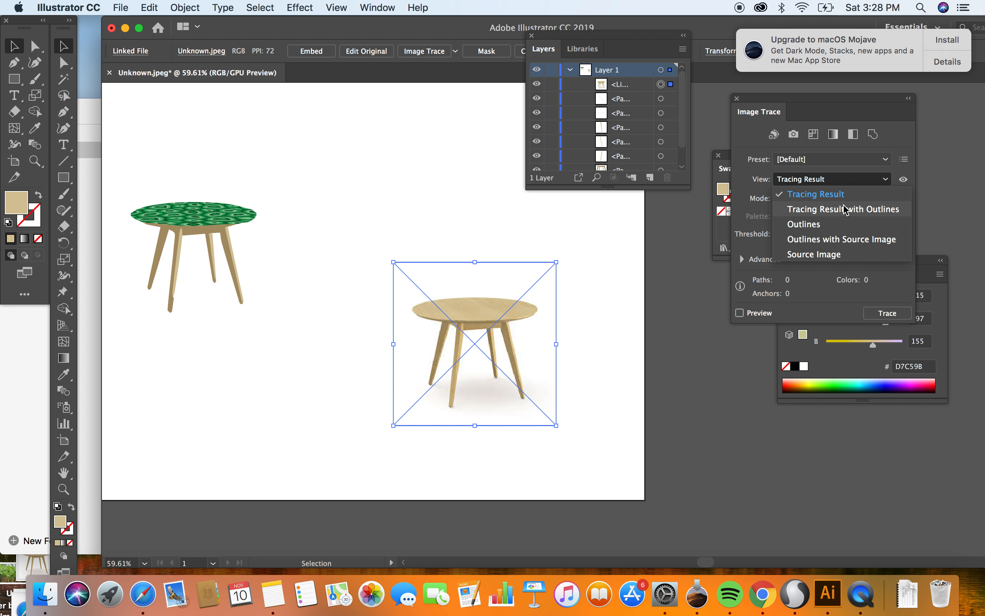
pyautogui.moveTo(836, 195)
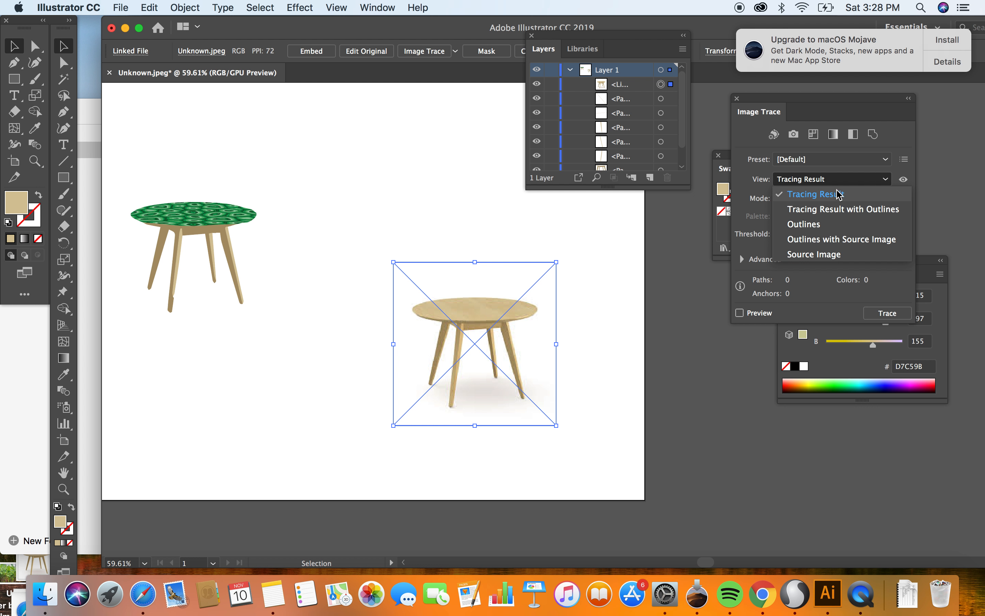
pyautogui.click(829, 197)
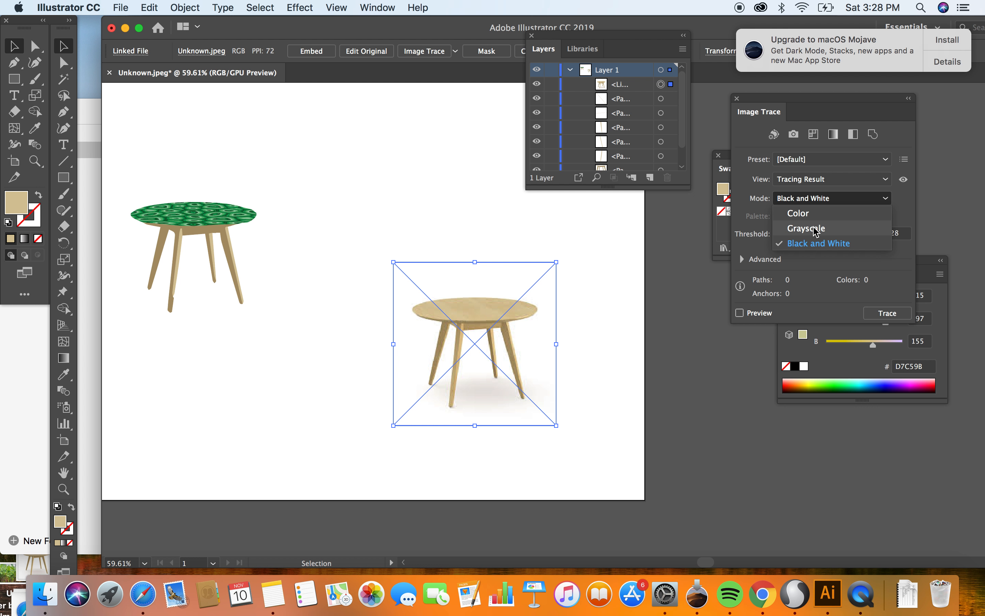
pyautogui.click(798, 213)
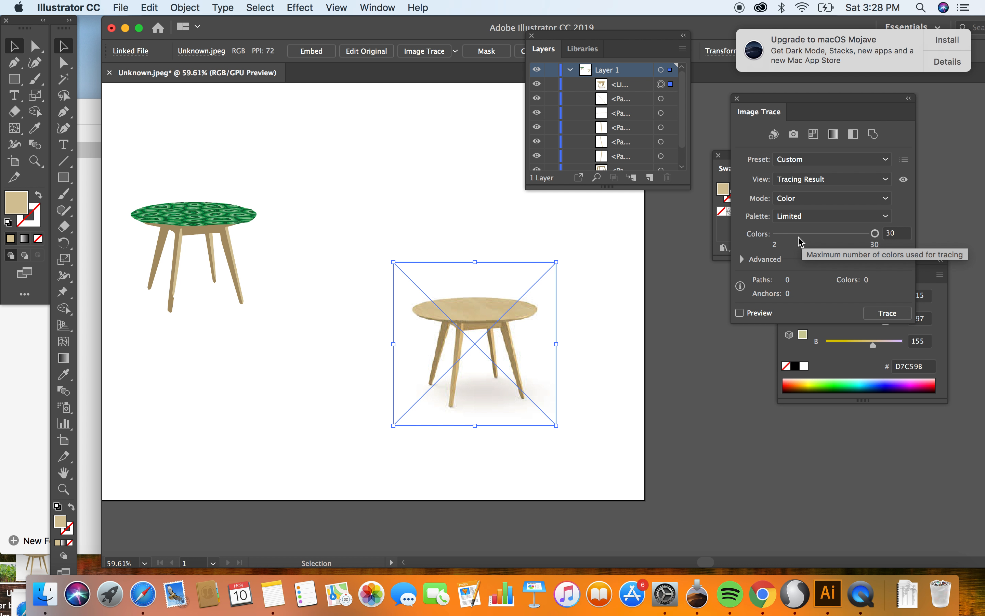
pyautogui.click(740, 312)
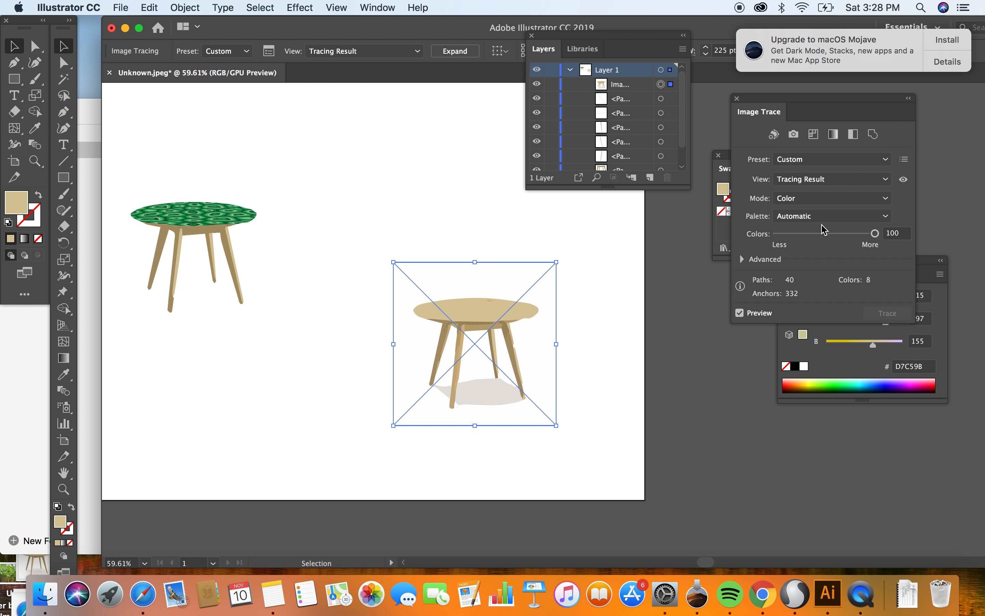
pyautogui.click(831, 215)
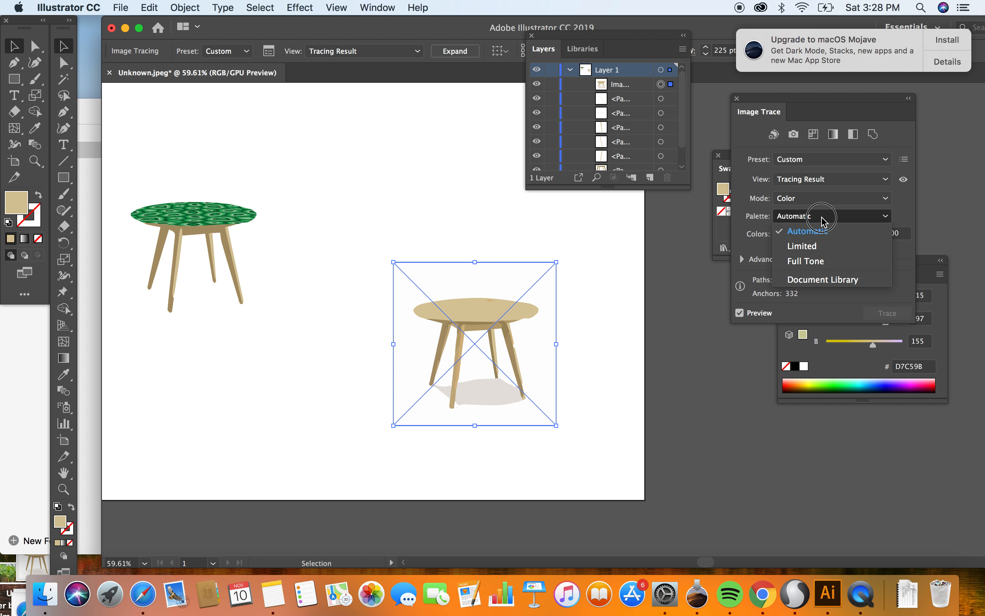
pyautogui.click(807, 231)
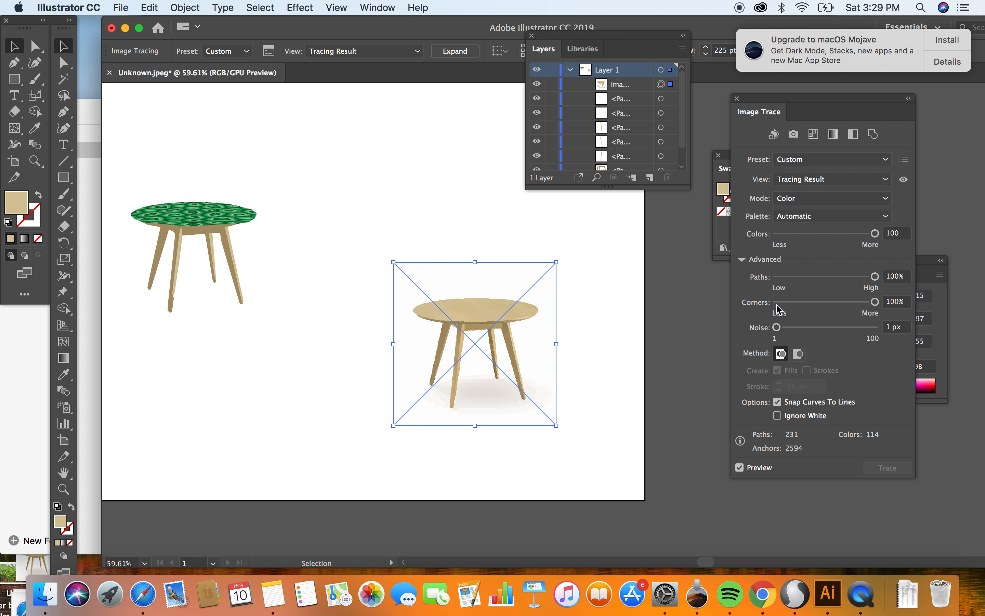
pyautogui.moveTo(849, 311)
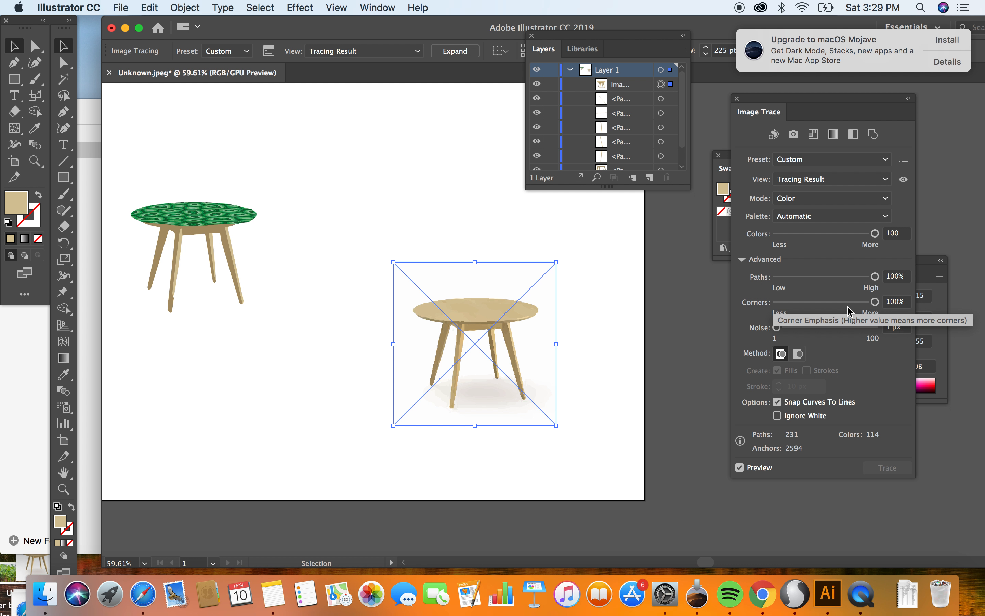
# Step: Raise Paths and Corners to 100% and start expanding the tracing via Object > Expand
pyautogui.click(739, 466)
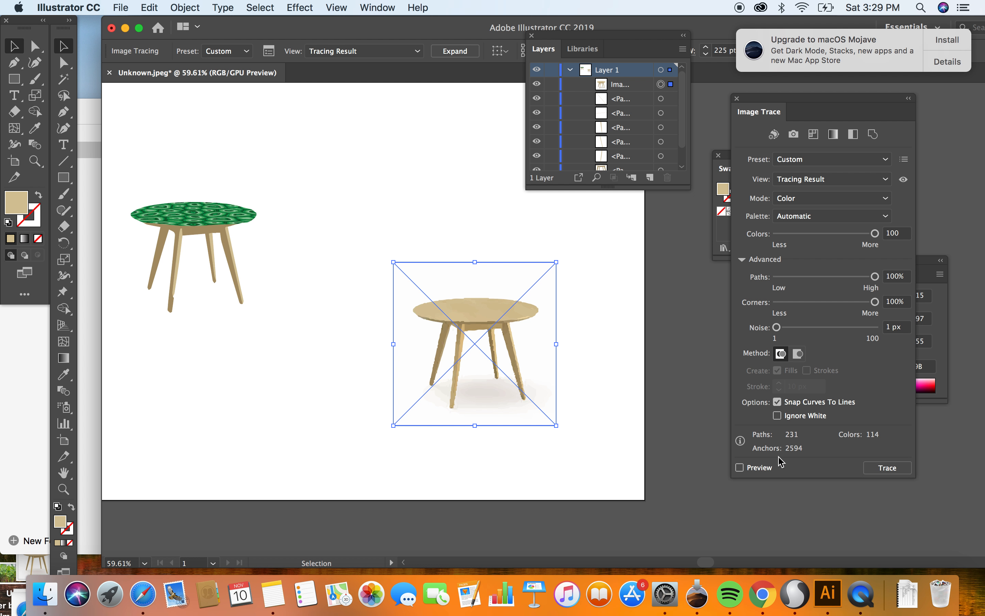
pyautogui.click(222, 7)
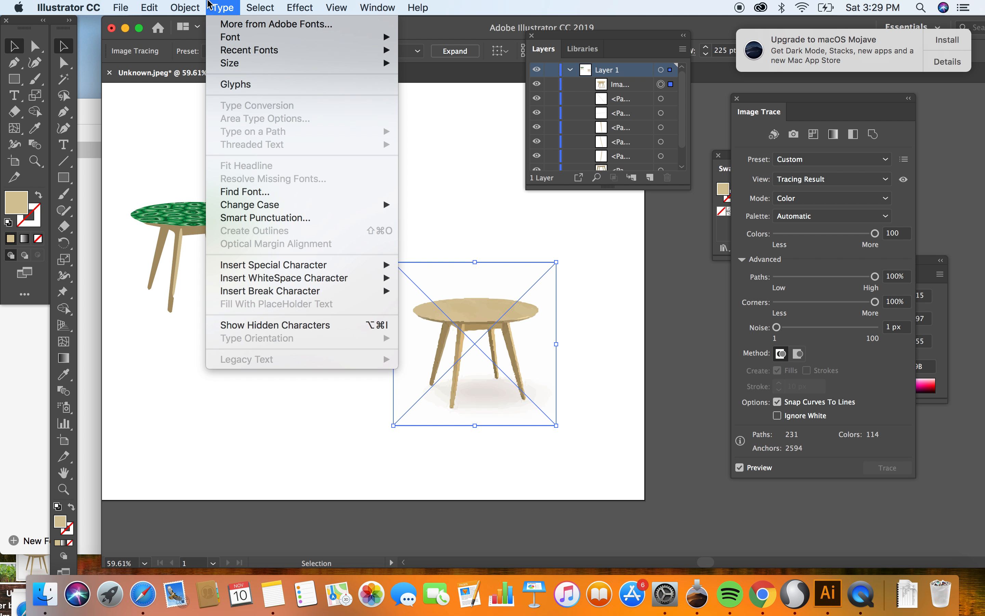
pyautogui.click(184, 7)
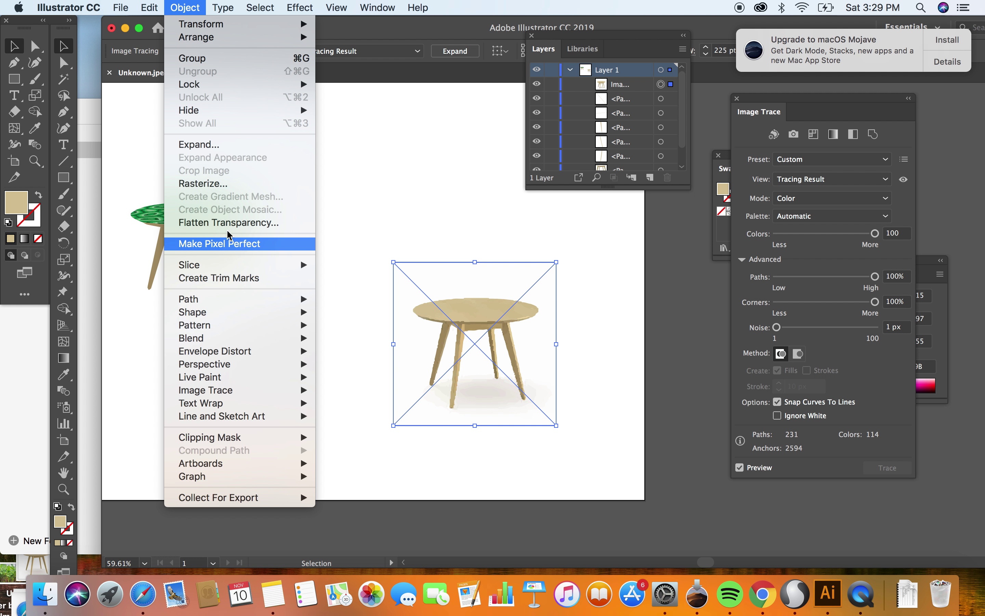
pyautogui.click(199, 144)
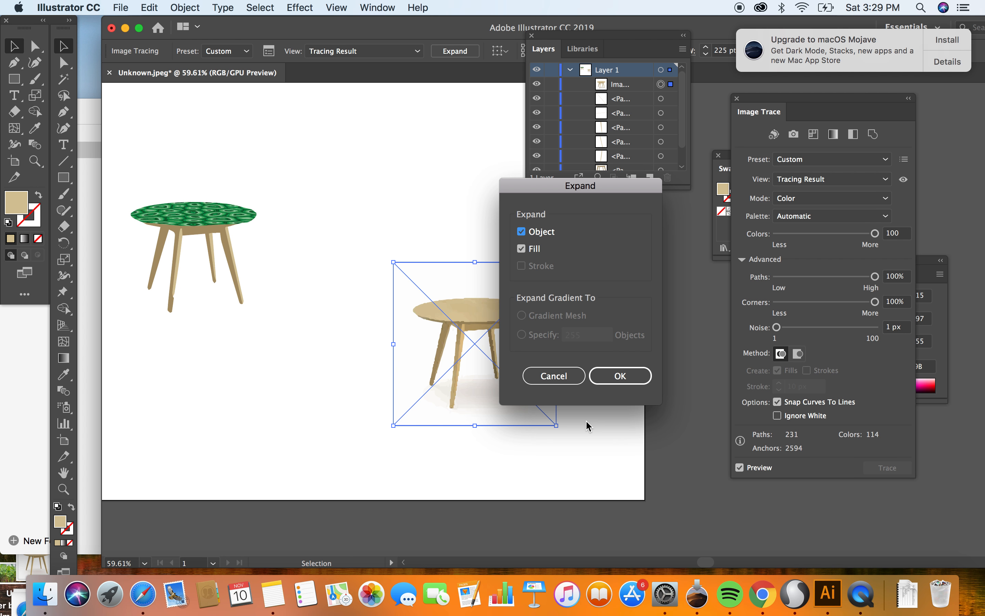
# Step: Expand the tracing into shapes and move the clipped green pattern onto the traced tabletop
pyautogui.click(620, 375)
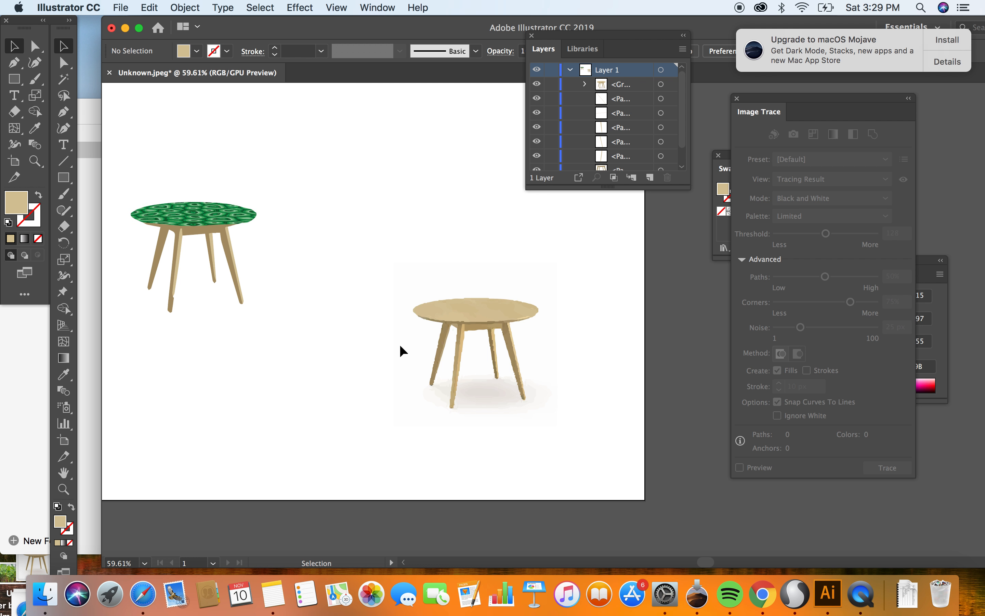
pyautogui.moveTo(227, 214)
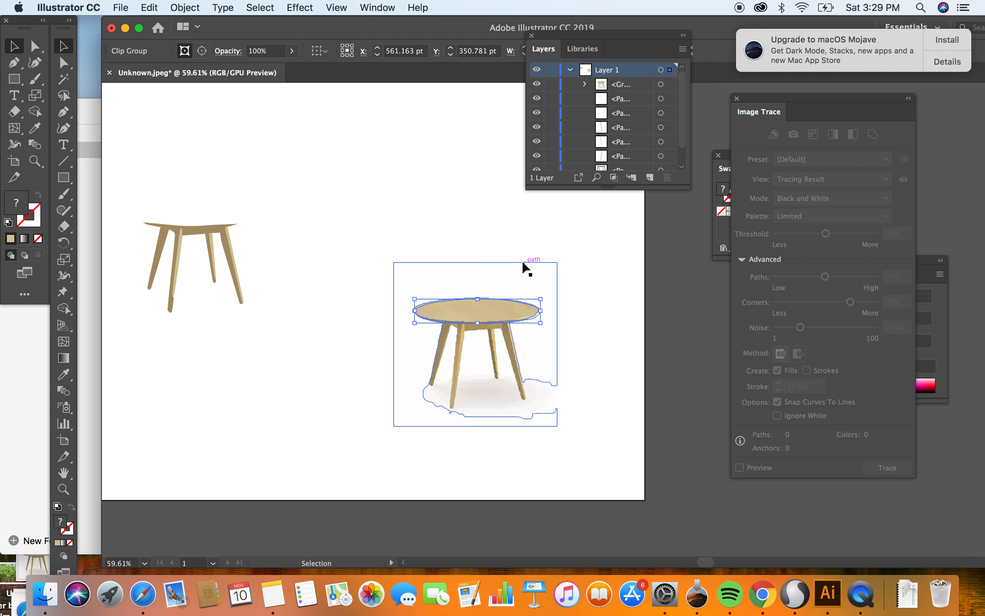
pyautogui.click(184, 6)
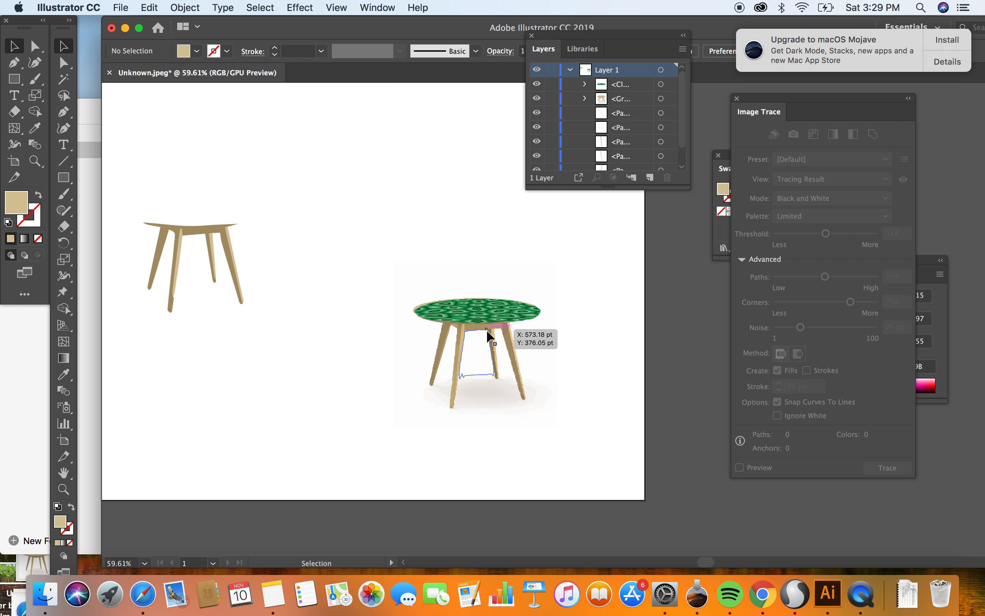
pyautogui.click(474, 311)
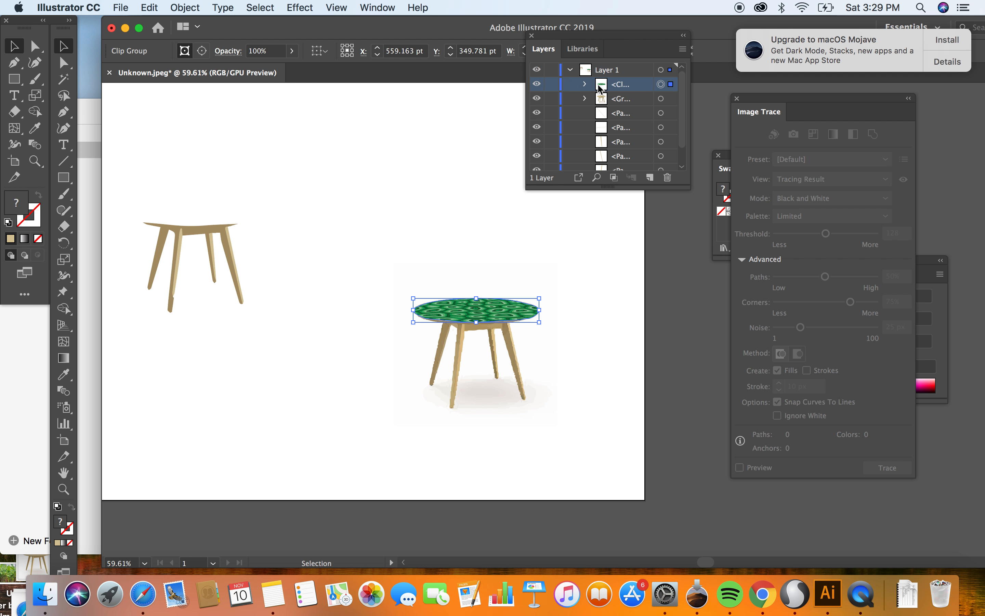
pyautogui.moveTo(681, 59)
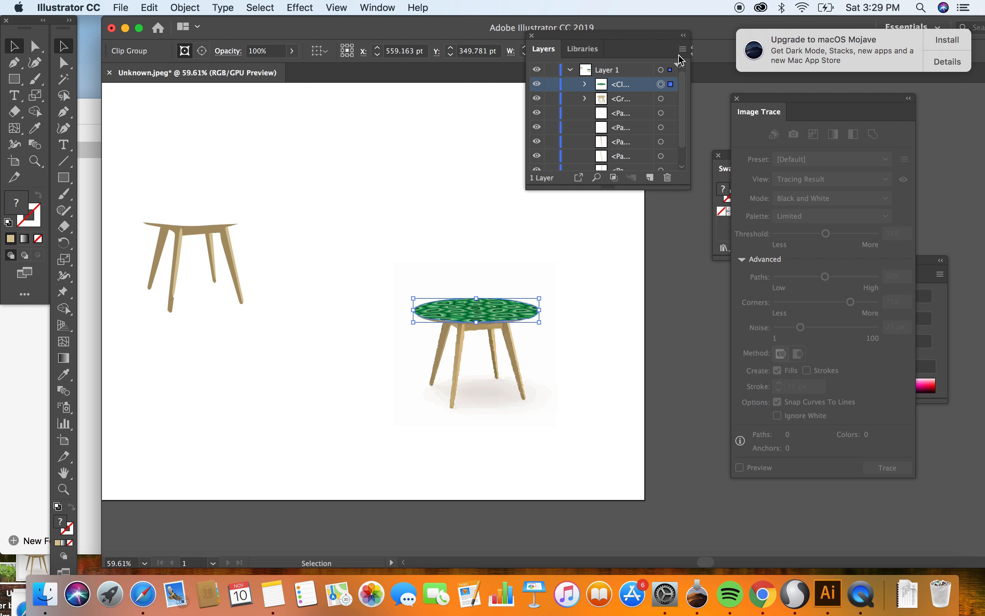
pyautogui.click(682, 48)
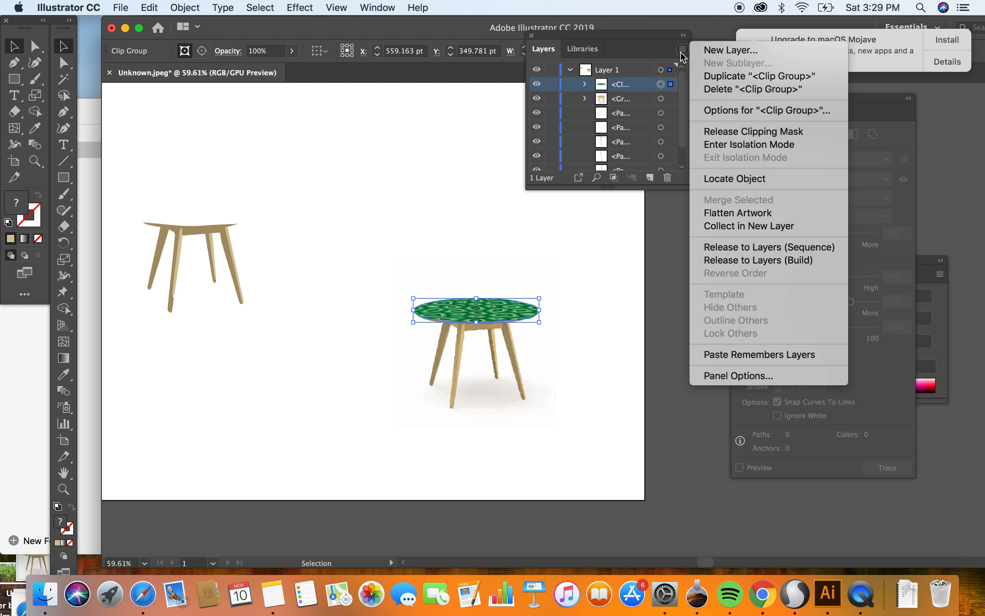
pyautogui.moveTo(652, 179)
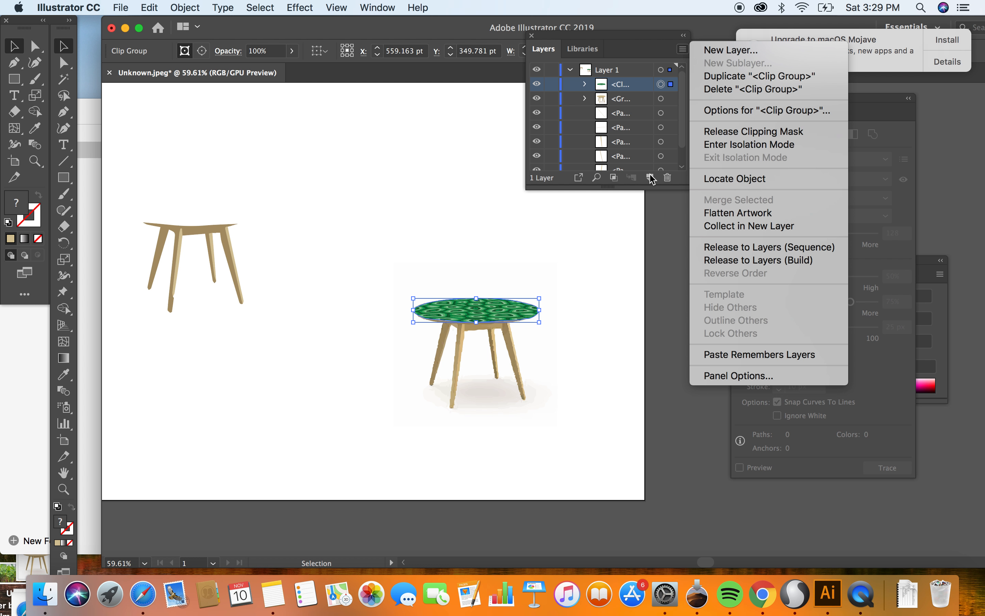
pyautogui.click(299, 7)
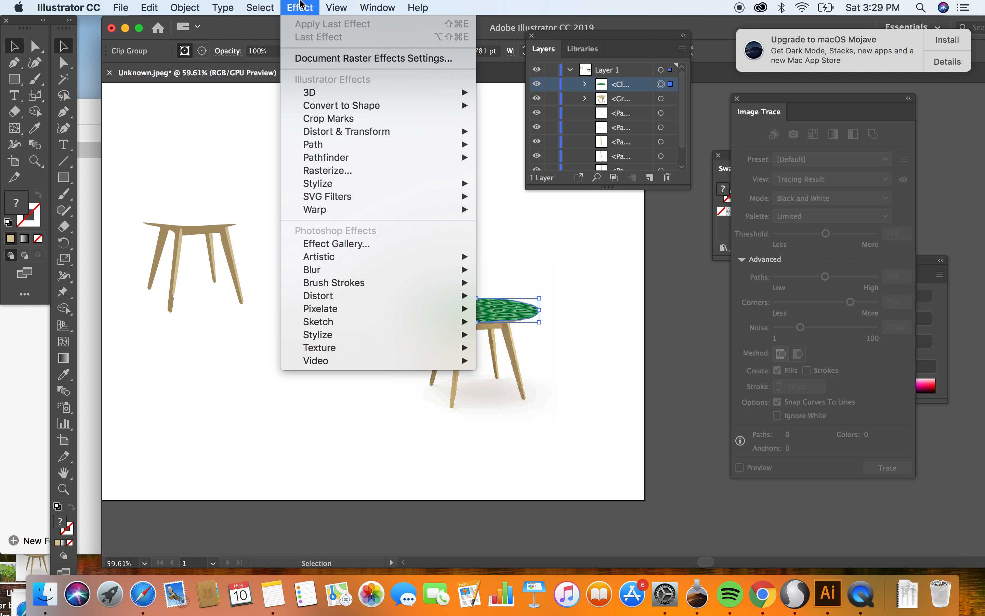
# Step: Zoom in and choose the Smooth tool from the Shaper tool group
pyautogui.click(335, 8)
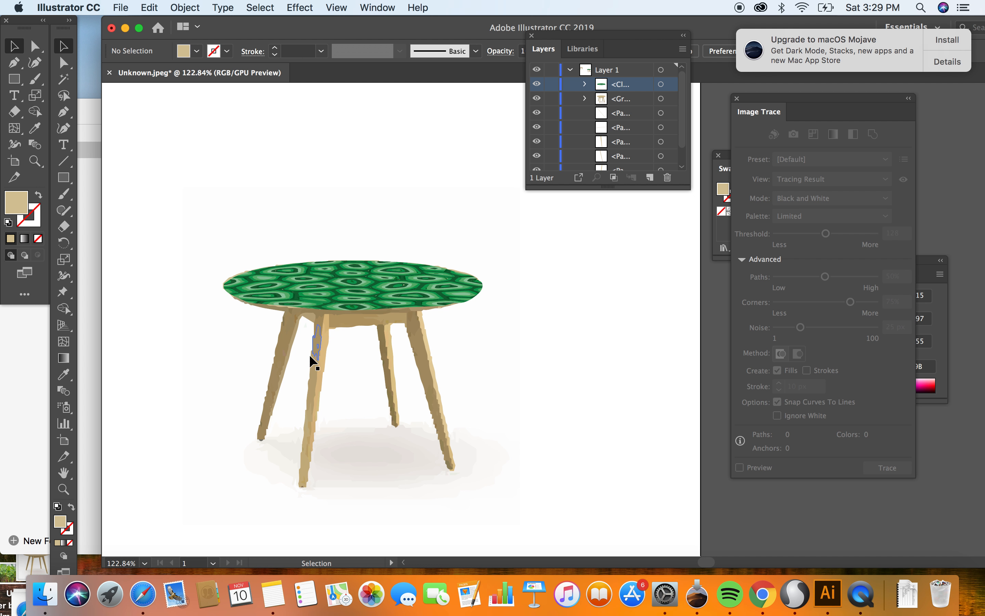
pyautogui.moveTo(312, 338)
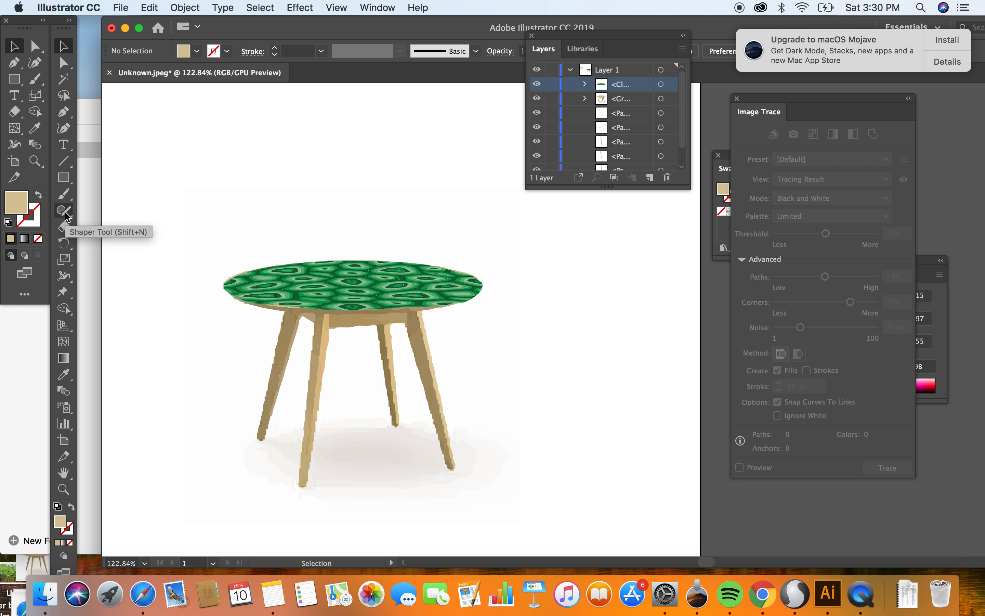
pyautogui.click(64, 211)
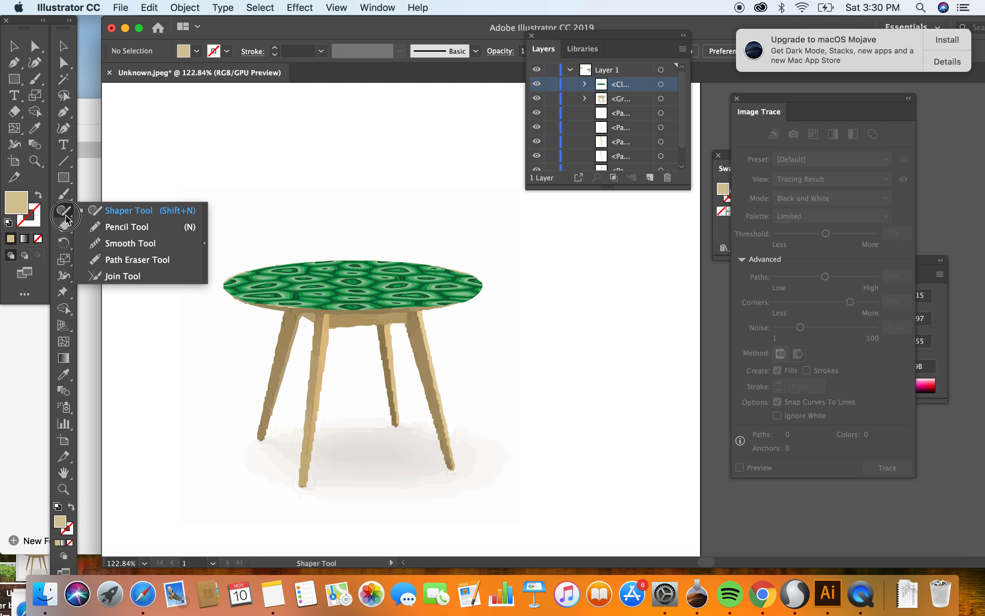
pyautogui.click(133, 243)
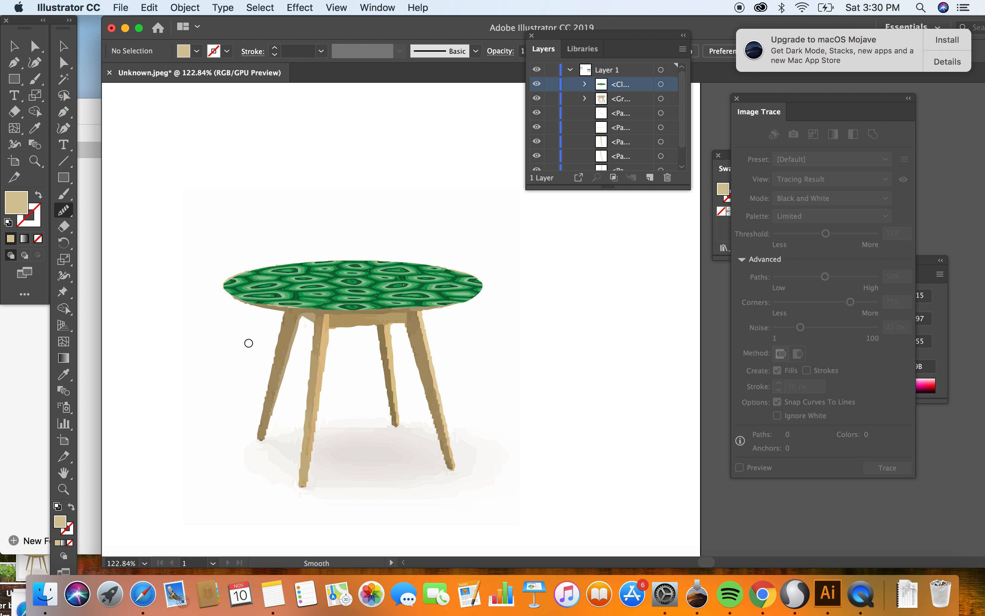
pyautogui.moveTo(91, 82)
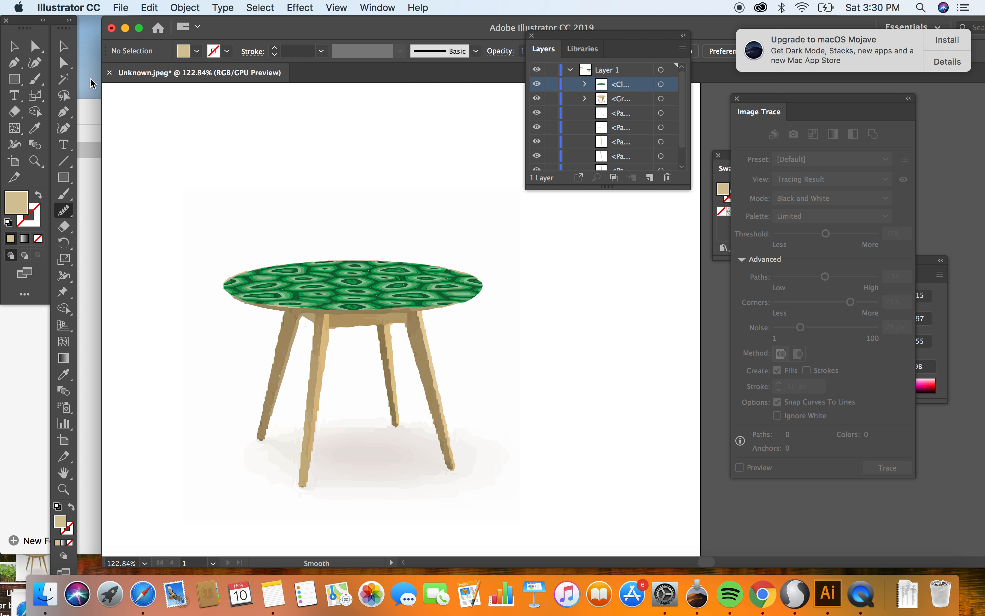
# Step: Direct-select the front-leg sliver path, adjust it, then deselect everything
pyautogui.click(35, 62)
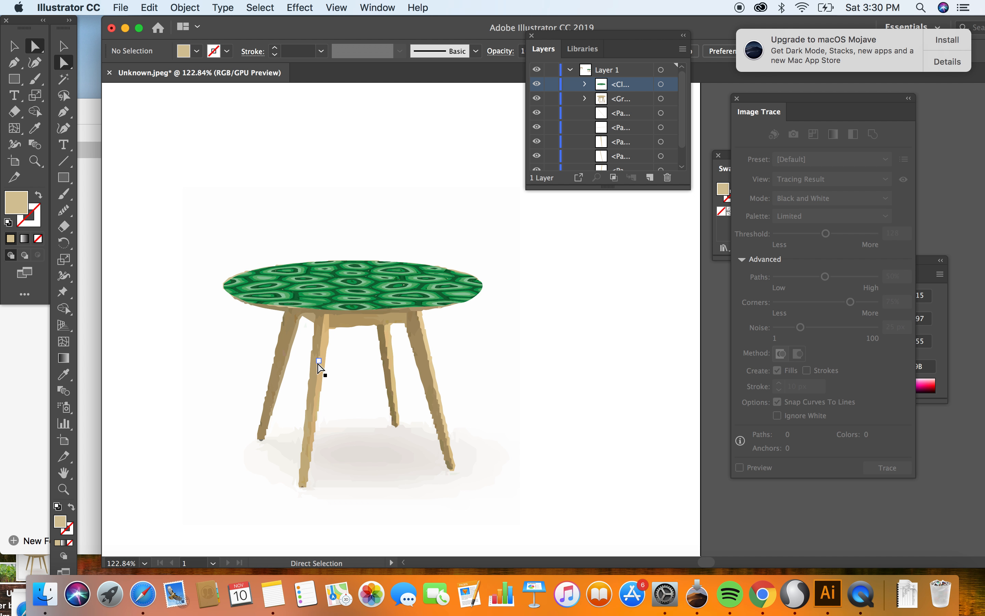
pyautogui.click(319, 362)
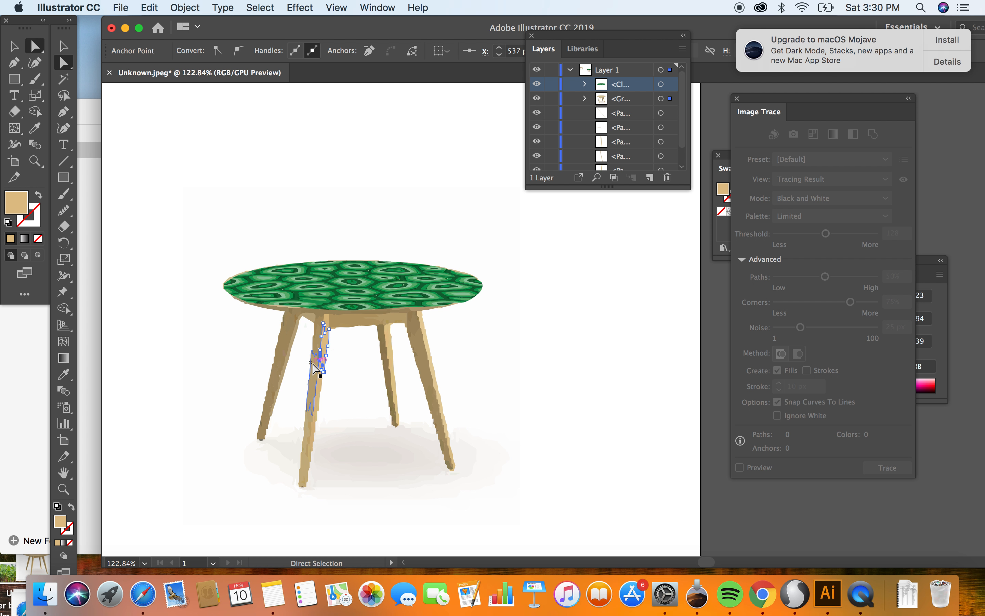
pyautogui.click(64, 211)
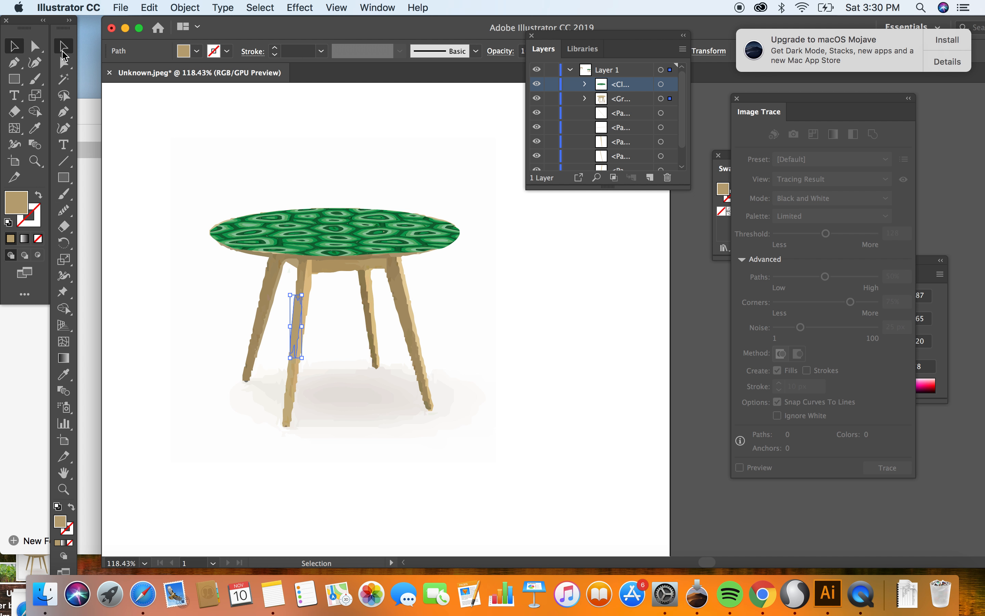
pyautogui.click(148, 131)
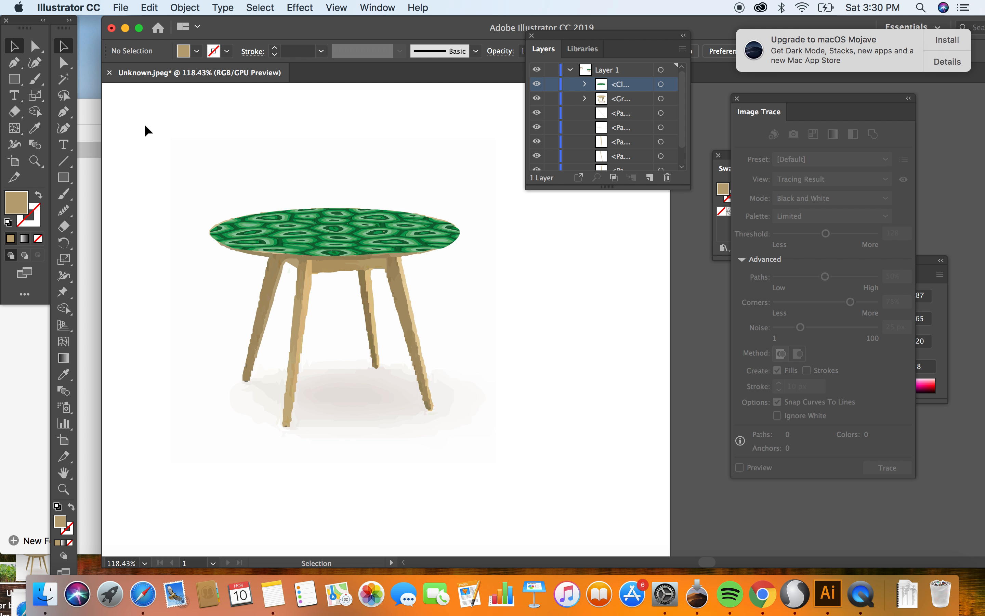